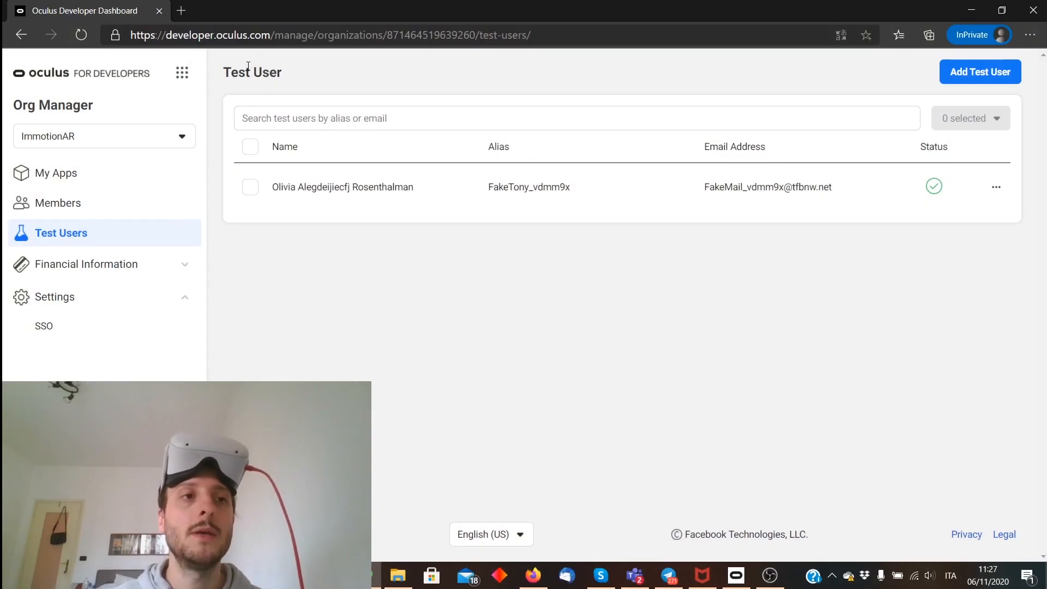
mouse_move(112, 83)
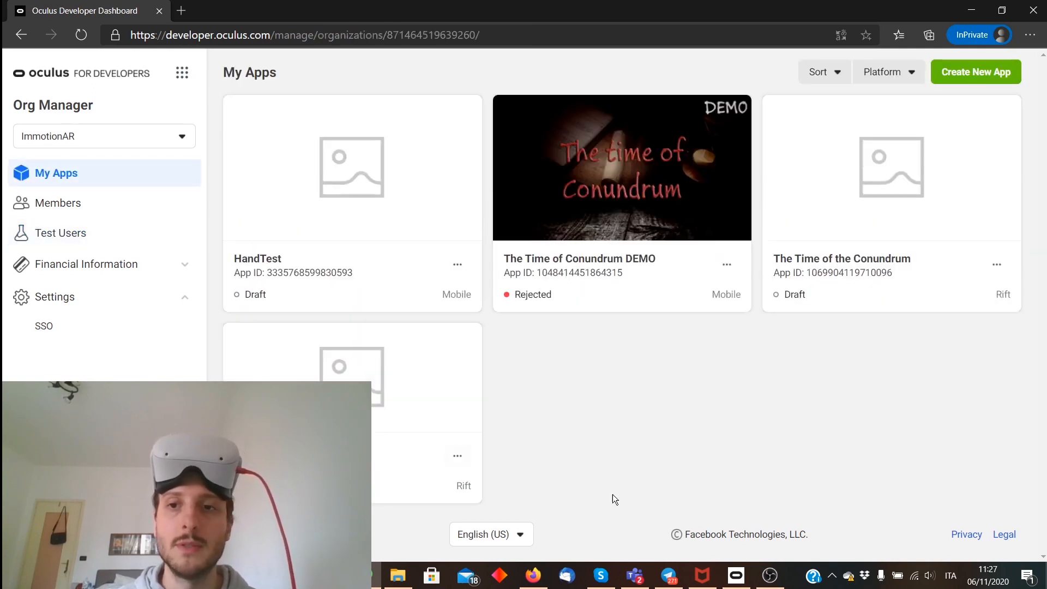
mouse_move(138, 78)
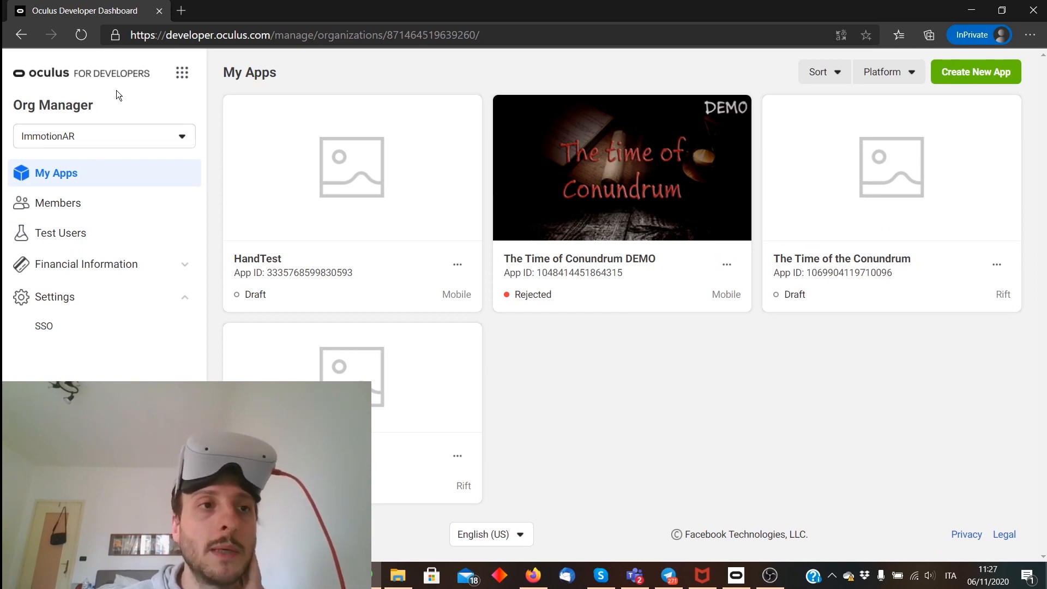
mouse_move(137, 136)
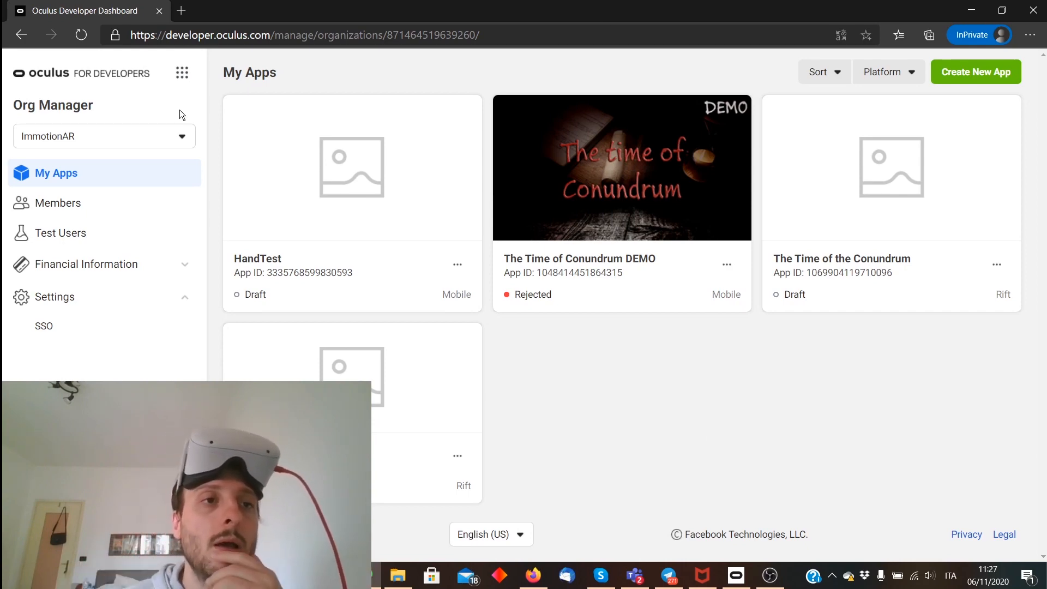
Step: Bring up the organization list from the Org Manager dropdown
left_click(104, 137)
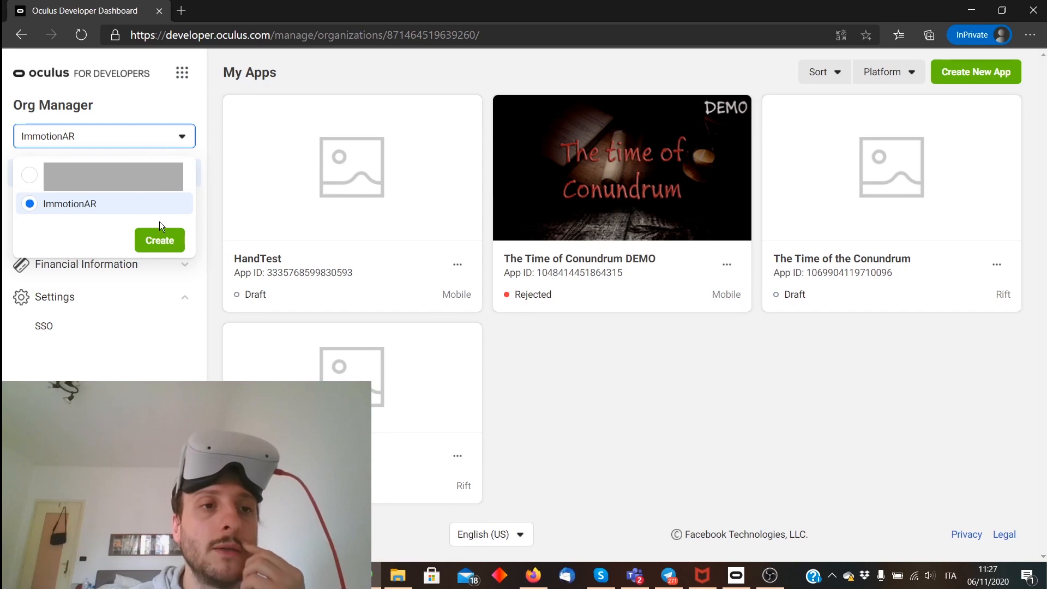
Step: Start a new organization and acknowledge the developer terms
left_click(159, 240)
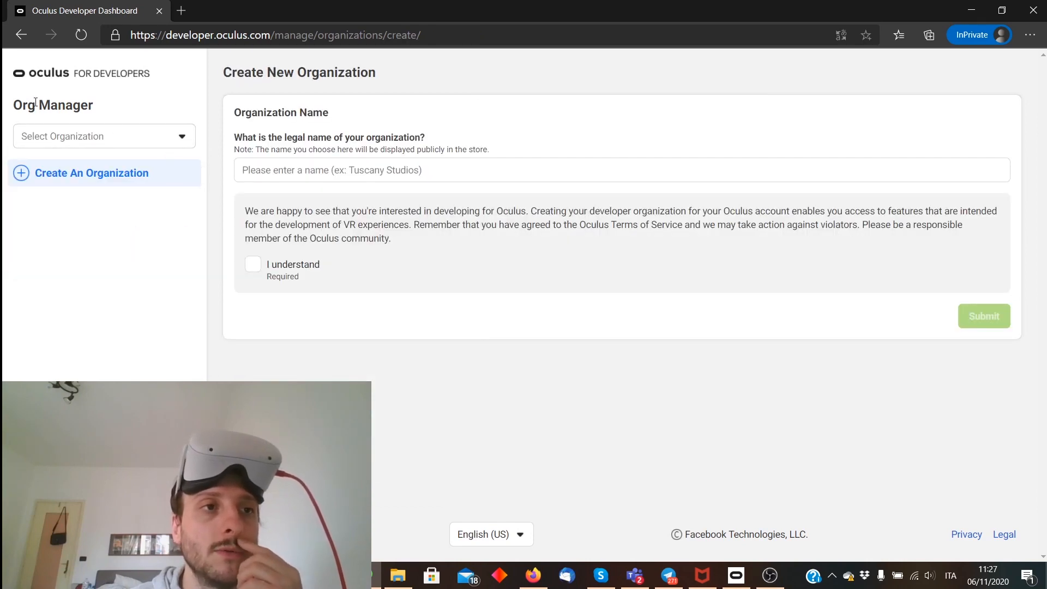
mouse_move(124, 150)
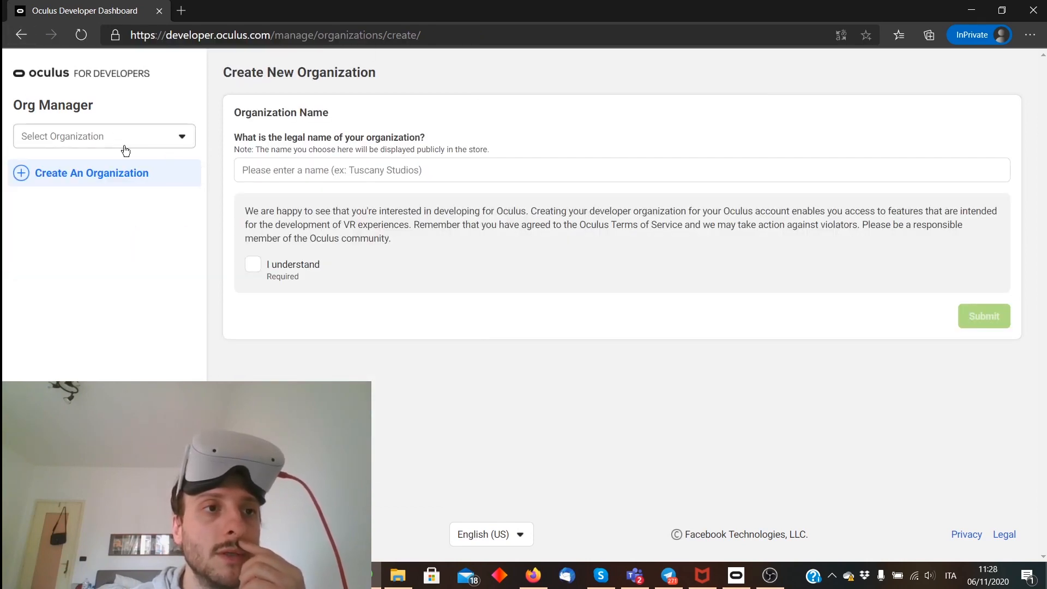
left_click(104, 136)
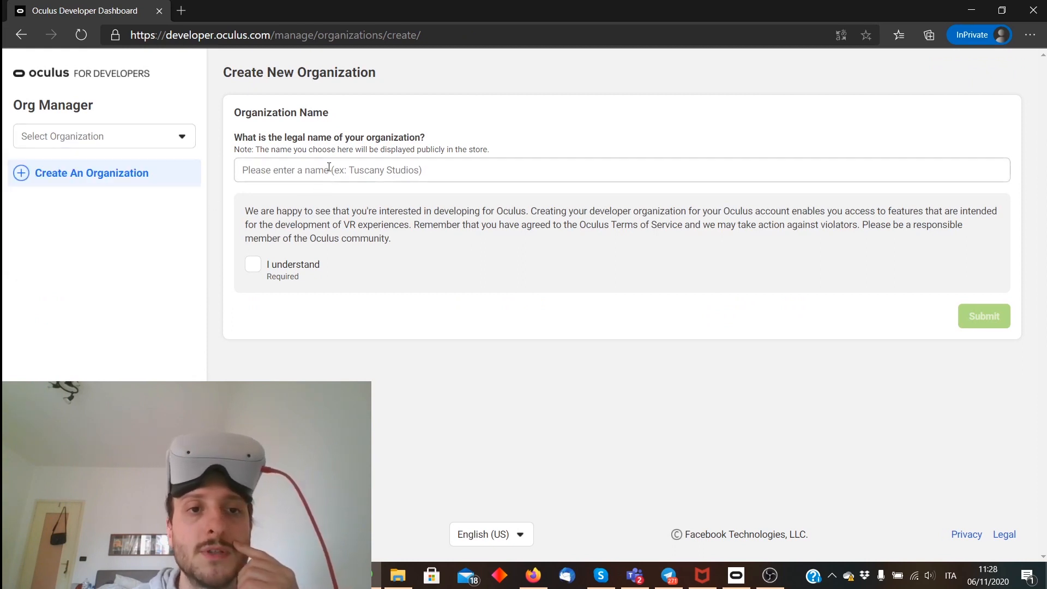
left_click(620, 178)
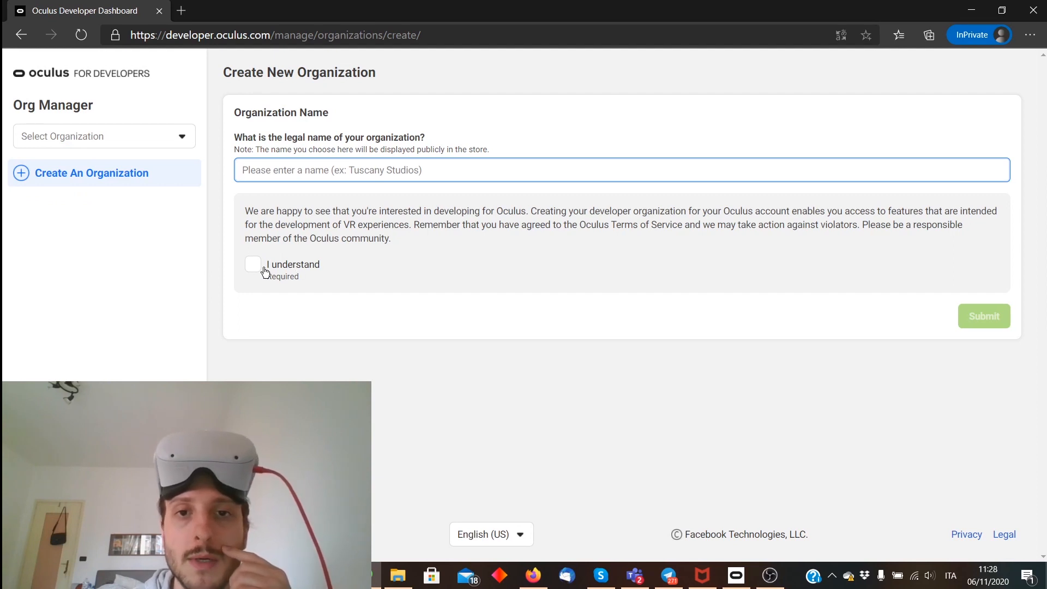
mouse_move(288, 277)
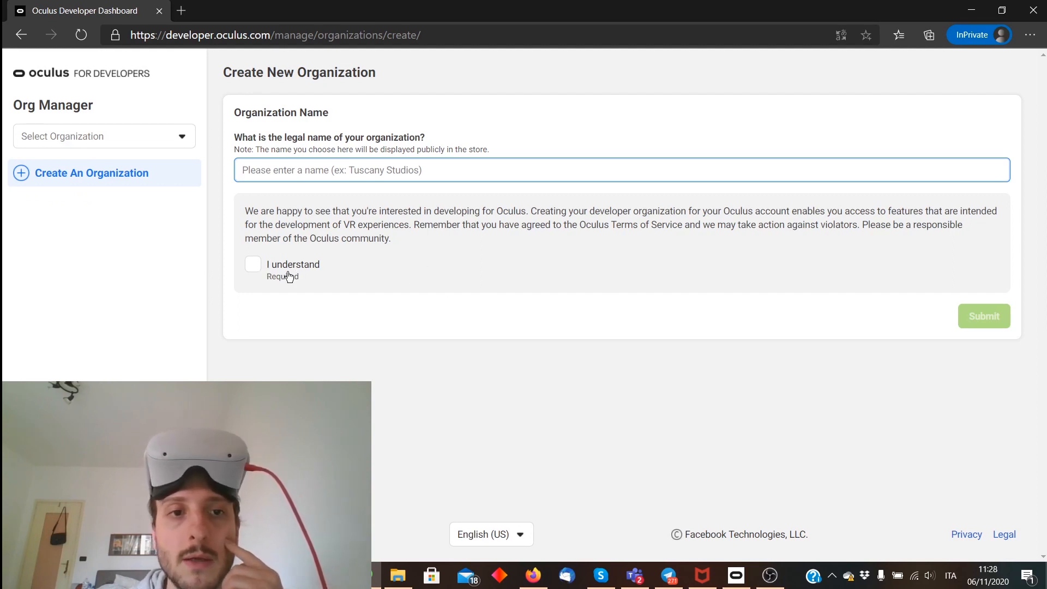
left_click(253, 265)
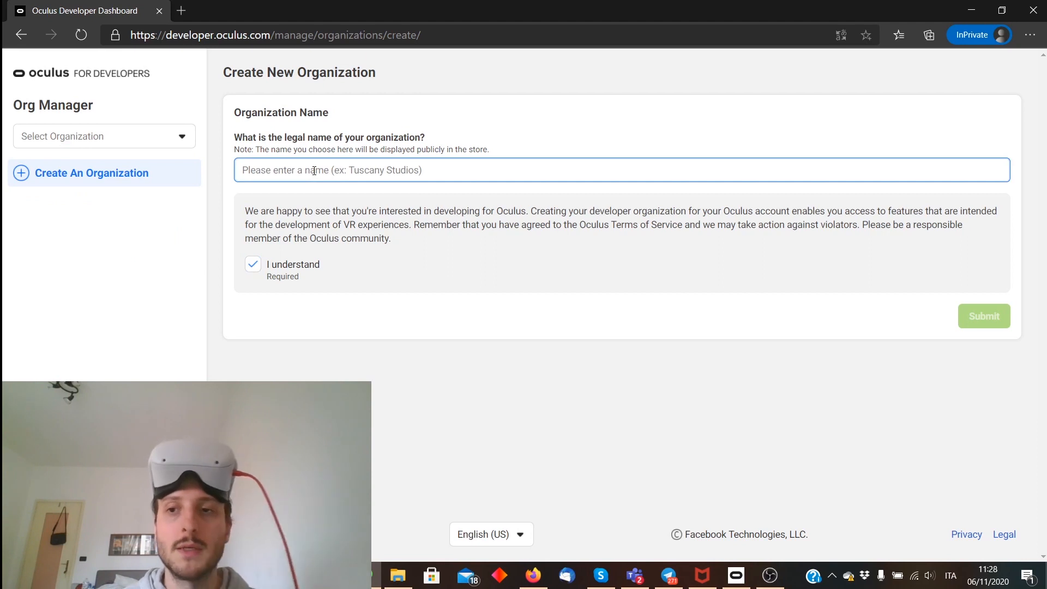
Step: Try the name 'FakeOdfssfdsfsdfsdf', clear it, and reopen the organization list
type("FakeOrganization")
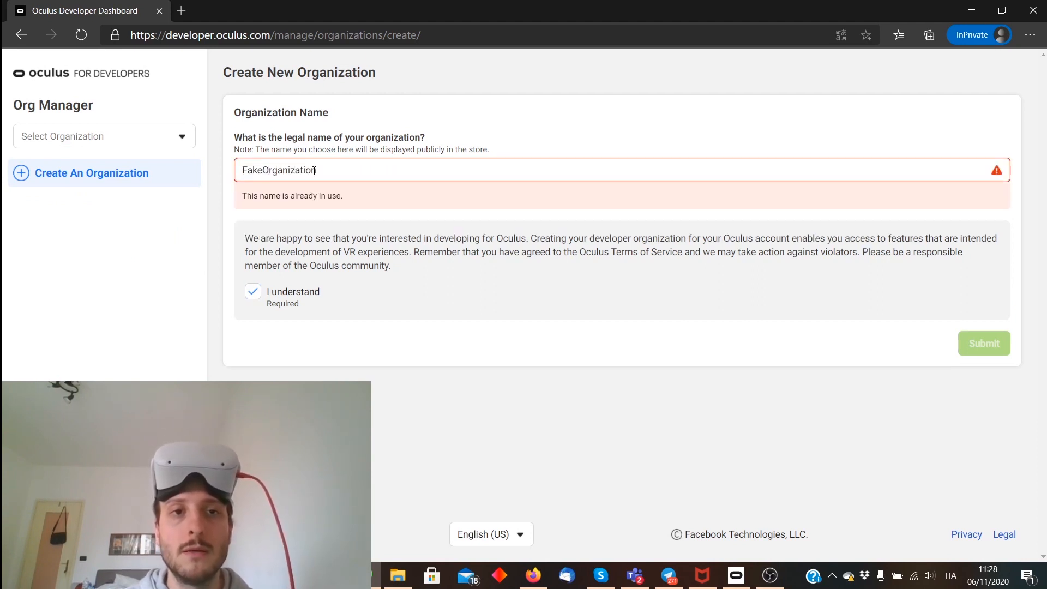
type("dfs")
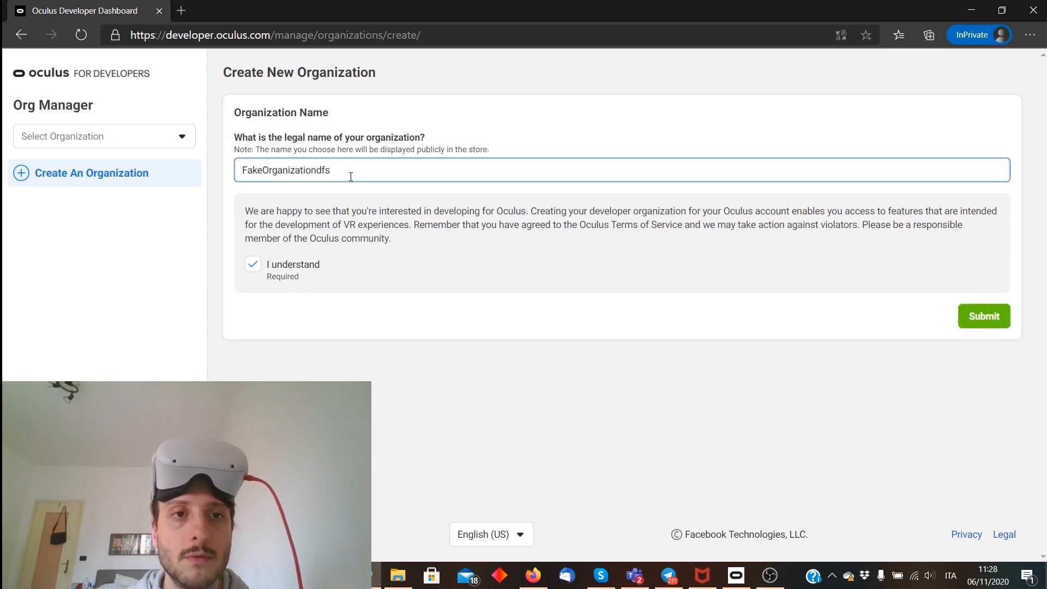
type("sfdsfsdfsdf")
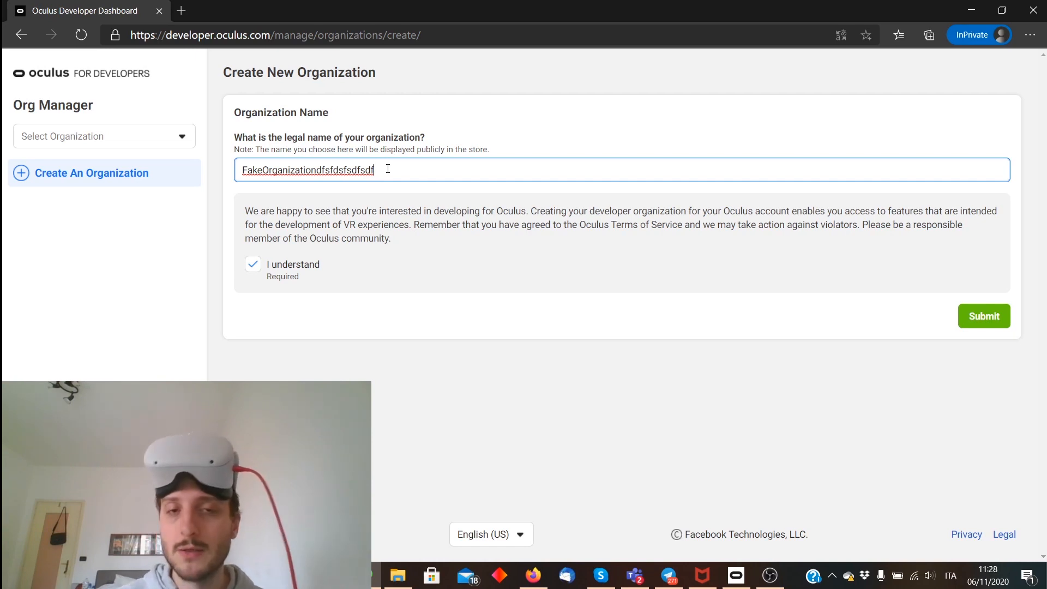
mouse_move(810, 377)
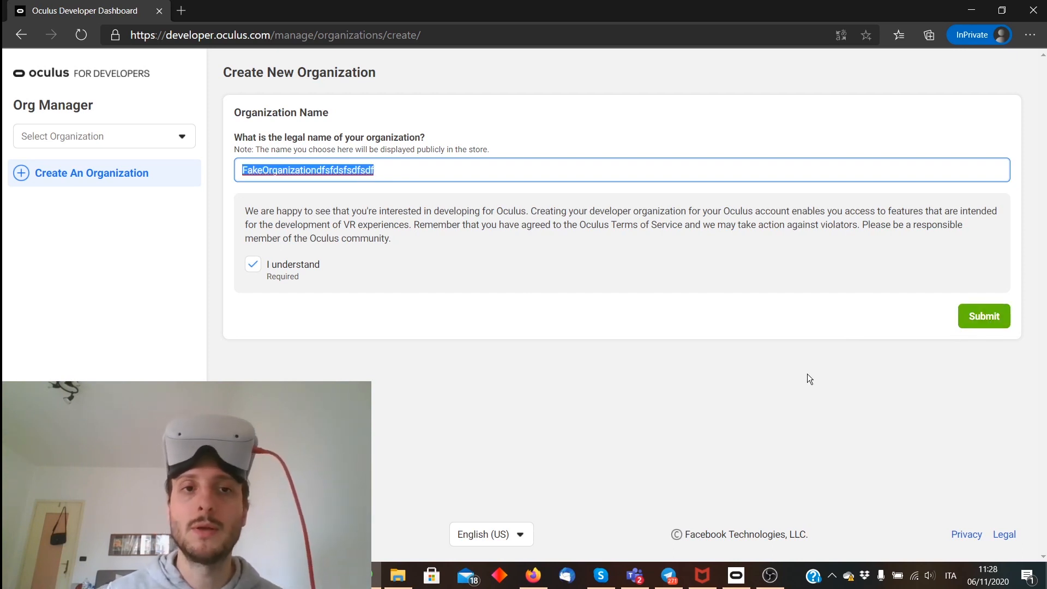
left_click(983, 315)
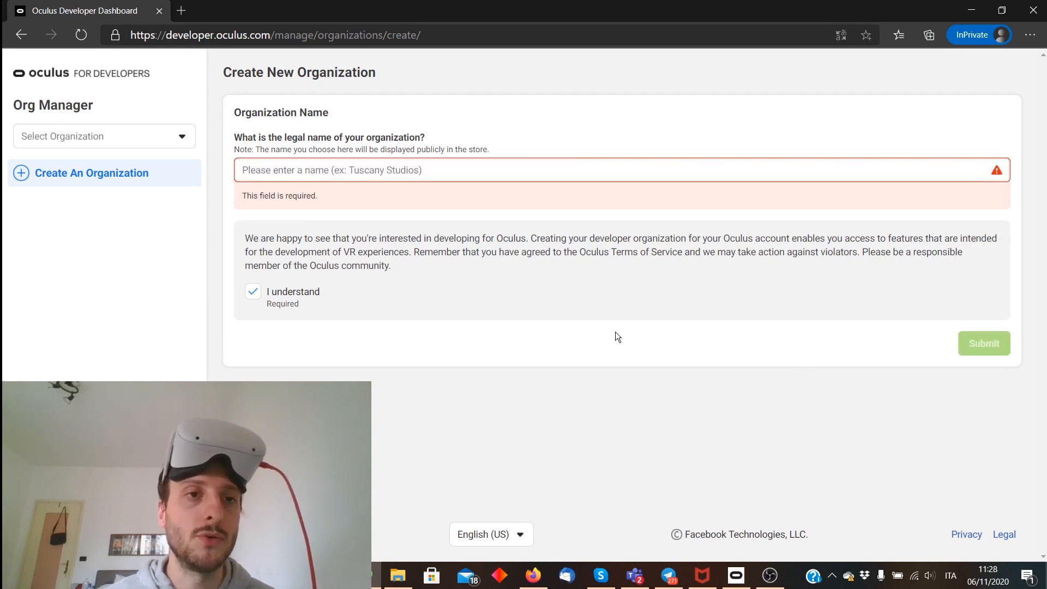
left_click(104, 136)
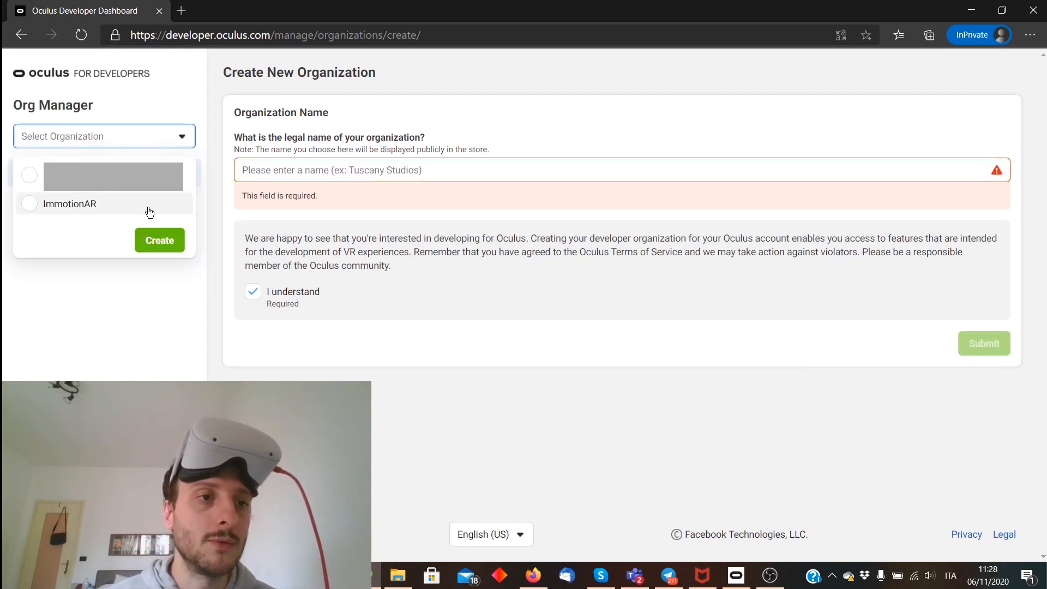
Step: Return to ImmotionAR, review Members and Financial Information, then show its Test Users
left_click(70, 204)
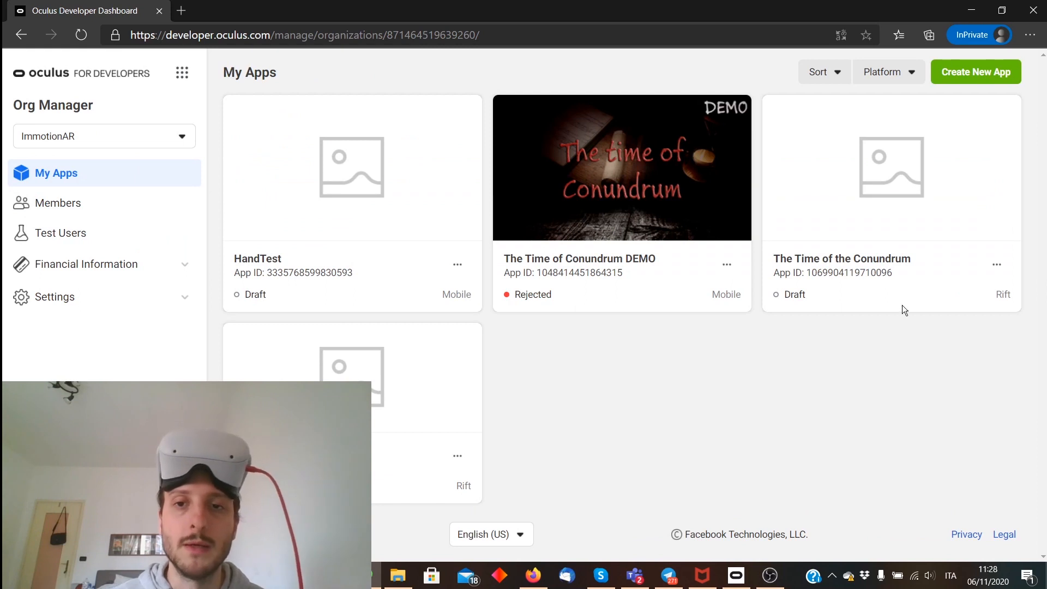
mouse_move(544, 284)
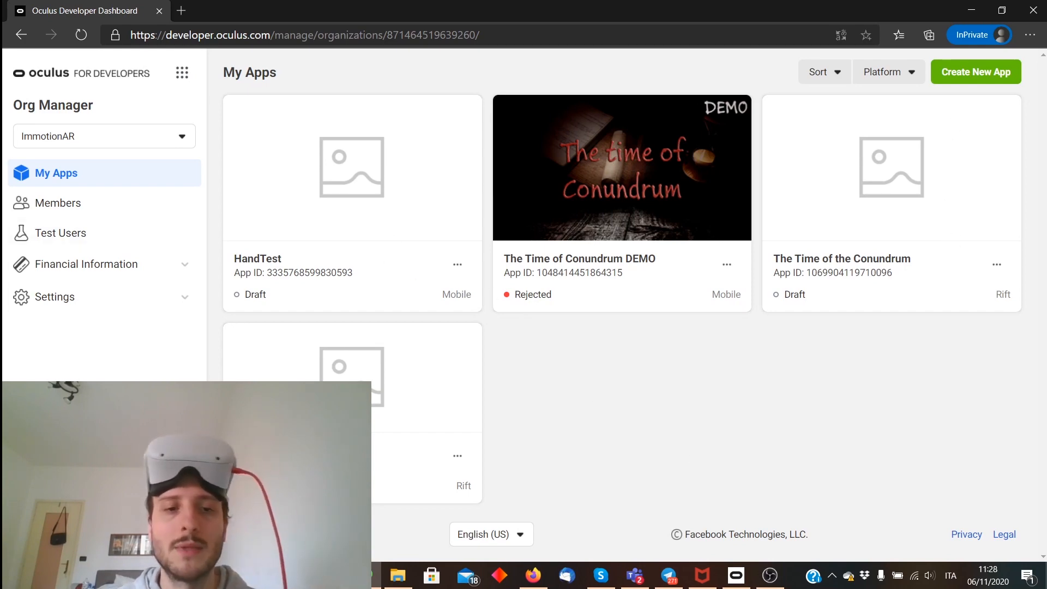
mouse_move(137, 143)
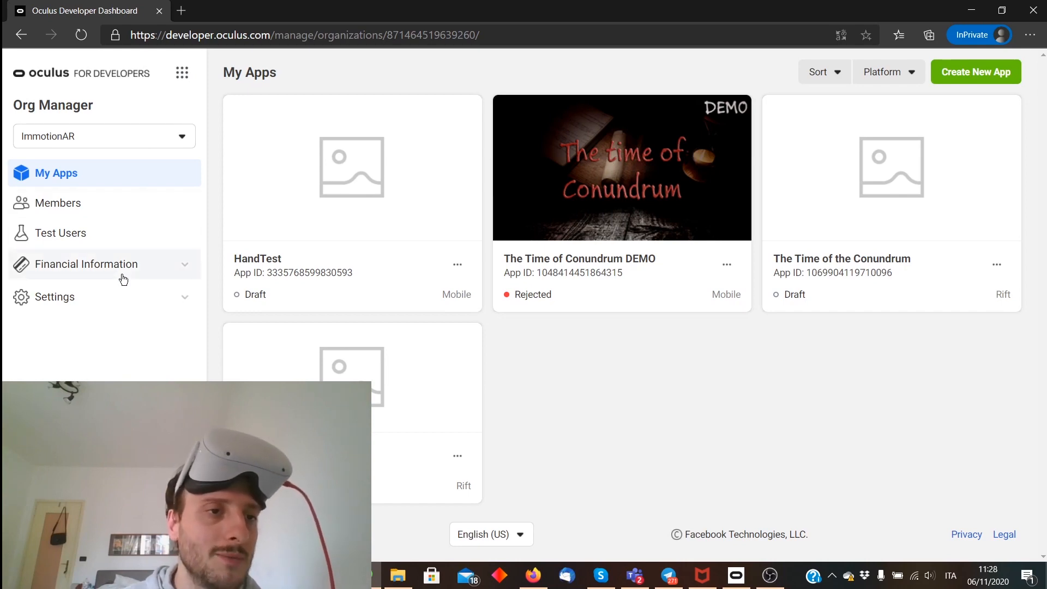
mouse_move(85, 243)
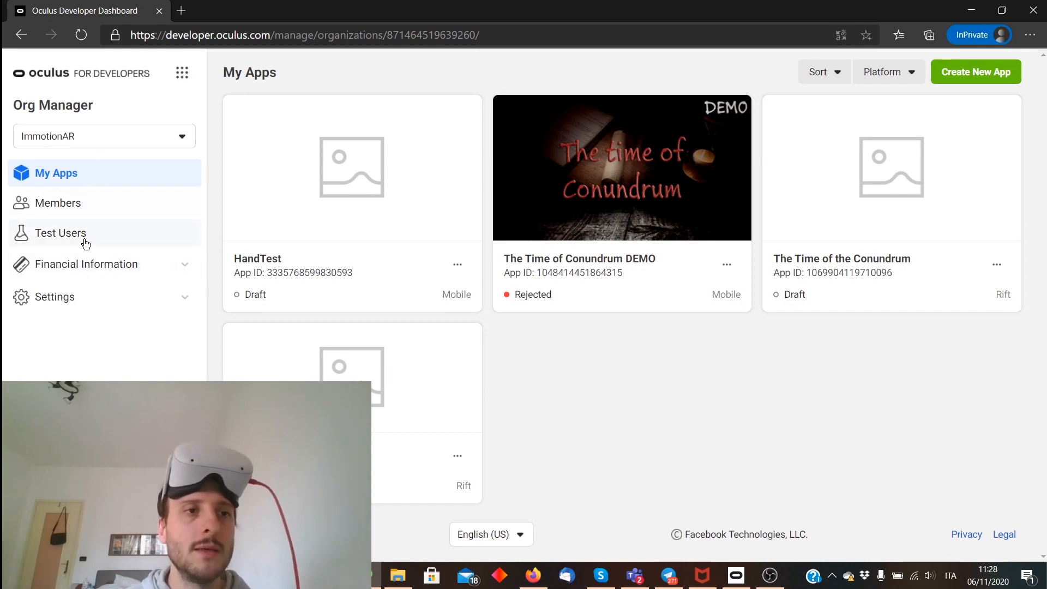
left_click(57, 203)
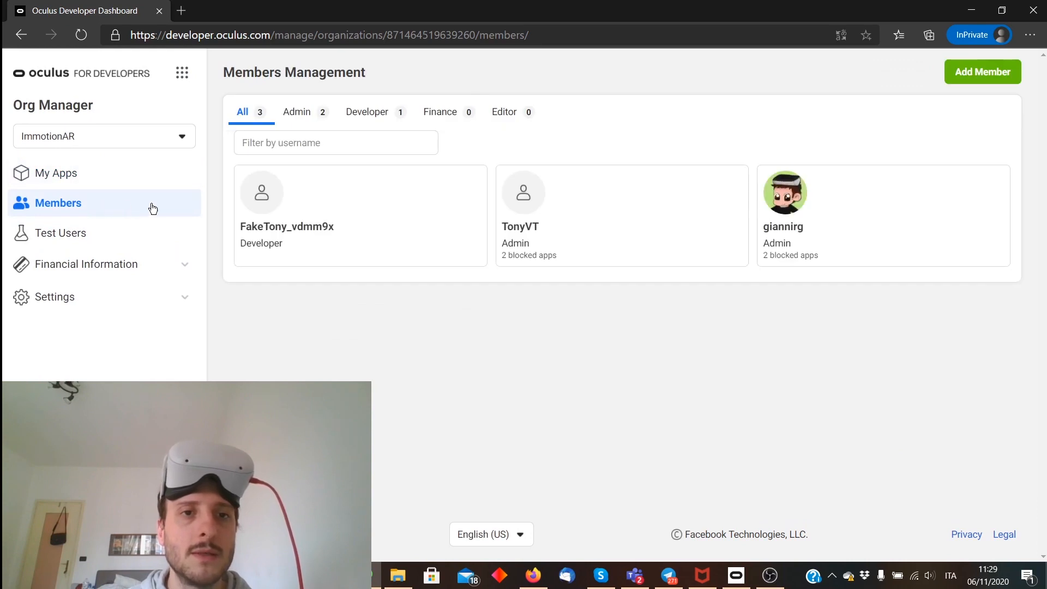
mouse_move(64, 293)
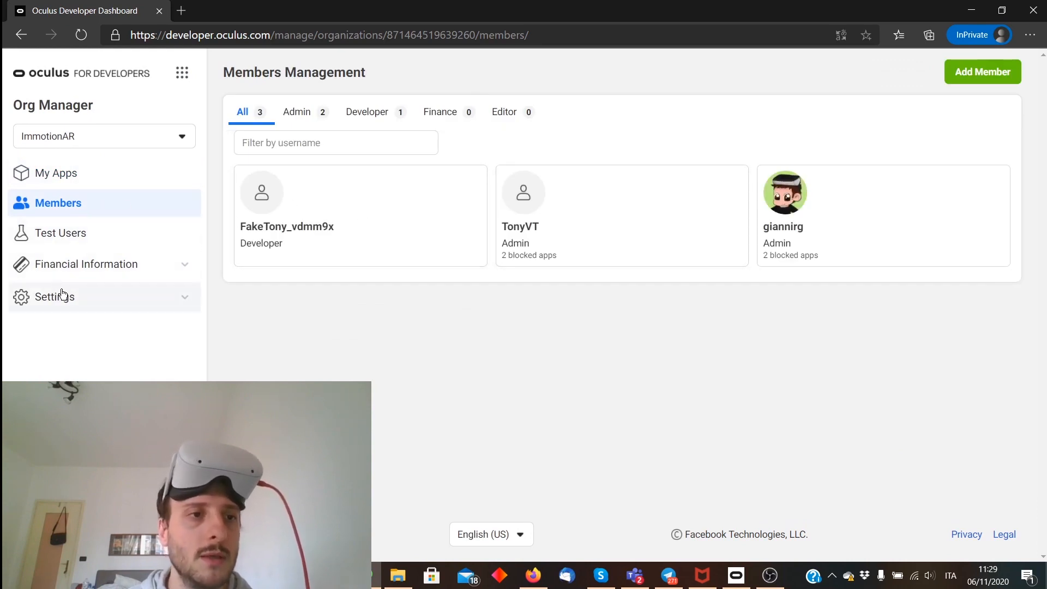
left_click(86, 264)
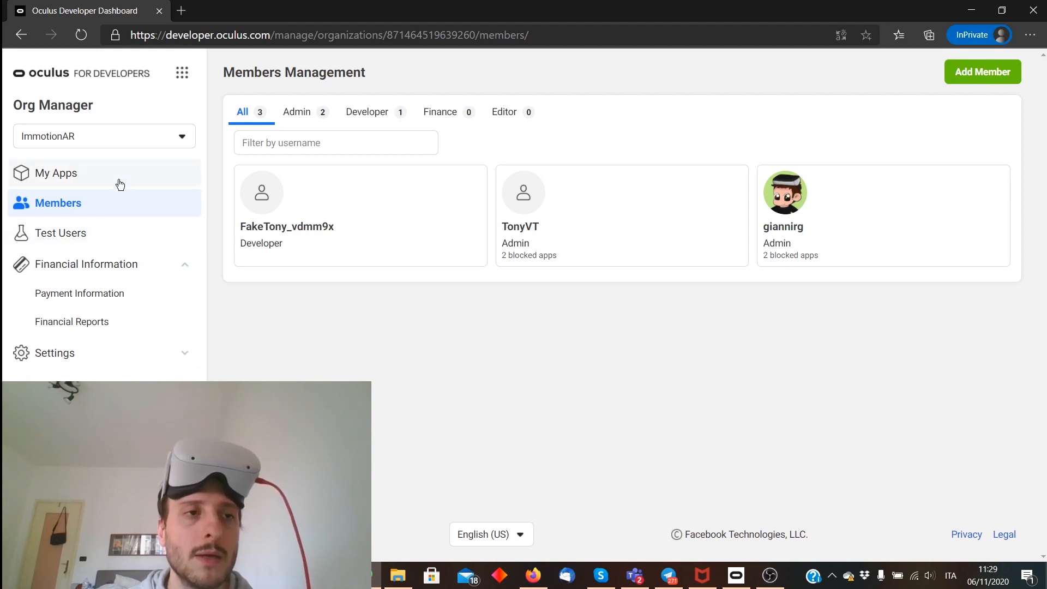
left_click(60, 233)
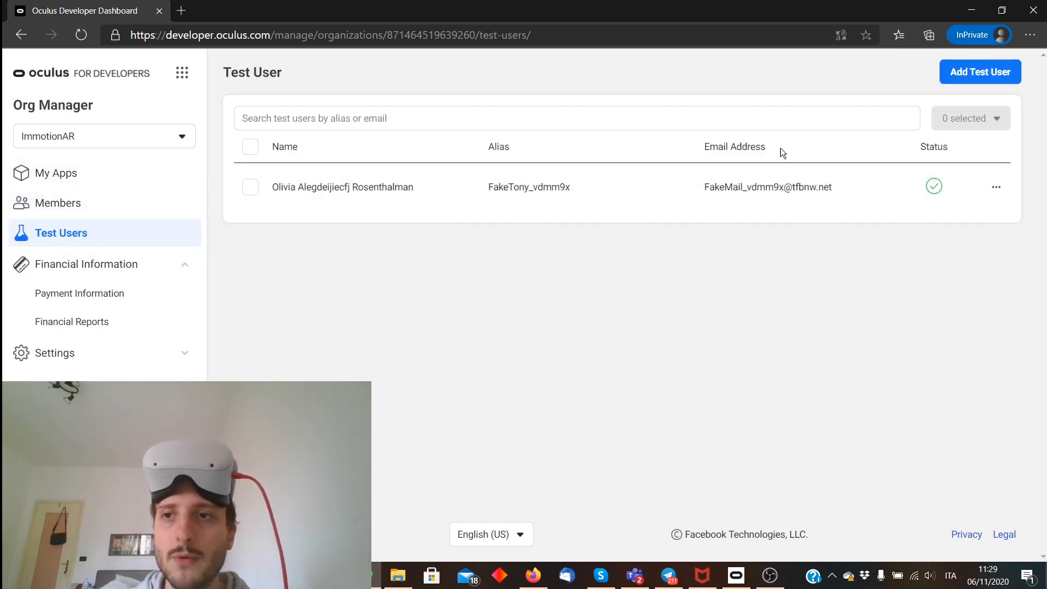
mouse_move(323, 181)
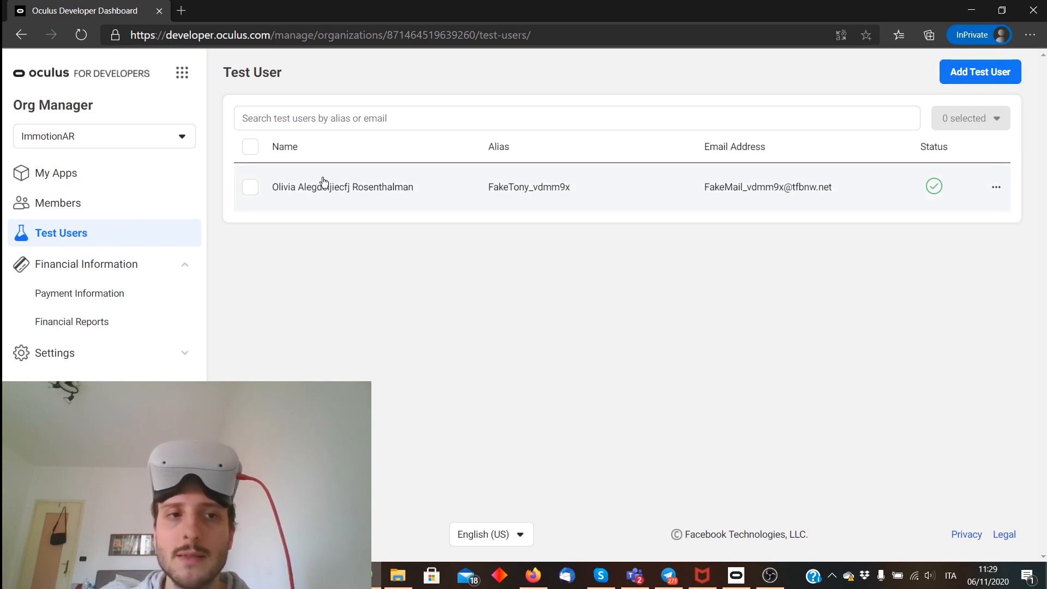
left_click(104, 137)
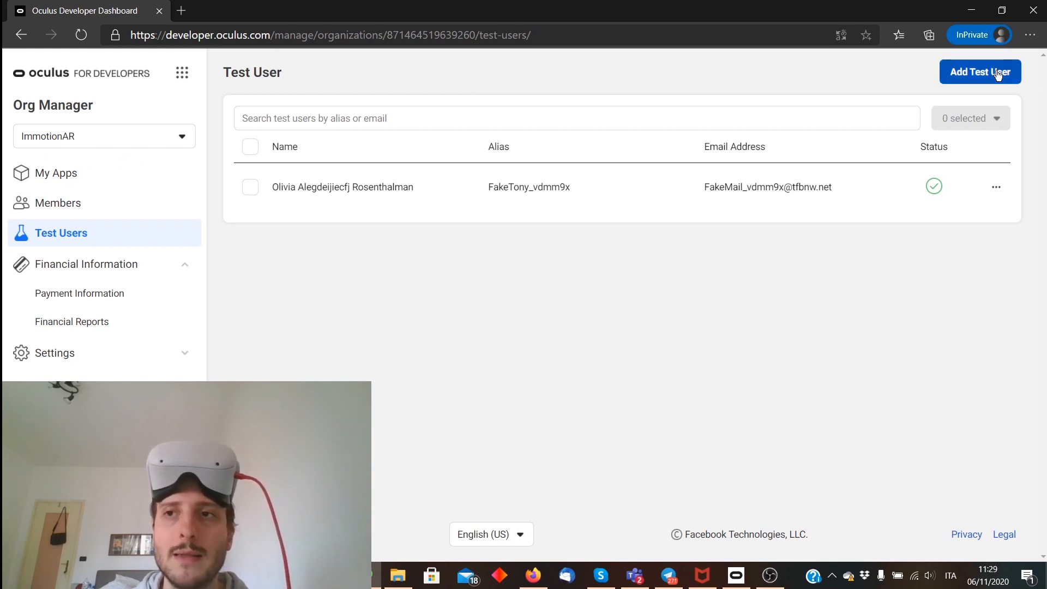
Step: Begin a test user with username prefix FakeTonyUser, email prefix FakeMail and a password
left_click(979, 72)
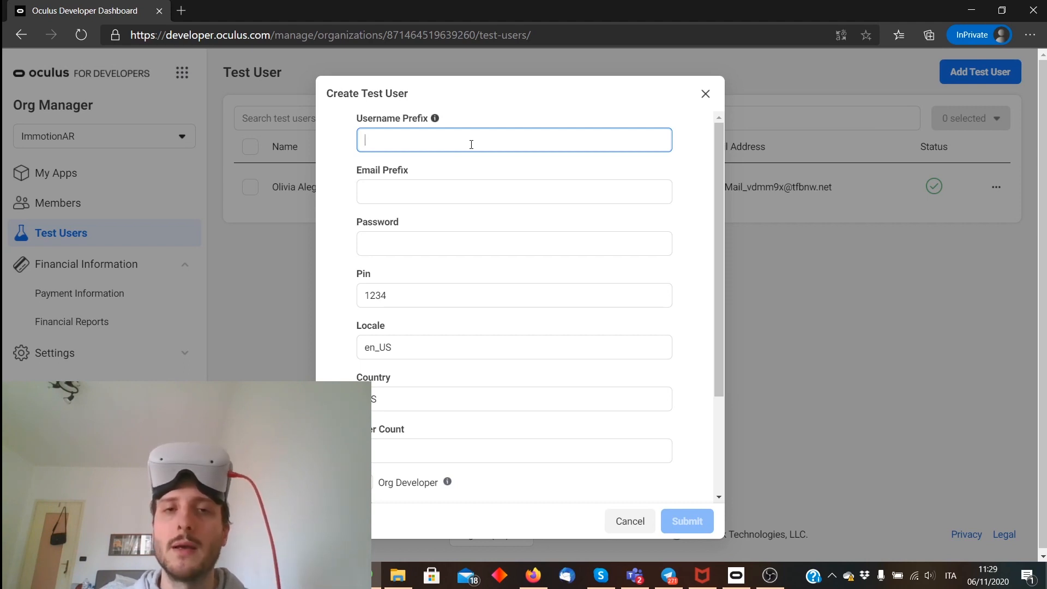
type("F")
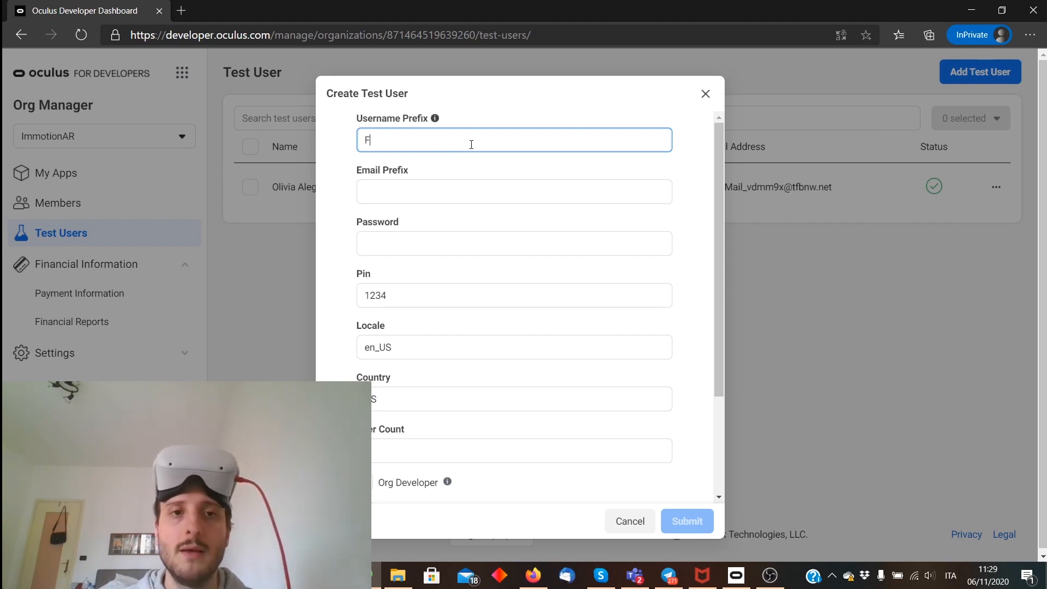
type("akeTonyUser")
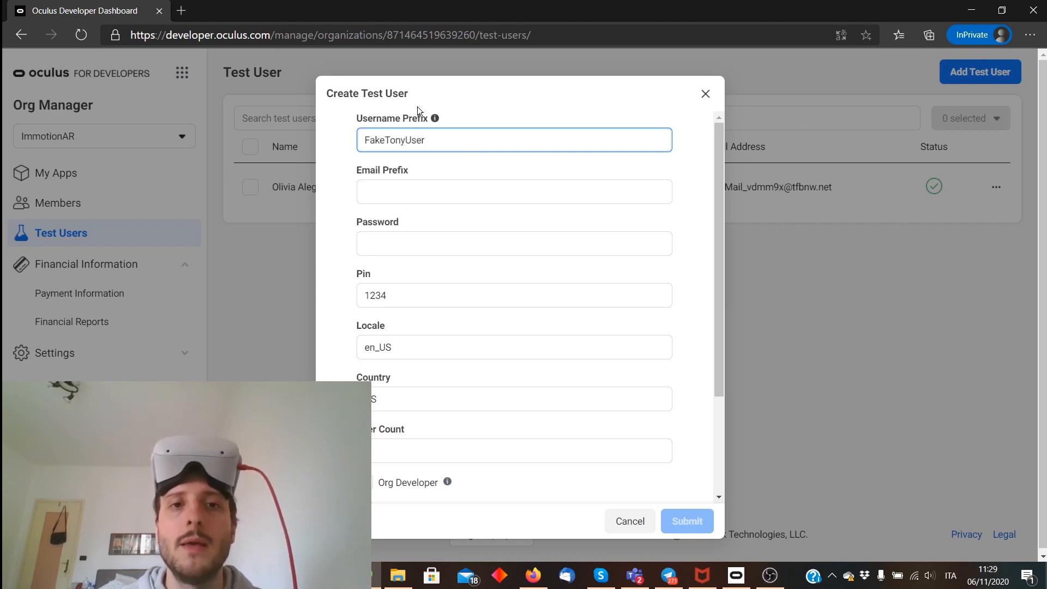
left_click(514, 191)
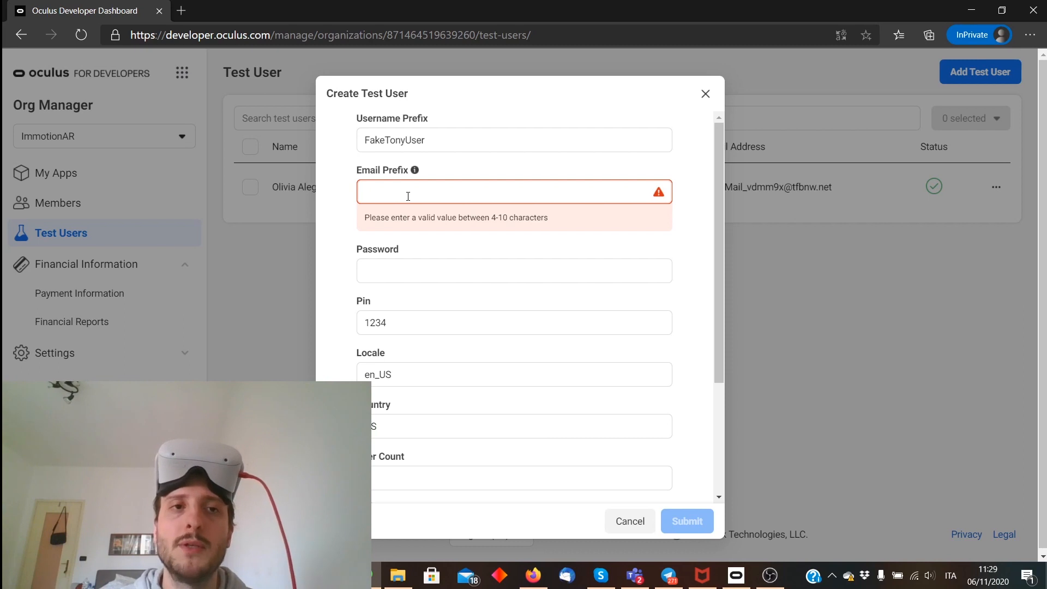
type("F")
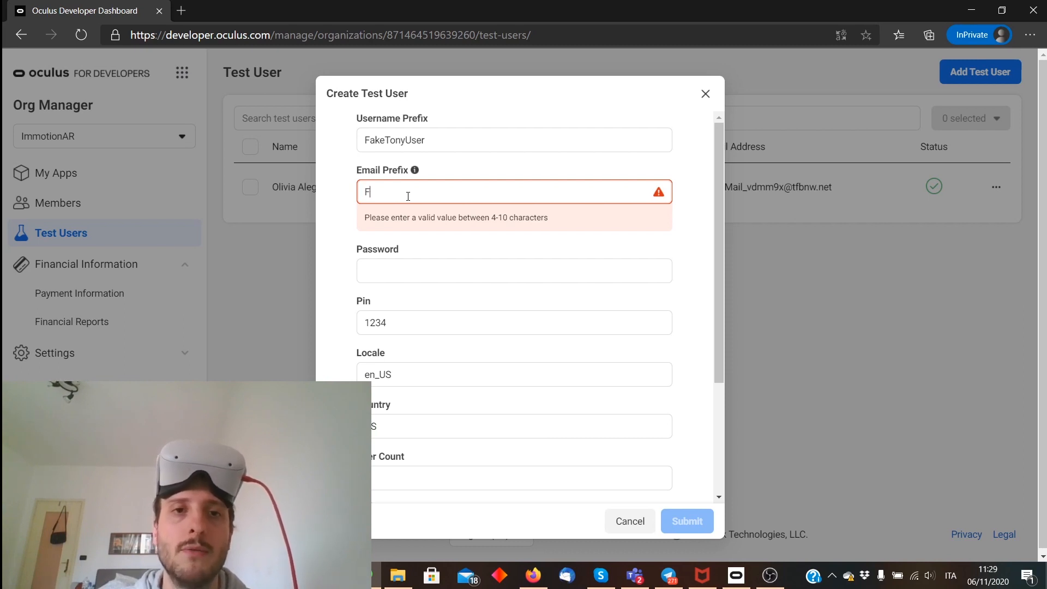
type("akeMail")
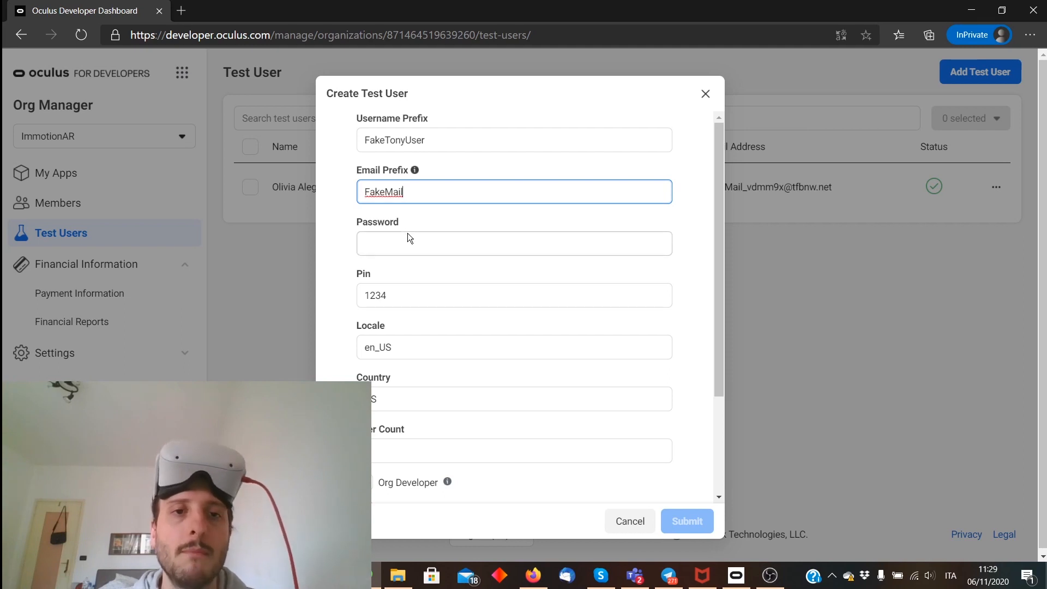
left_click(515, 243)
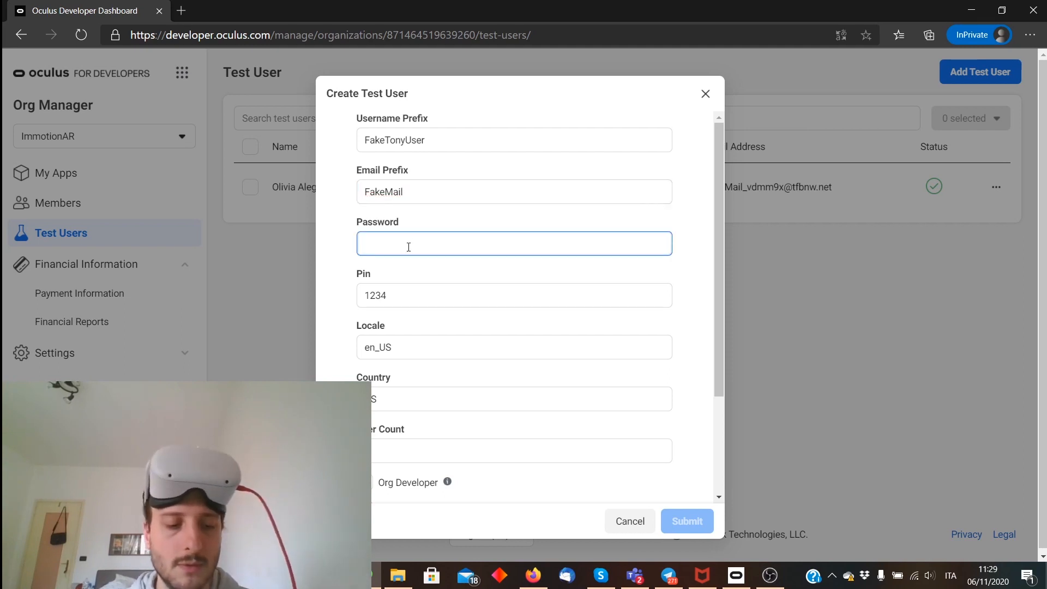
type("••••")
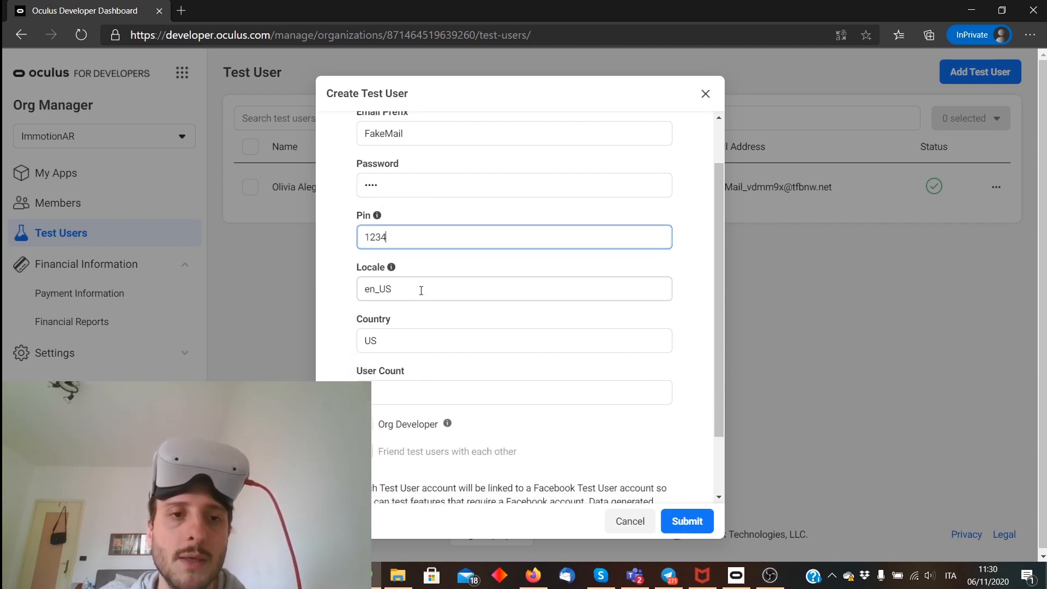
left_click(514, 288)
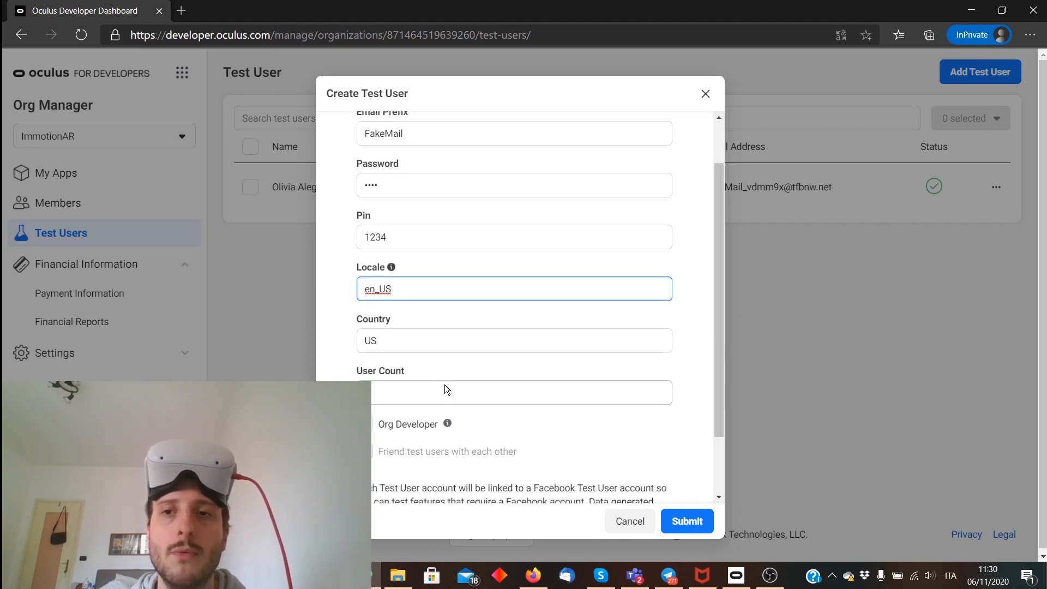
Step: Set the user count, make the test users org developers and friends with each other
scroll("down", 3)
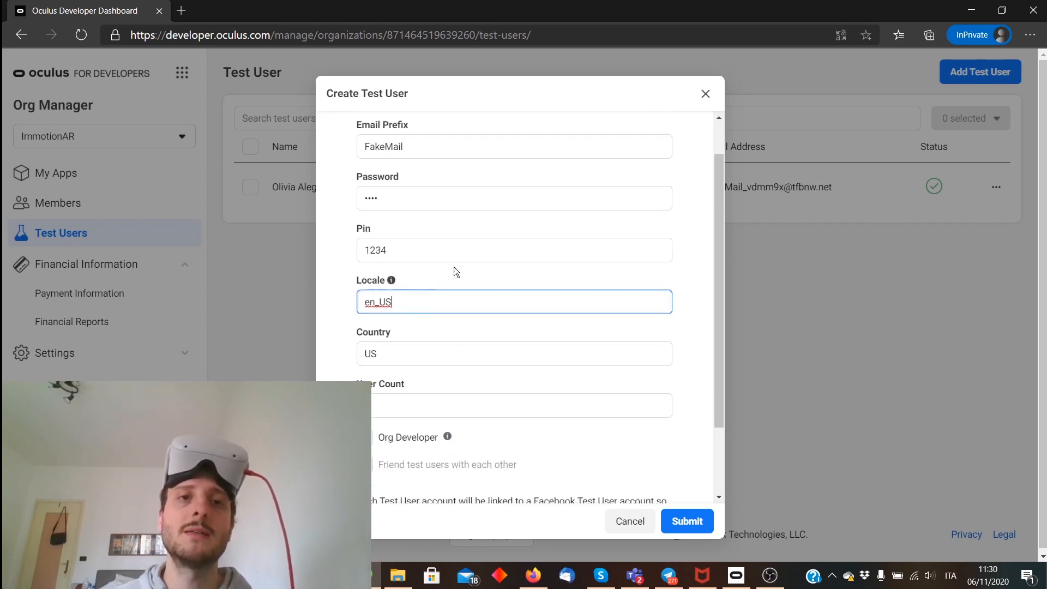
scroll("down", 3)
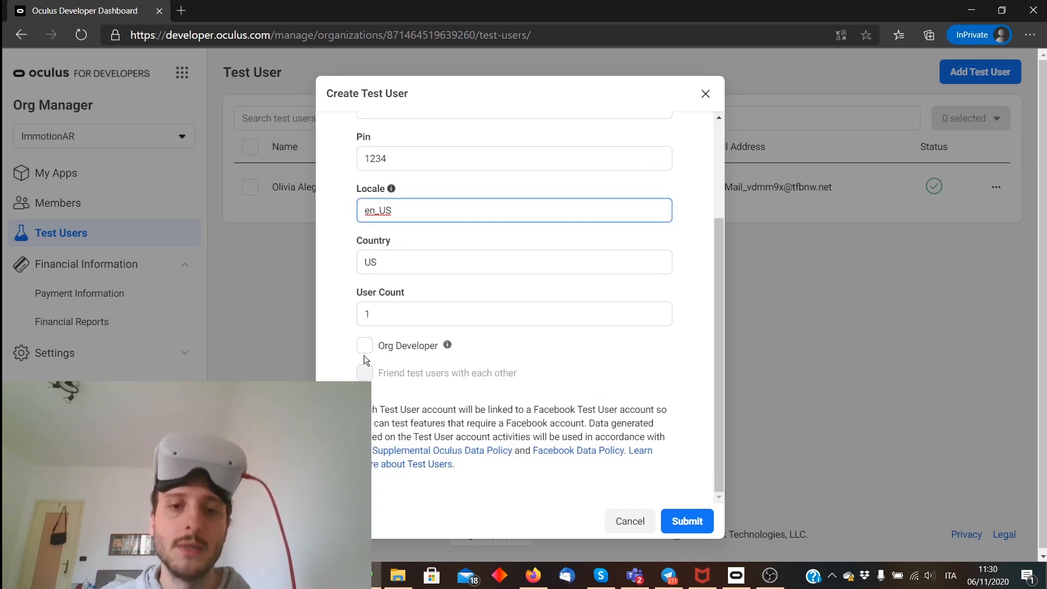
left_click(364, 345)
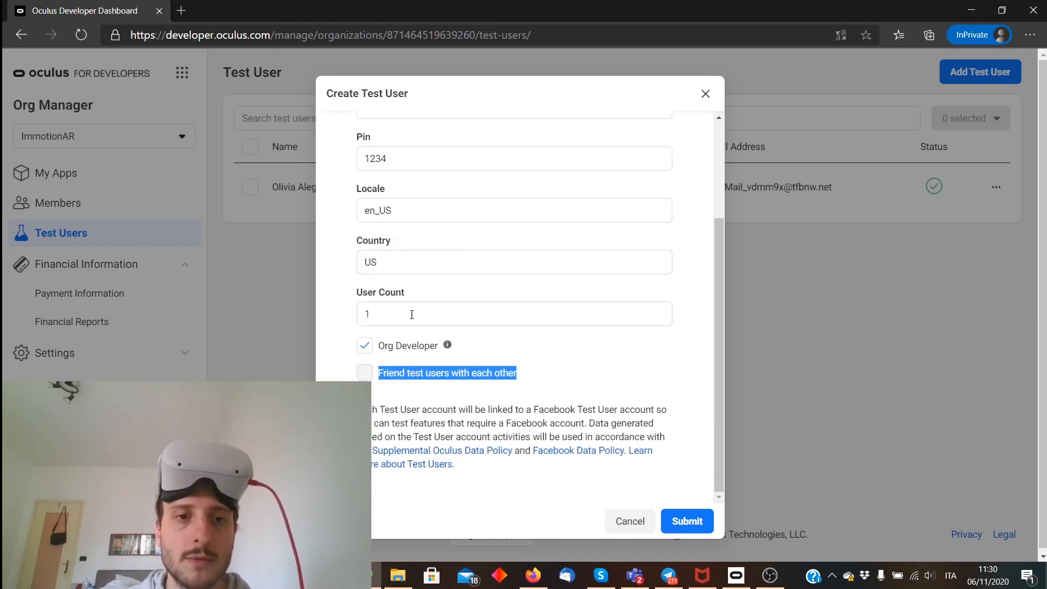
type("2")
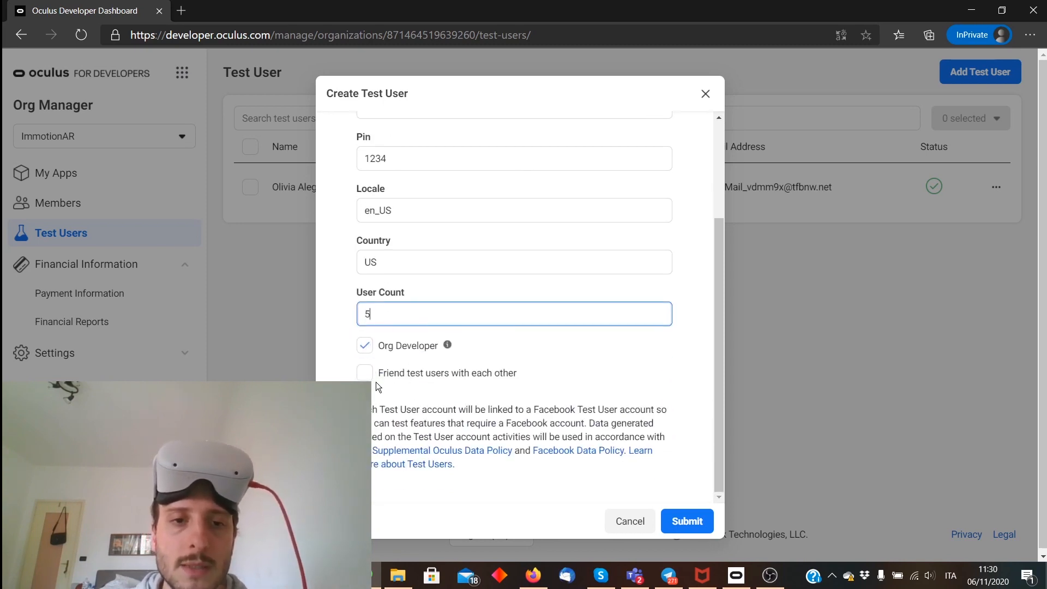
left_click(364, 373)
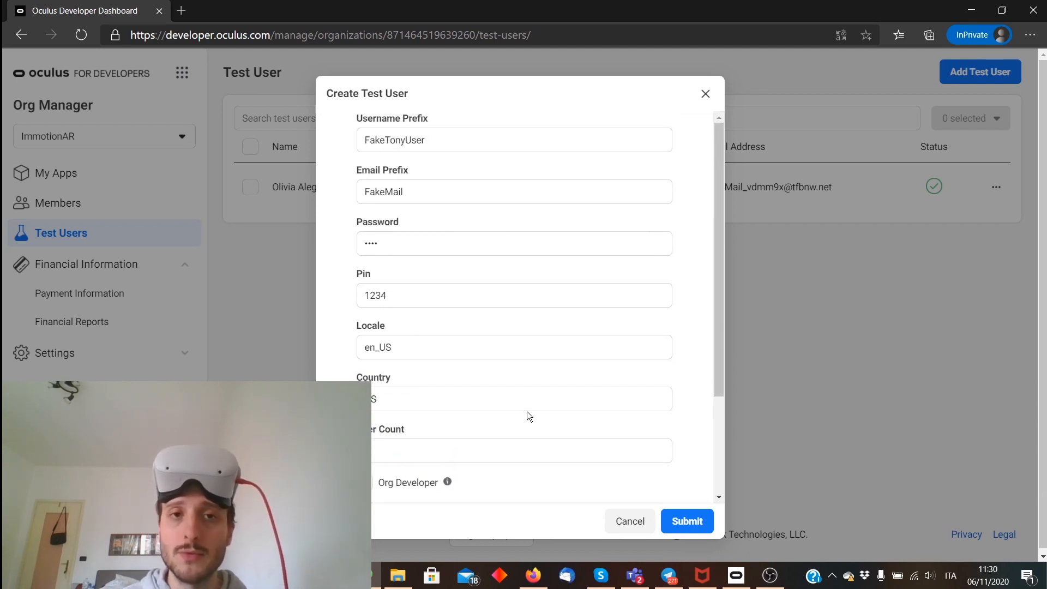
scroll("down", 3)
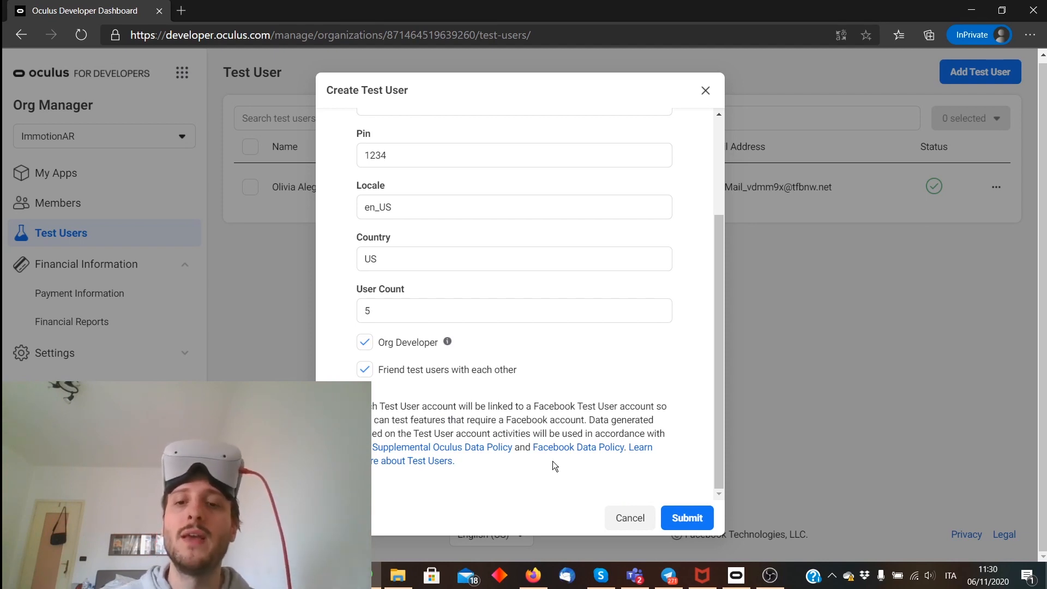
mouse_move(629, 463)
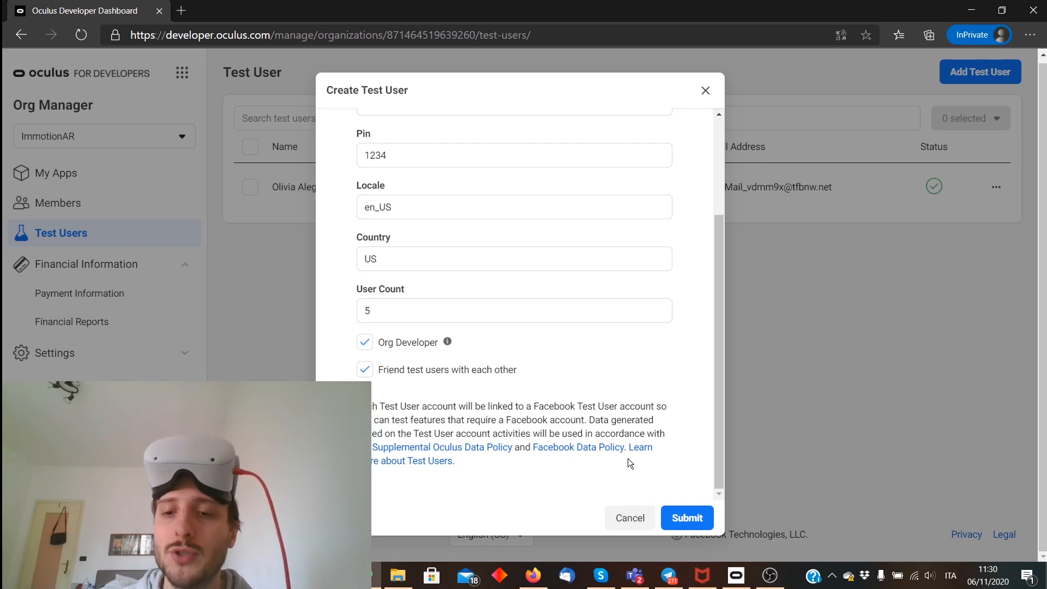
mouse_move(774, 479)
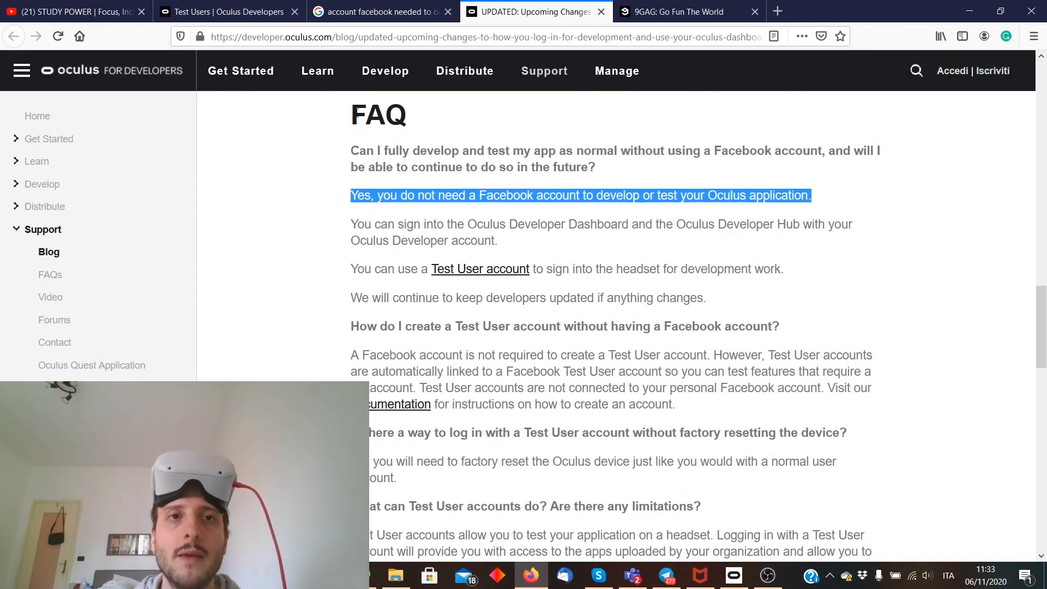
left_click(444, 152)
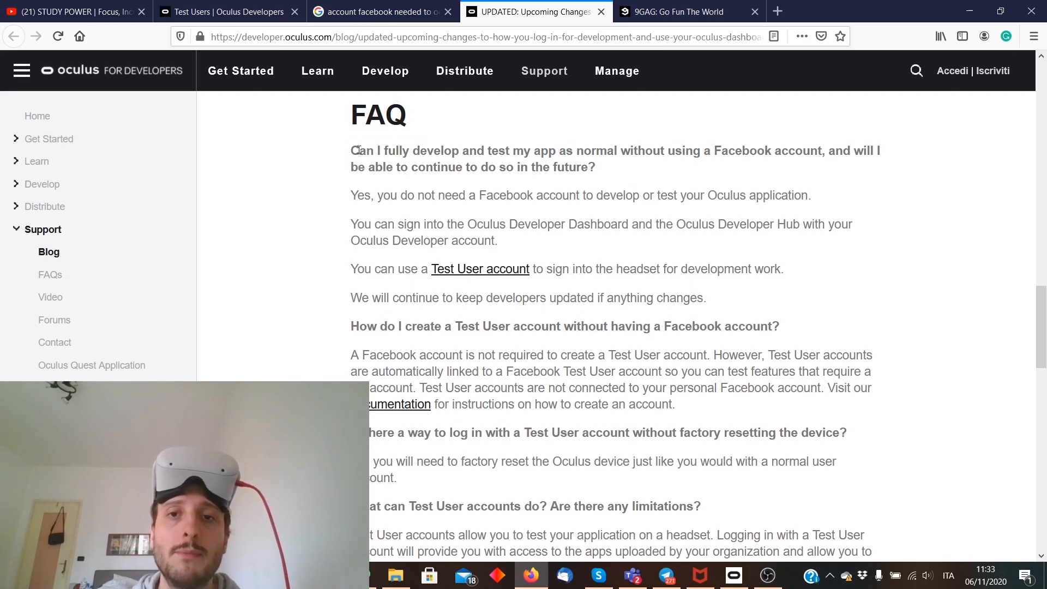
left_click_drag(357, 151, 498, 241)
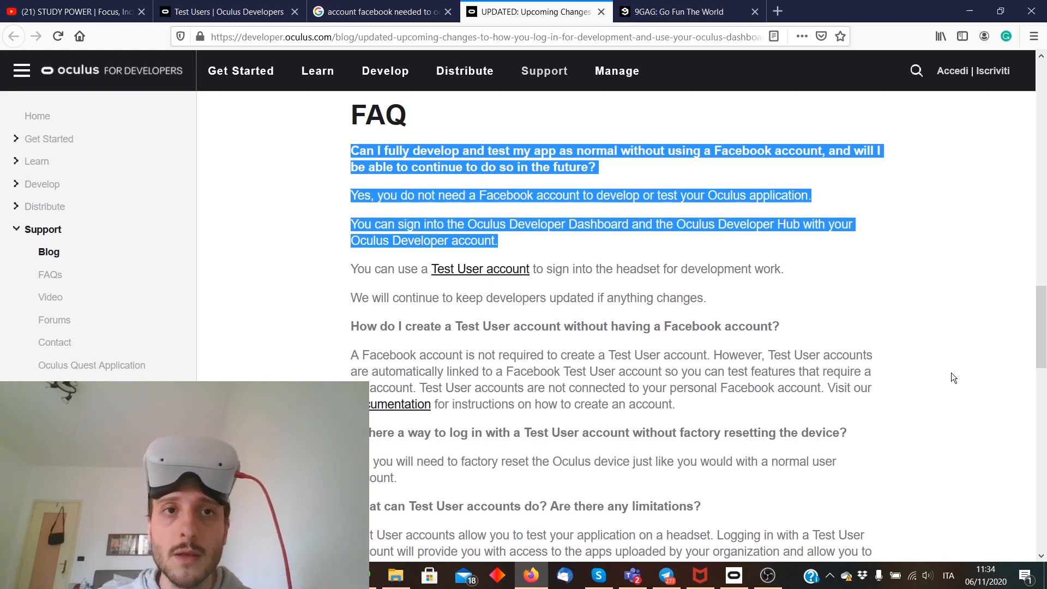
Step: Find and select the 'Log In to Oculus Device with a Test User Account' docs section
left_click(226, 11)
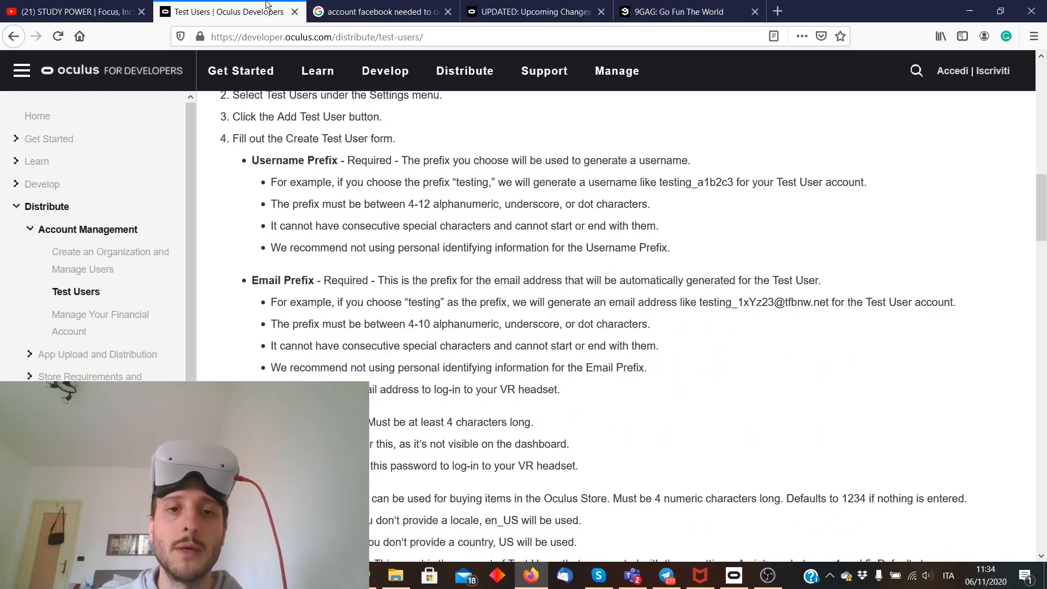
scroll("down", 3)
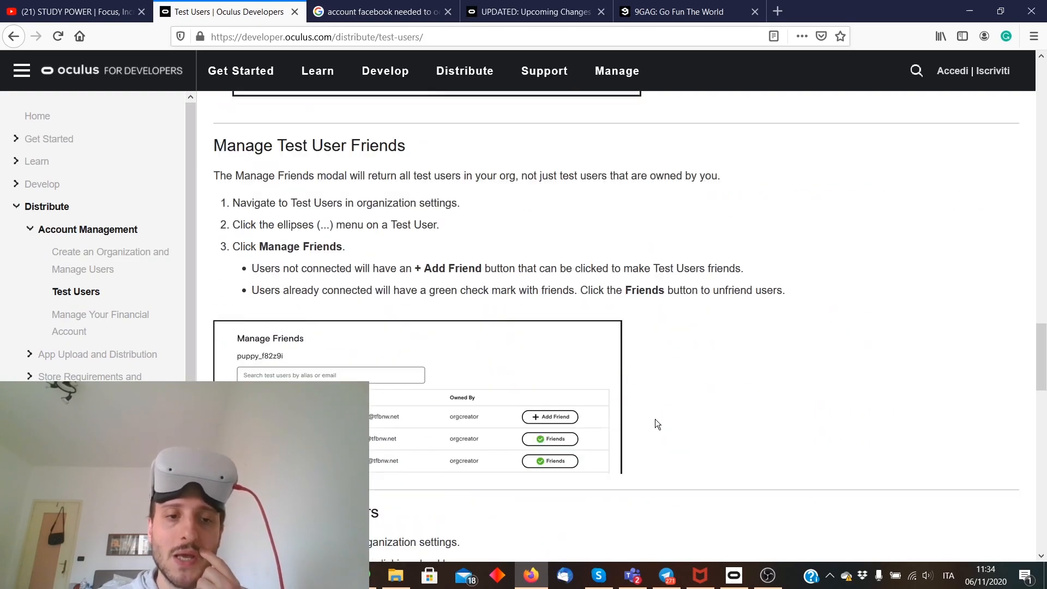
scroll("down", 3)
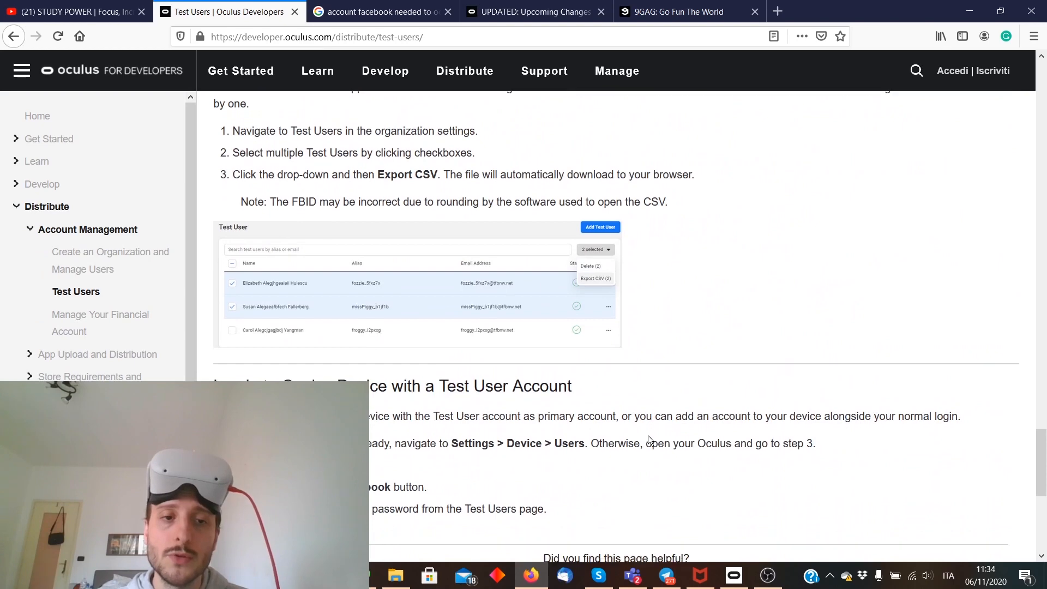
scroll("down", 3)
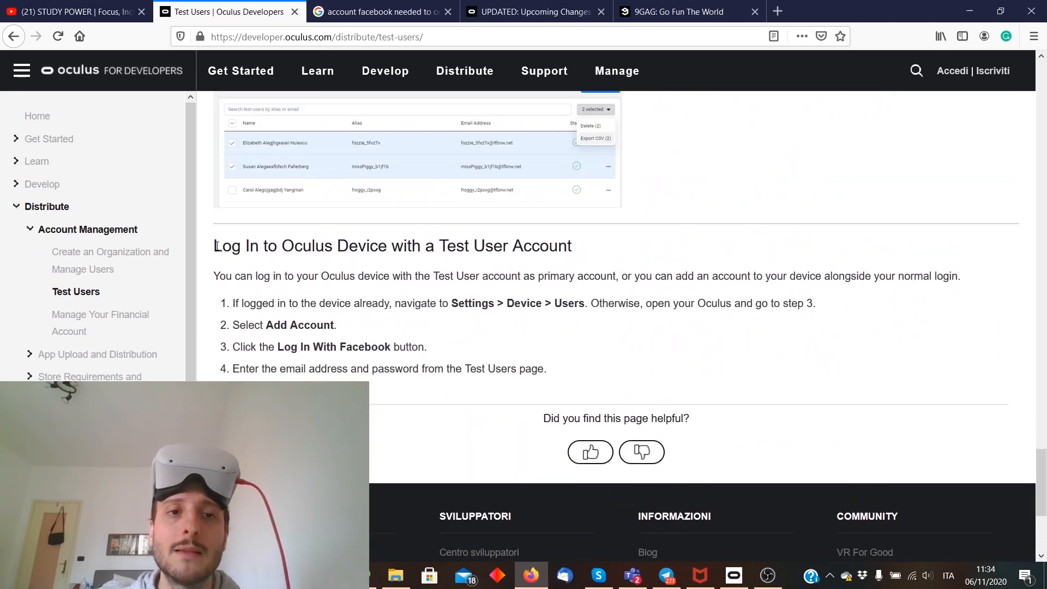
left_click_drag(214, 245, 546, 368)
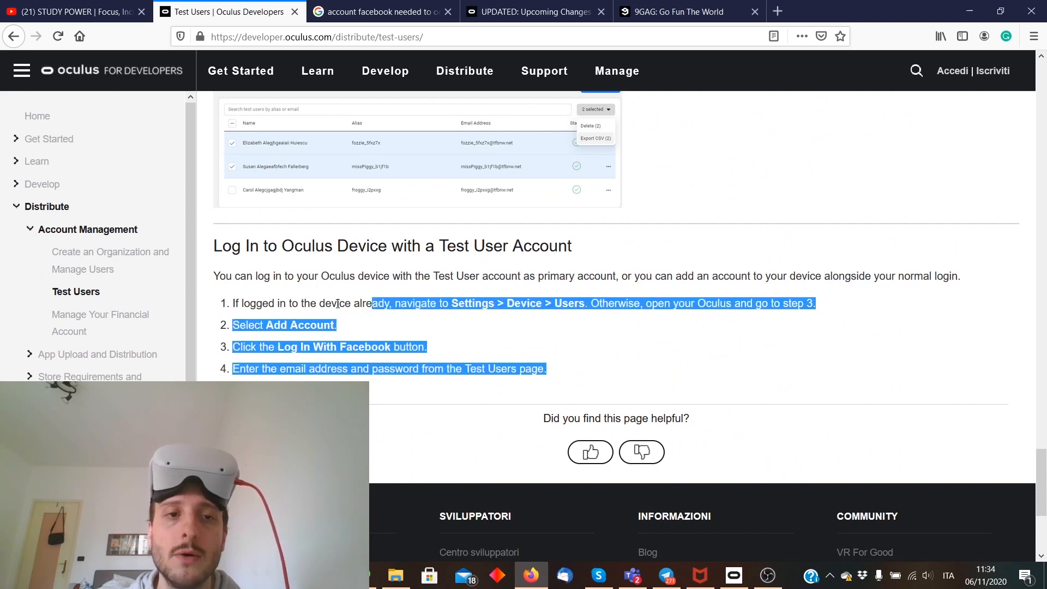
left_click_drag(371, 303, 213, 246)
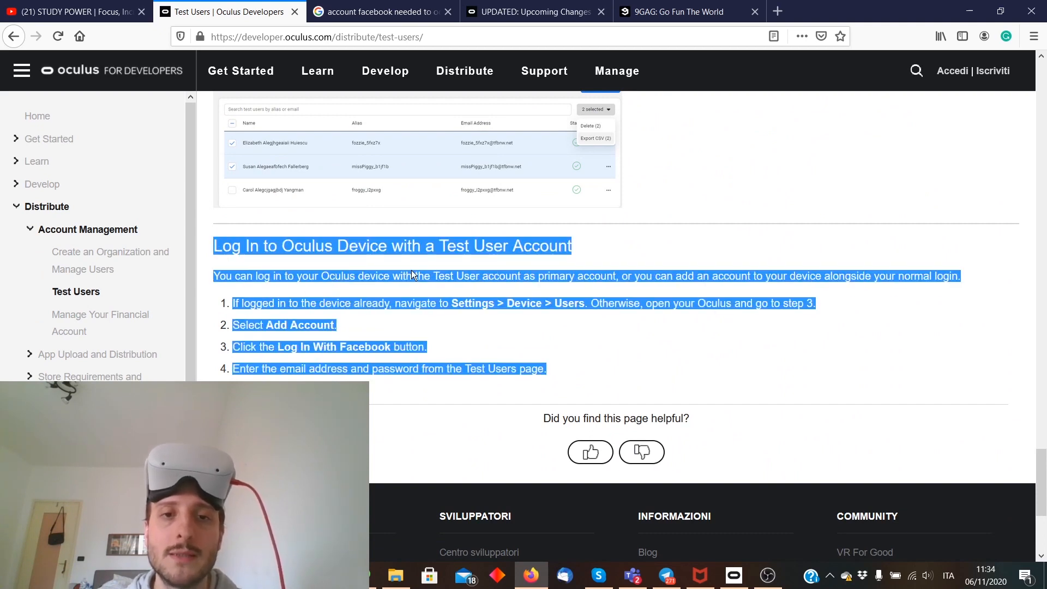
mouse_move(694, 354)
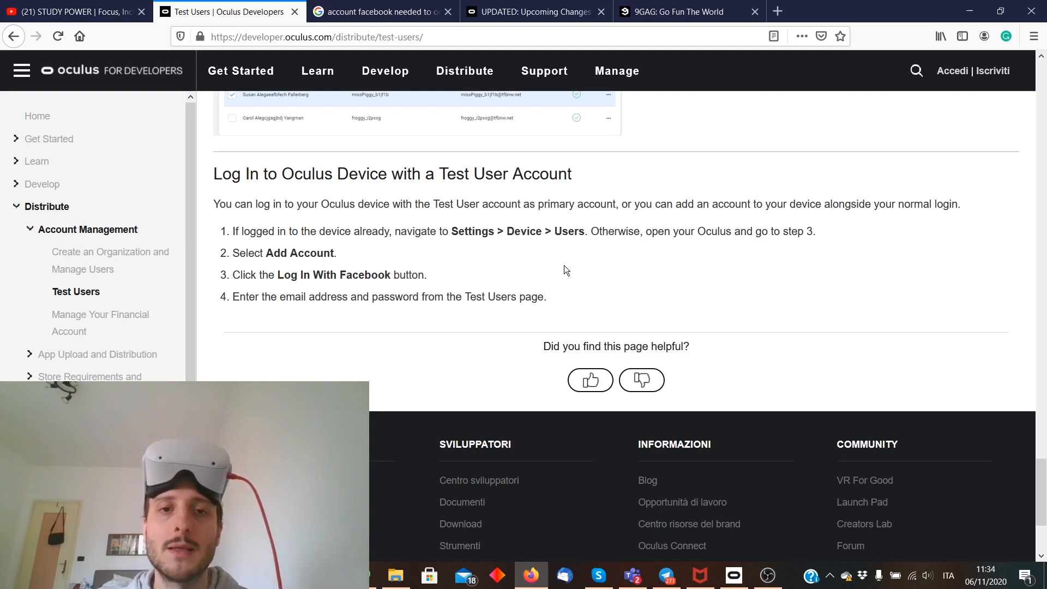
mouse_move(579, 248)
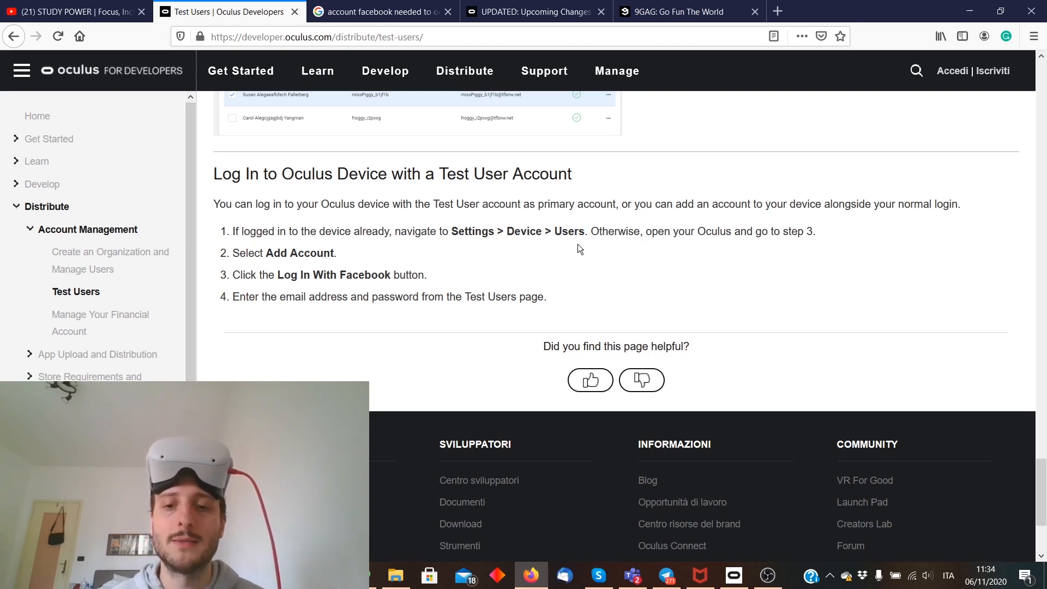
mouse_move(737, 371)
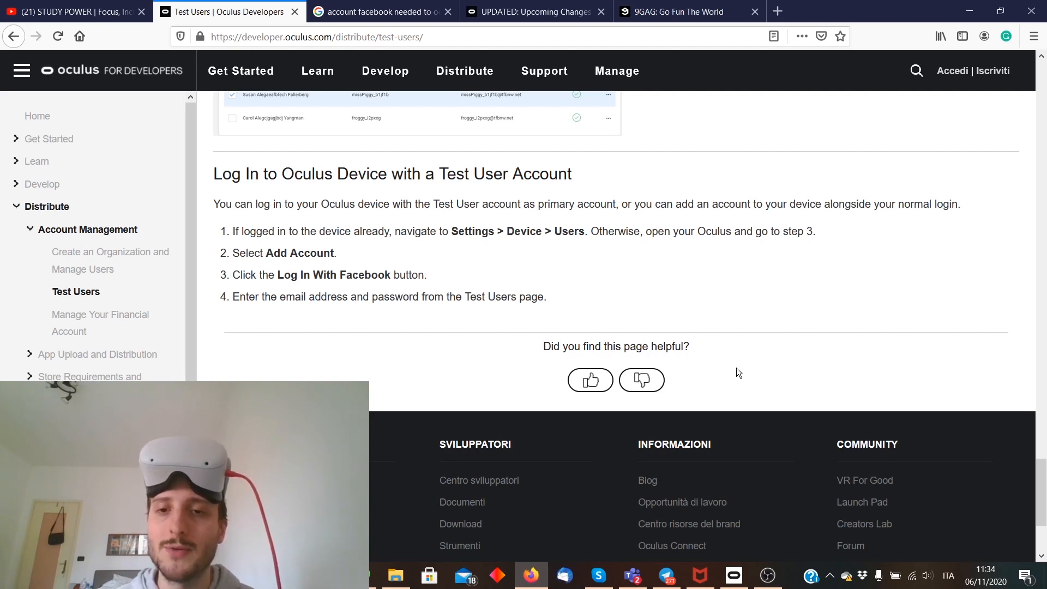
mouse_move(731, 339)
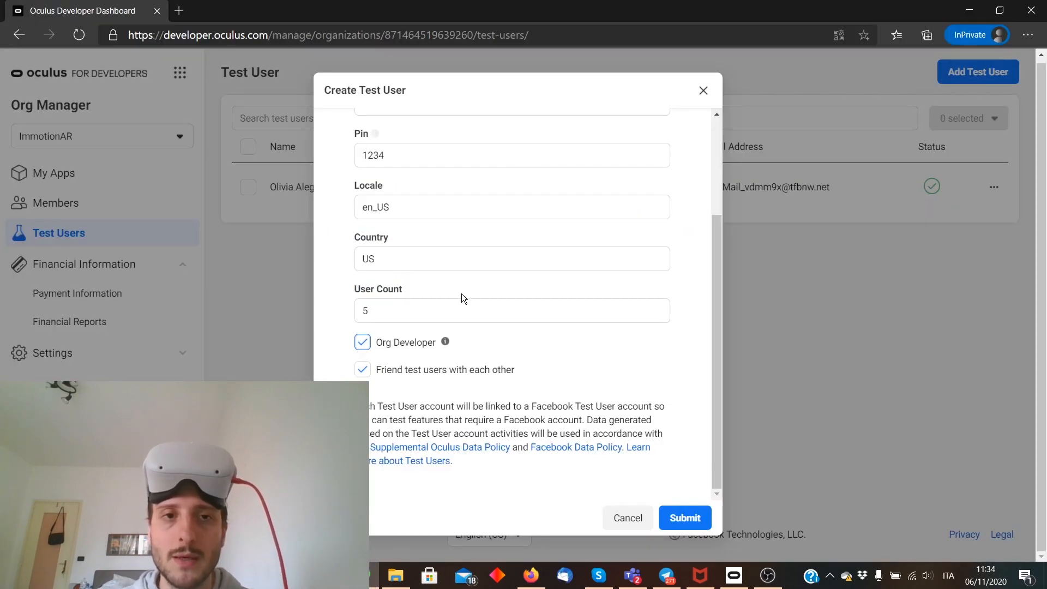
Step: Submit the Create Test User form, adding FakeTonyUser_3eiju7 to the test users list
scroll("up", 3)
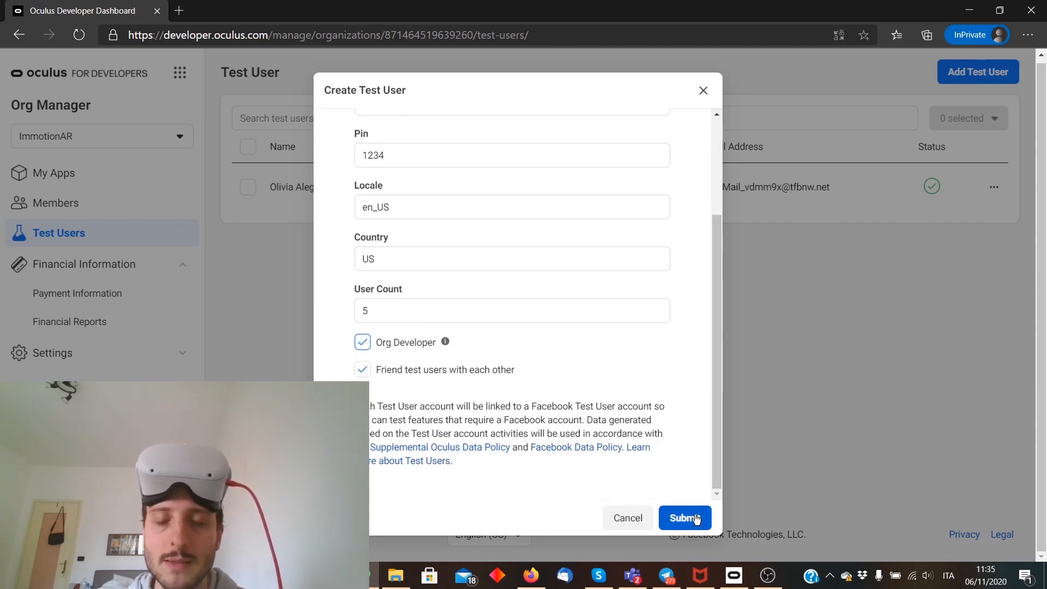
left_click(684, 517)
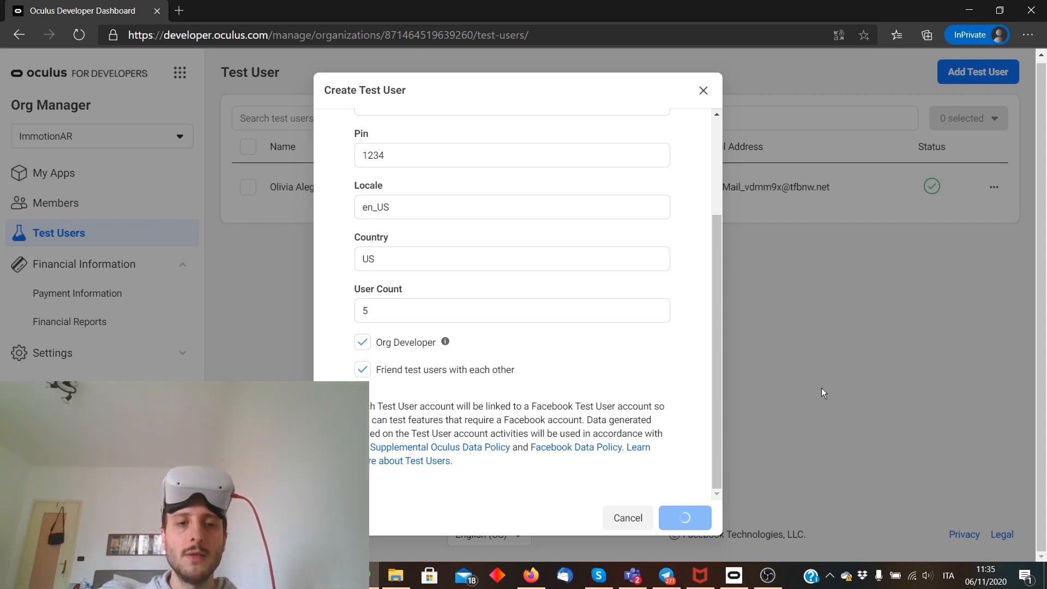
mouse_move(802, 398)
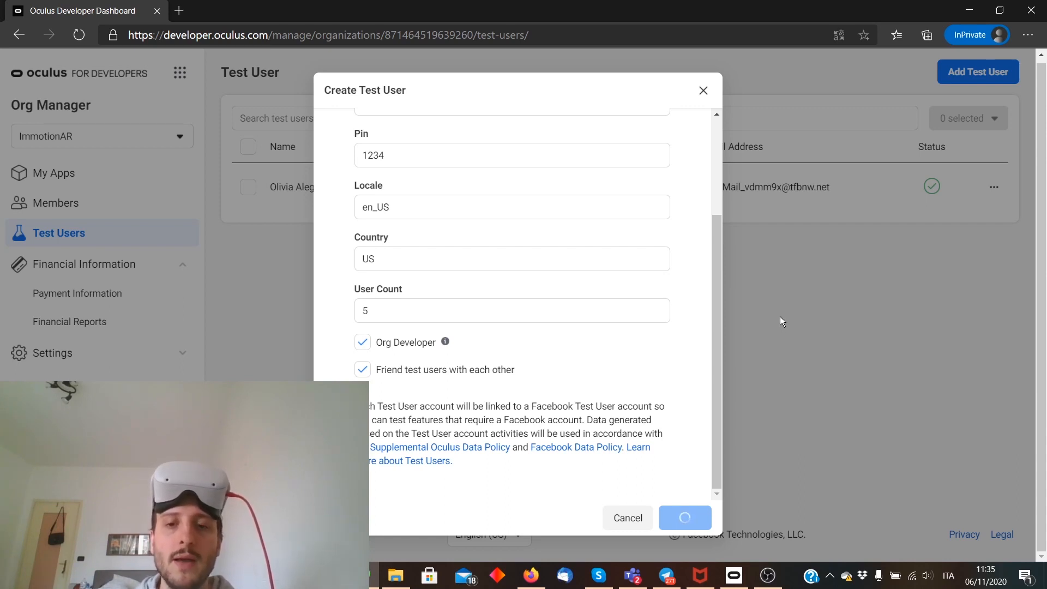
mouse_move(747, 328)
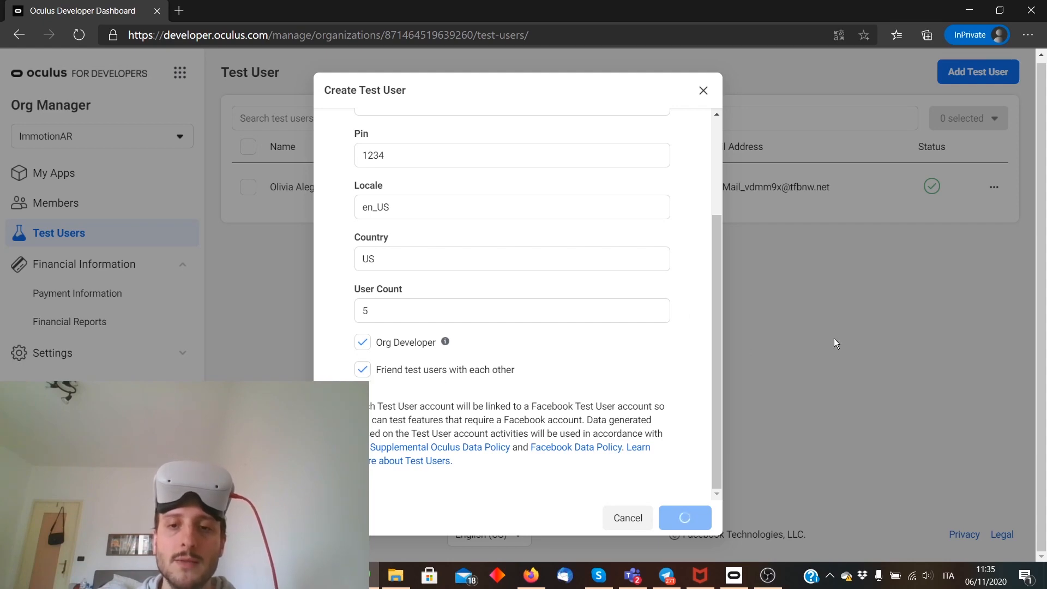
mouse_move(817, 340)
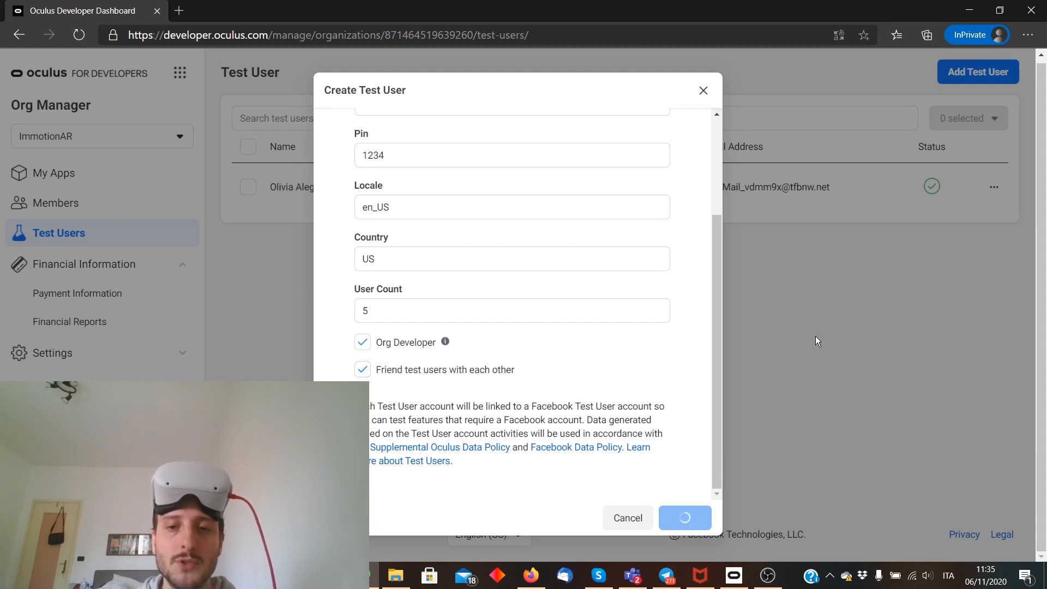
left_click(684, 518)
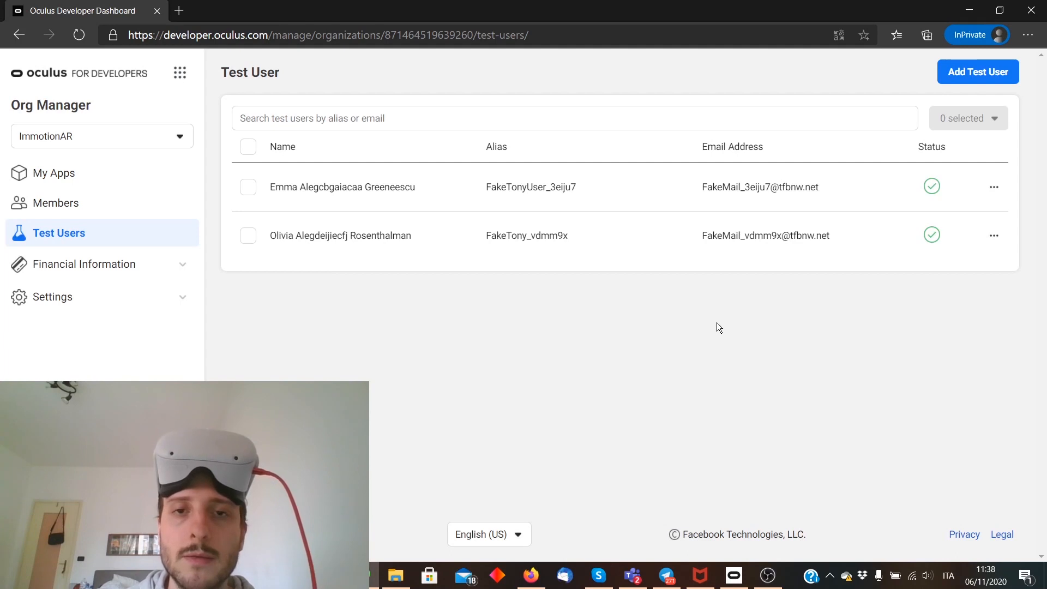
mouse_move(1009, 179)
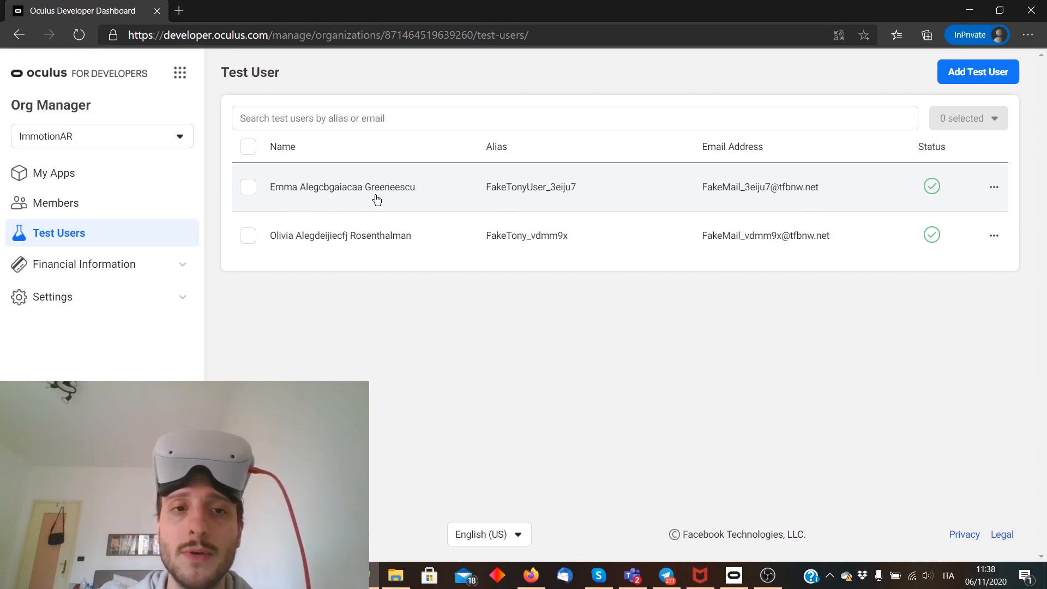
Step: Select FakeTonyUser_3eiju7 and bring up its Manage Friends page
left_click(248, 187)
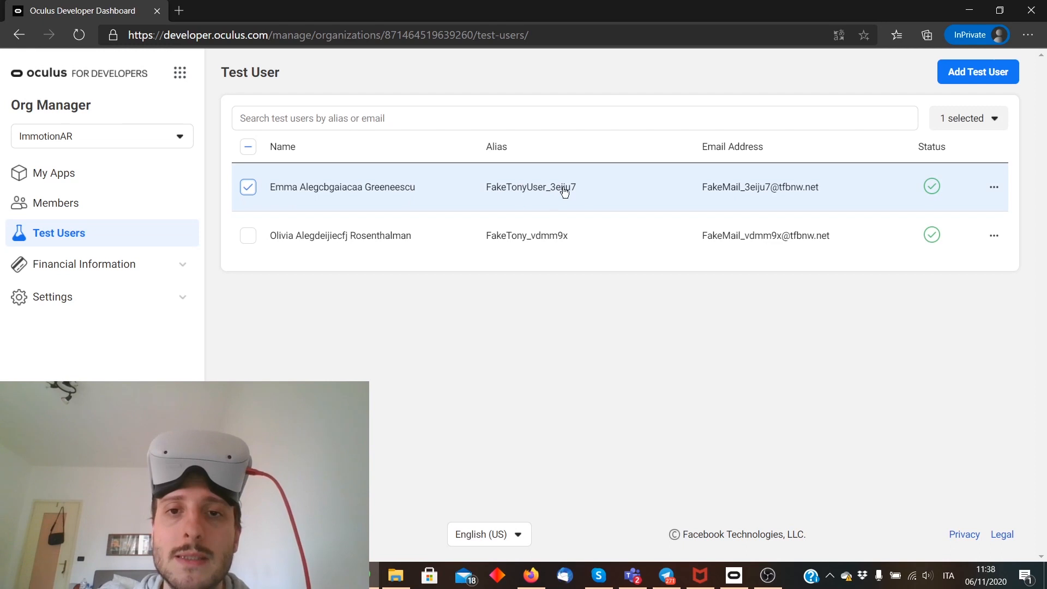
mouse_move(775, 209)
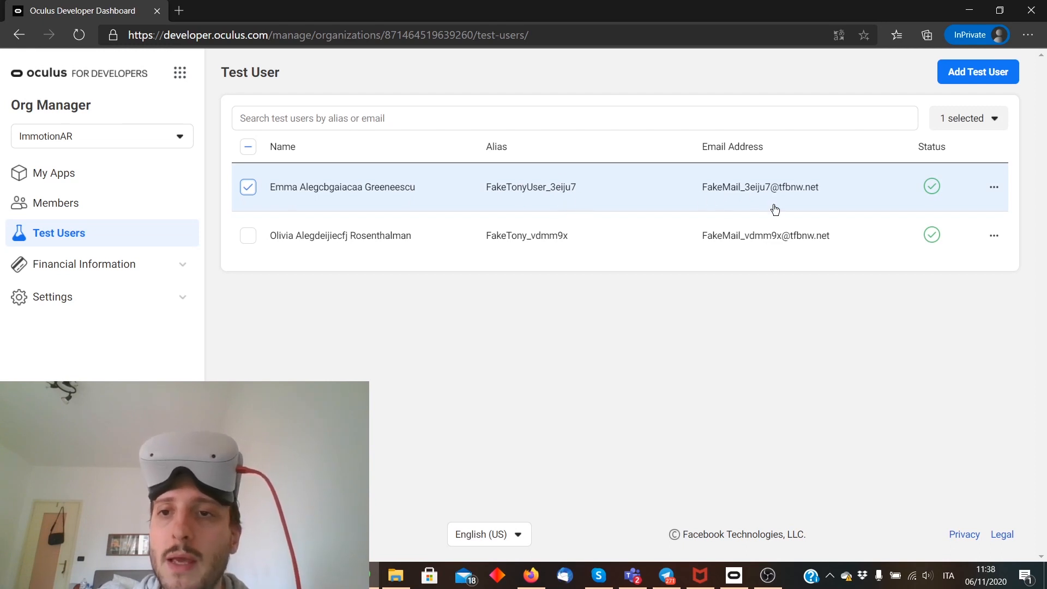
mouse_move(780, 199)
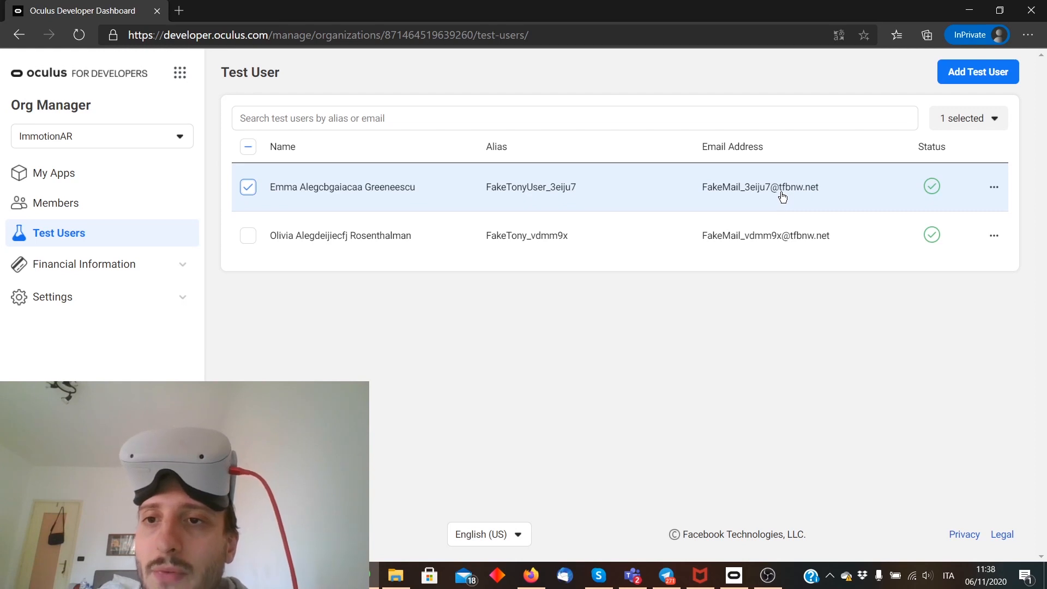
mouse_move(802, 199)
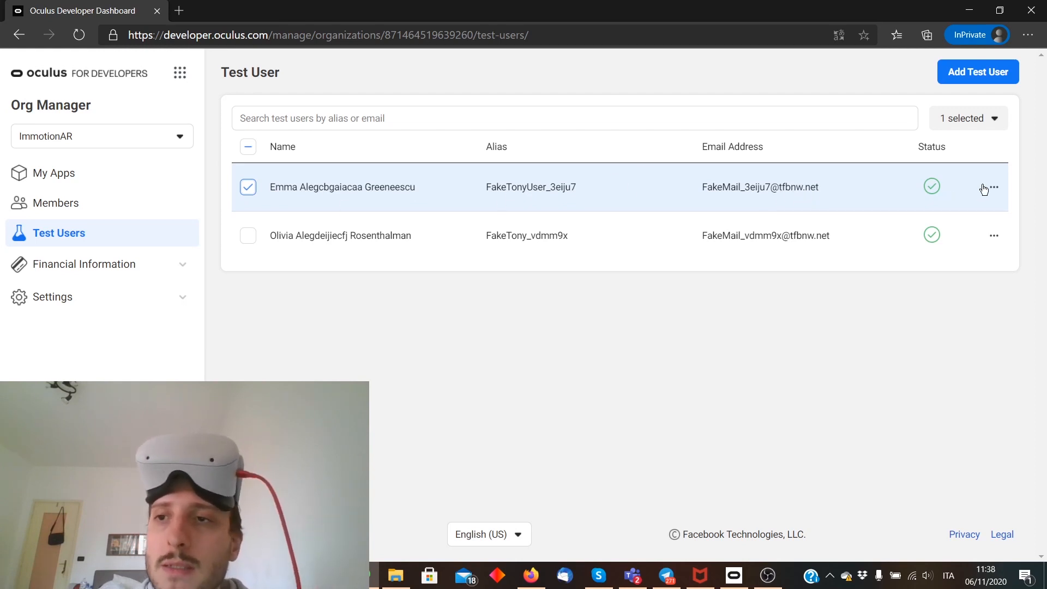
left_click(995, 188)
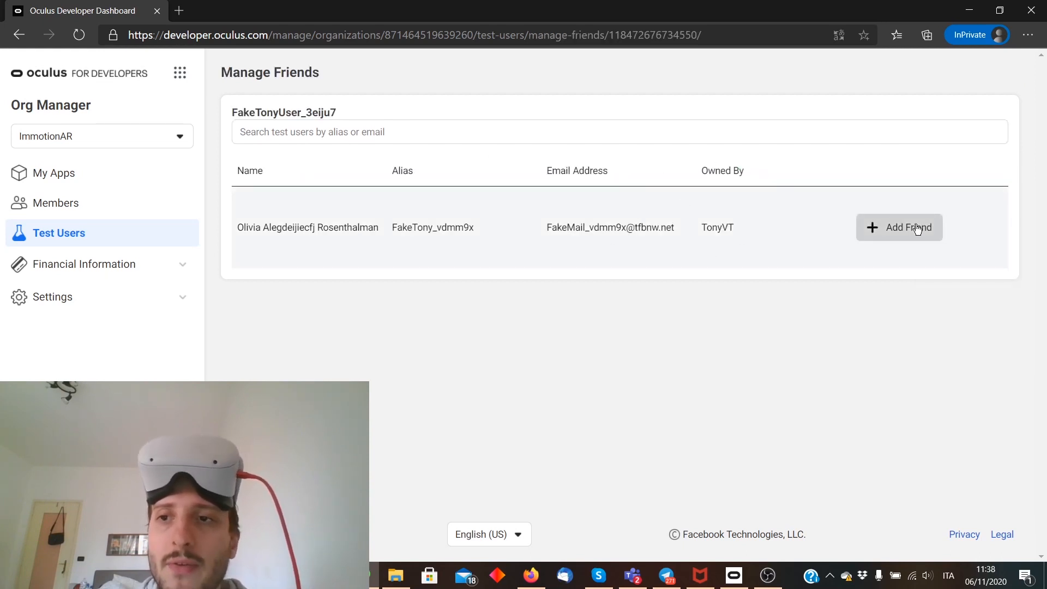
Step: Add Olivia's test user as a friend and return to the test users list
left_click(899, 228)
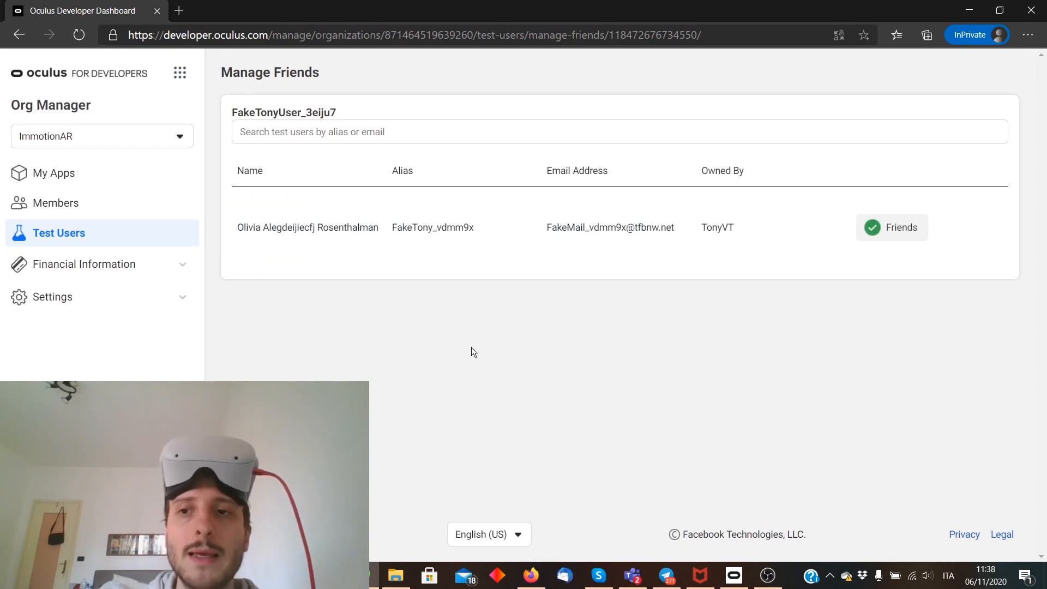
left_click(19, 34)
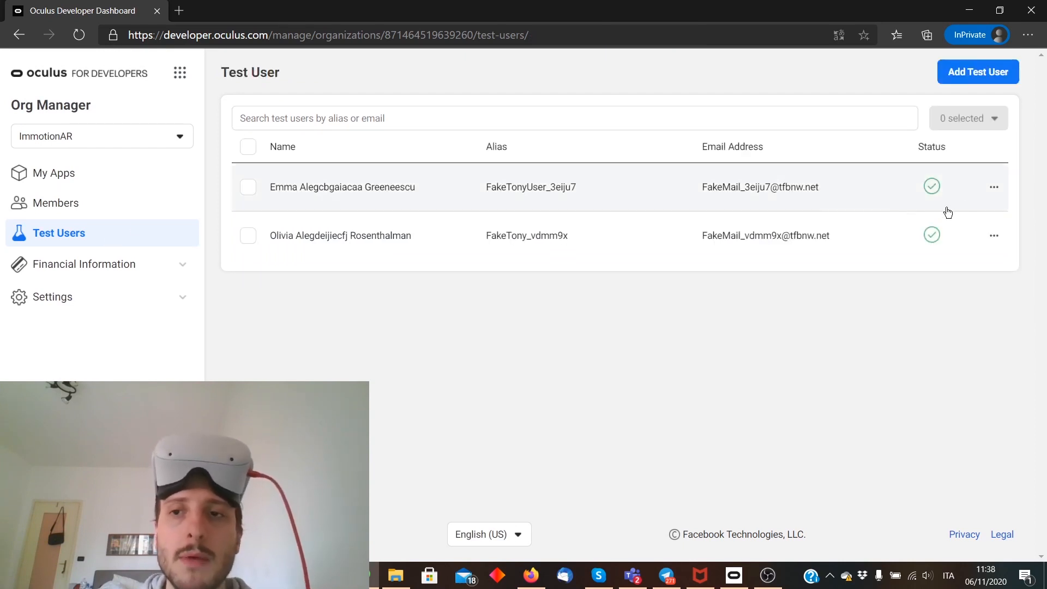
mouse_move(780, 216)
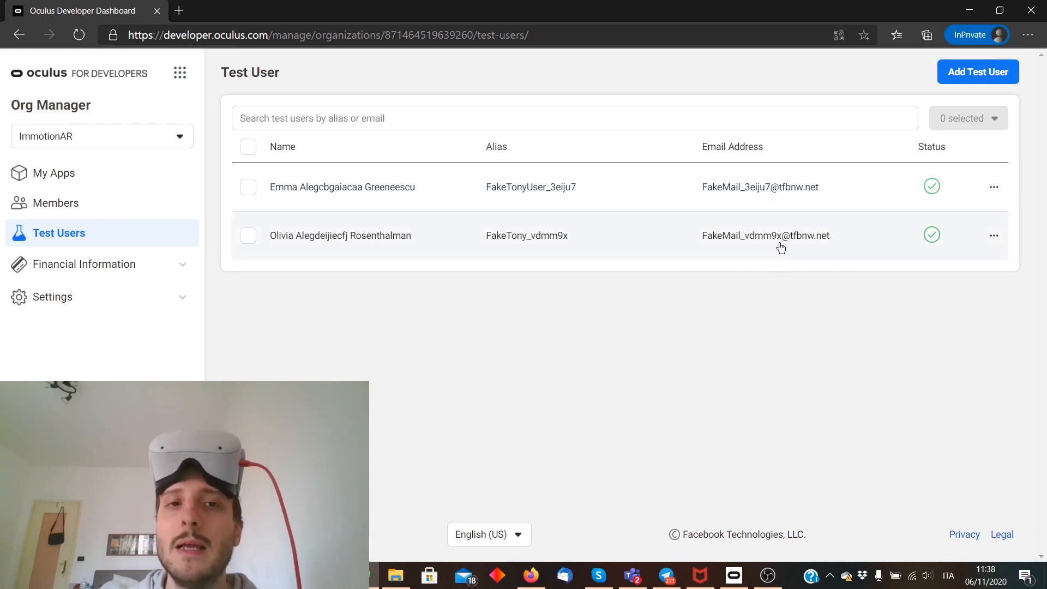
Step: Select both test users, act on them, clear the selection and go to Members
left_click(248, 147)
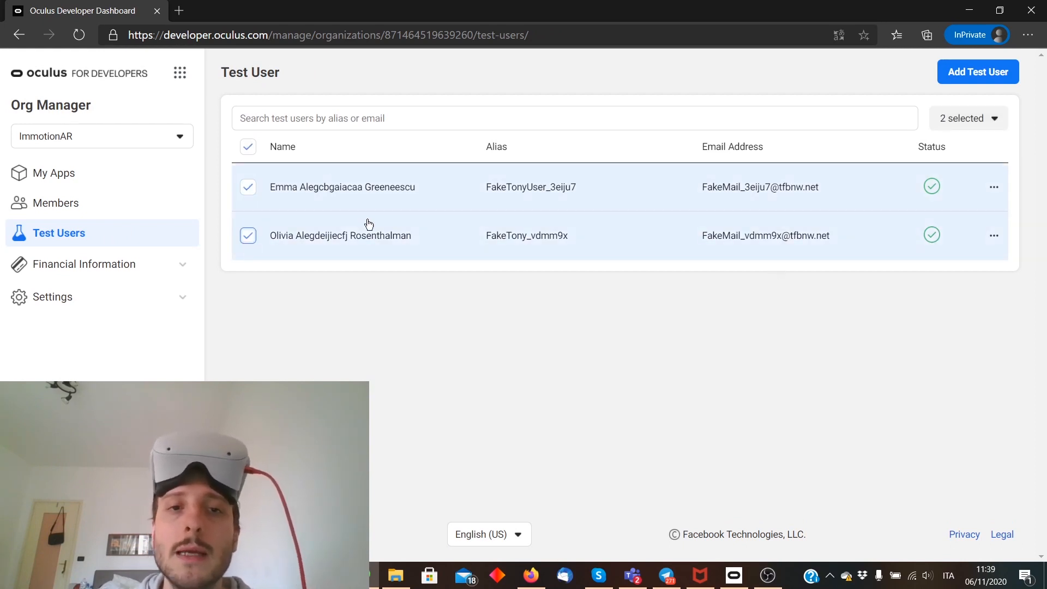
left_click(968, 119)
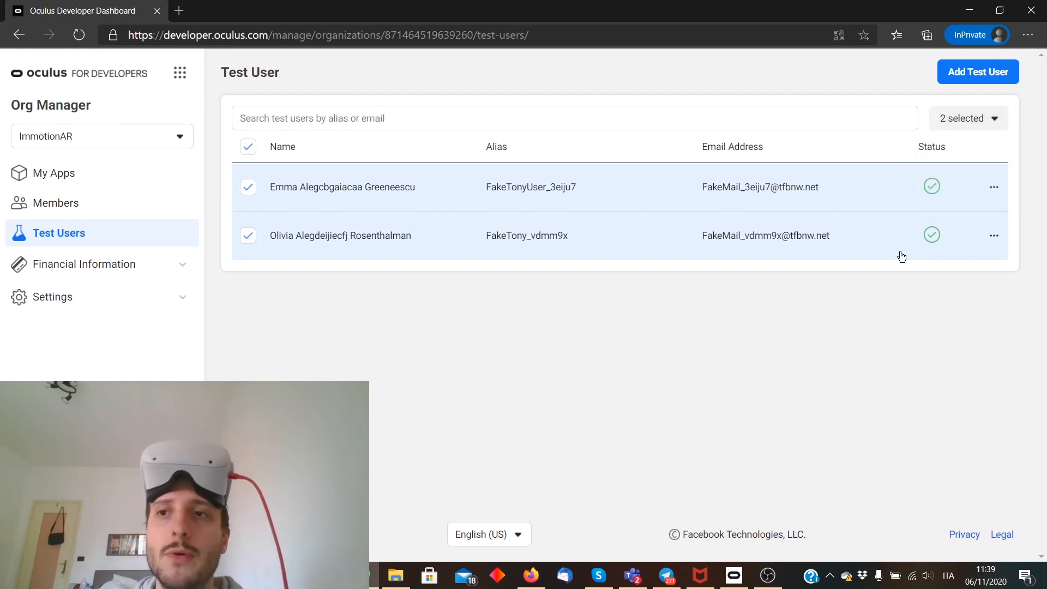
left_click(247, 147)
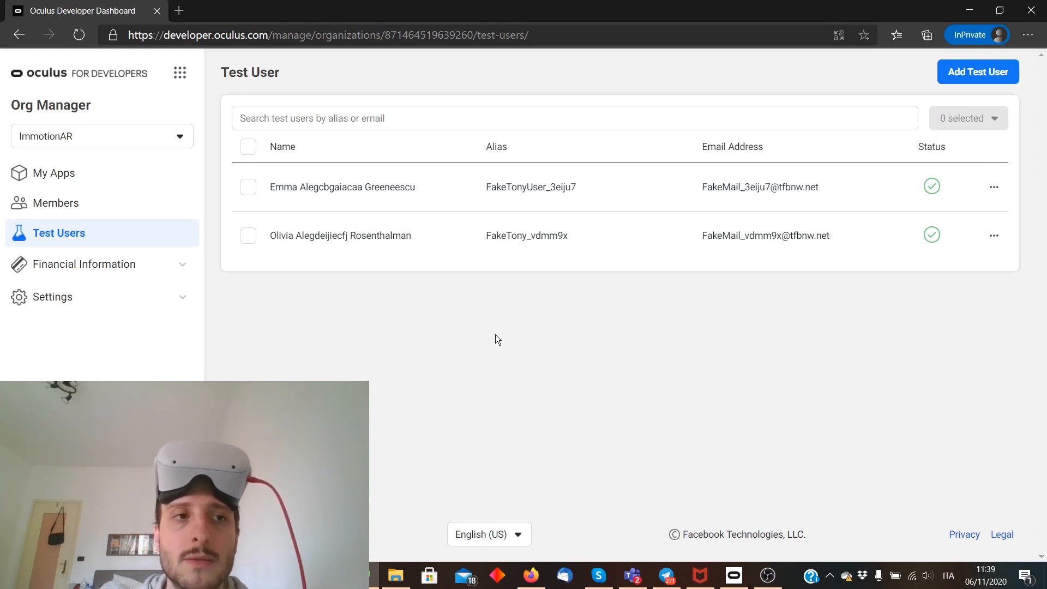
left_click(55, 203)
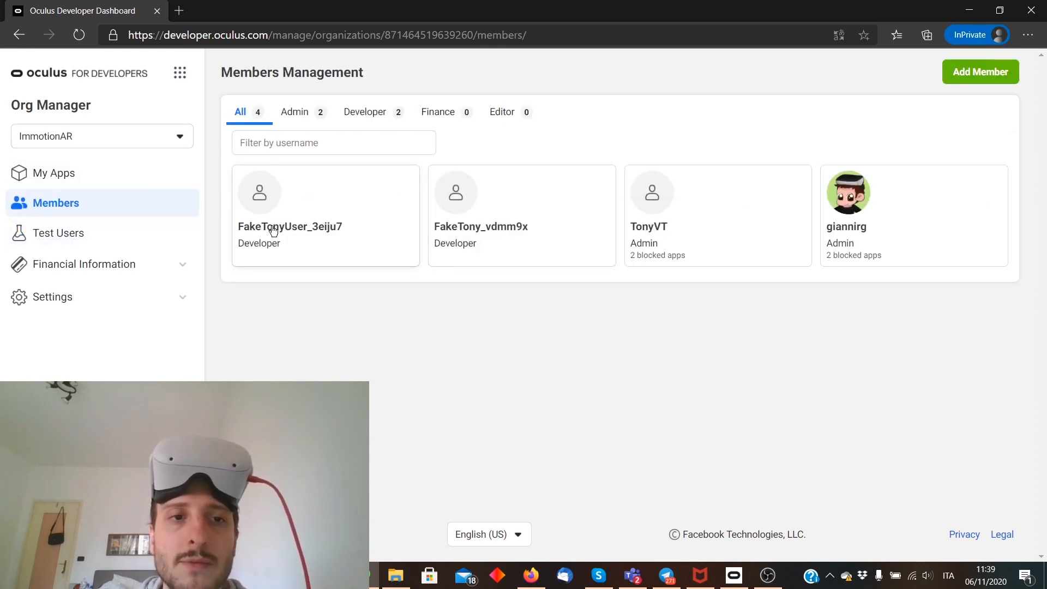
mouse_move(516, 218)
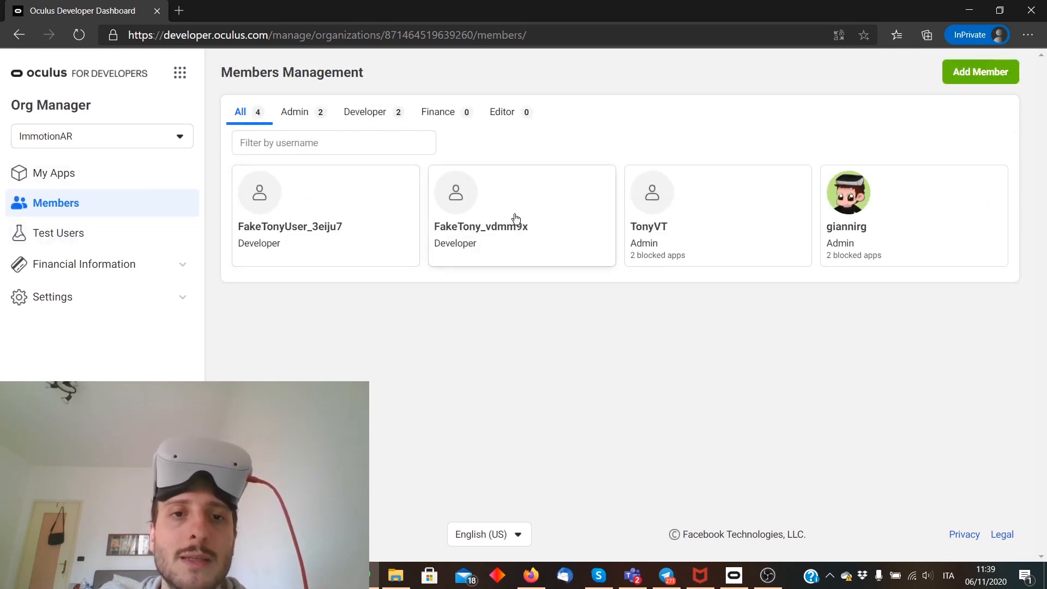
left_click(58, 232)
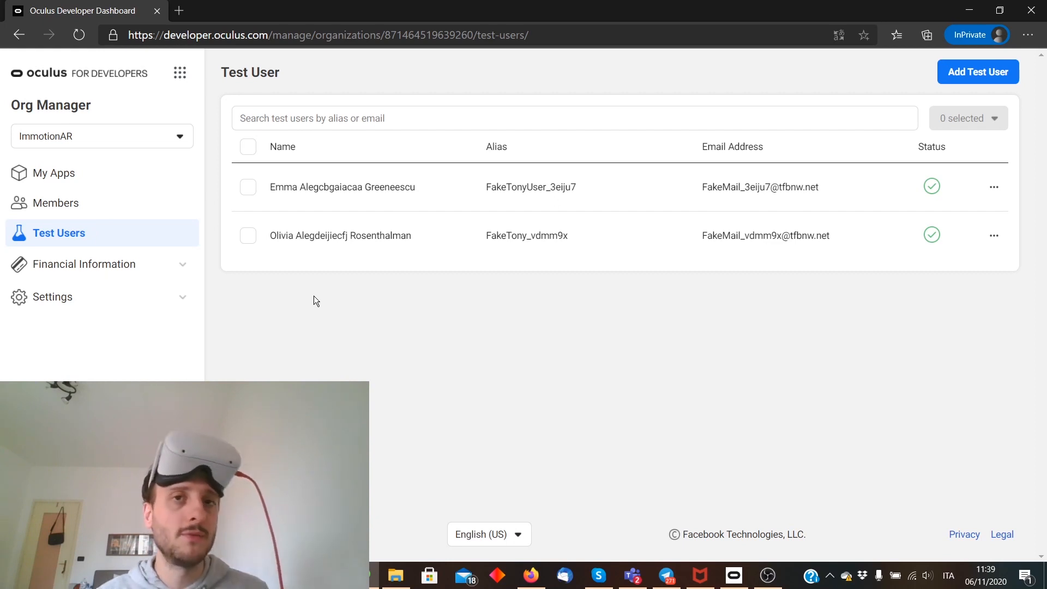
mouse_move(355, 249)
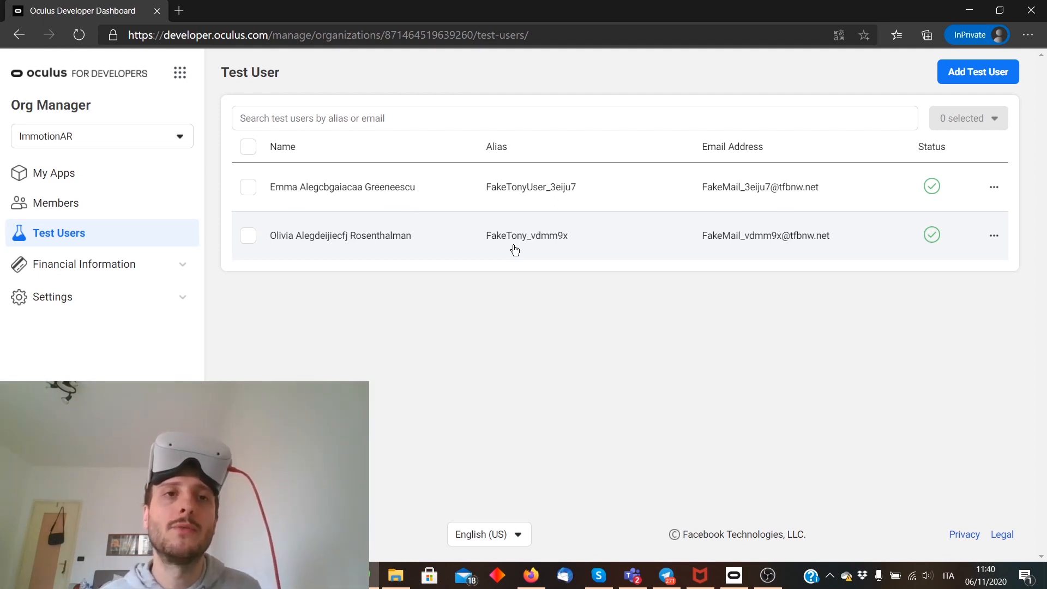
mouse_move(484, 226)
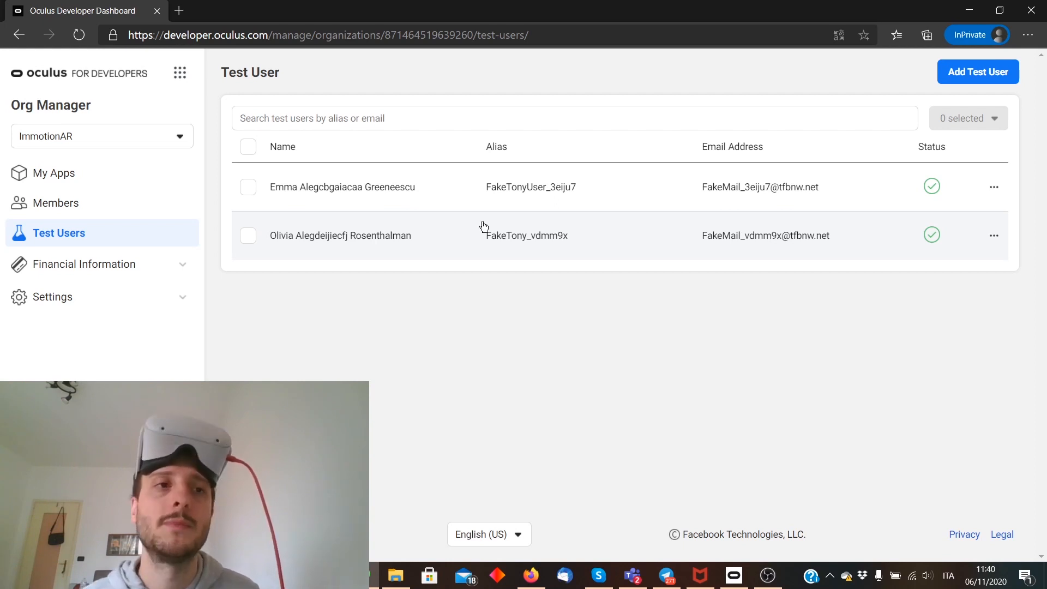
mouse_move(434, 217)
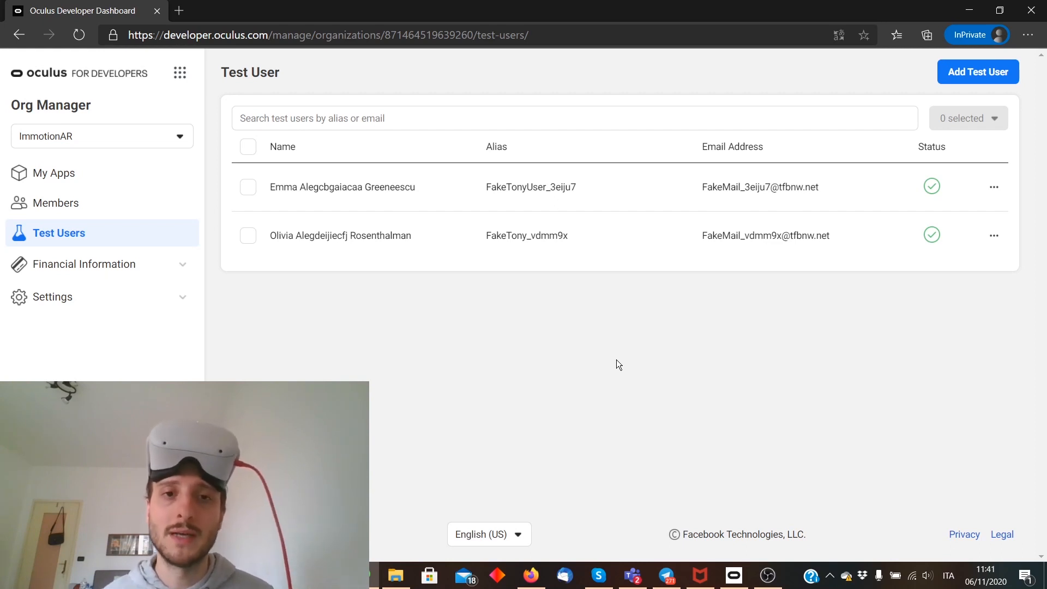
mouse_move(528, 293)
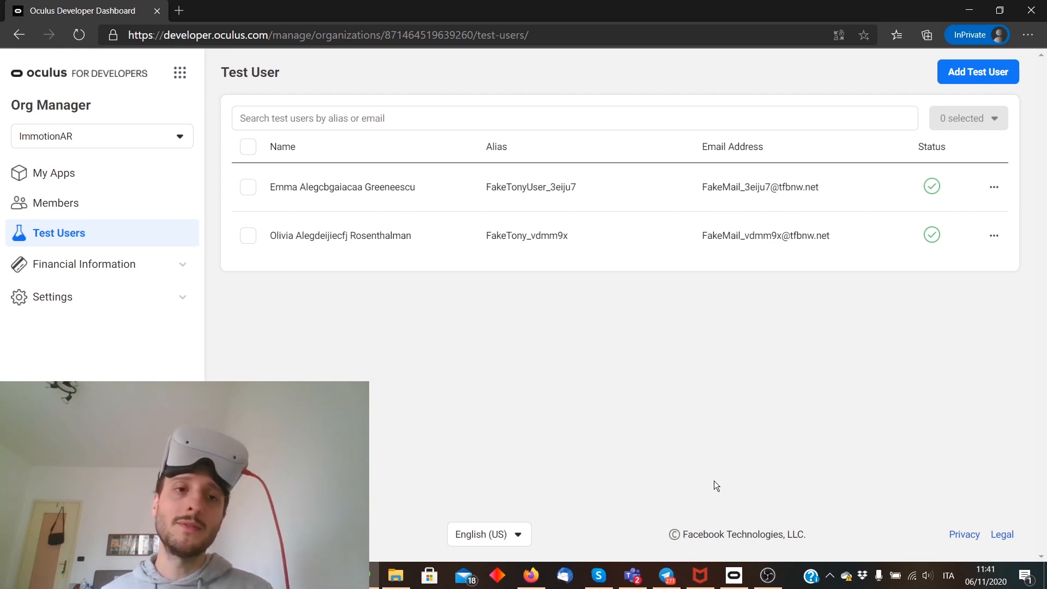
mouse_move(619, 411)
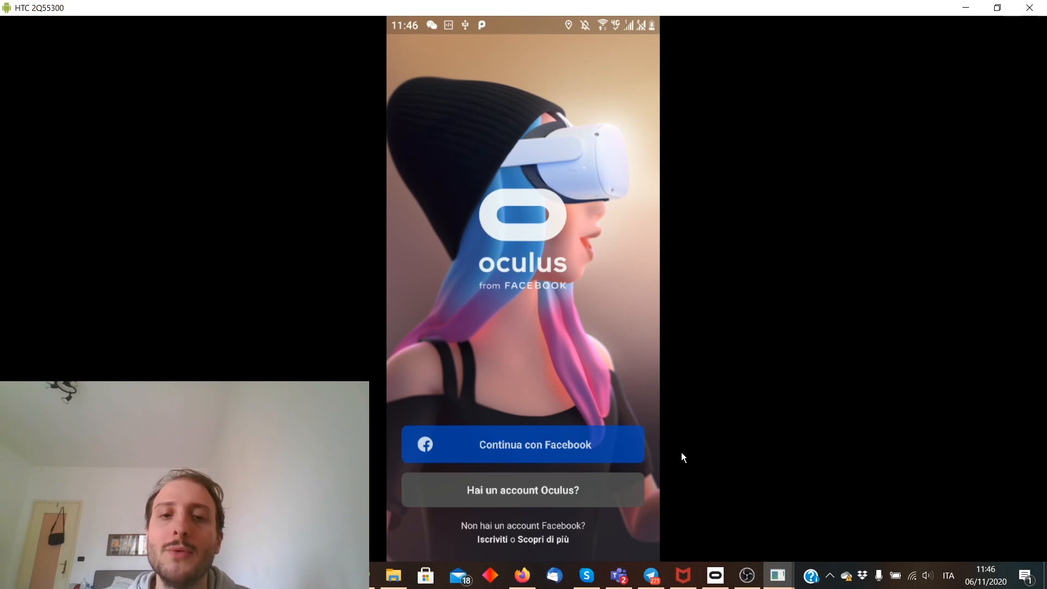
Step: Sign in via Facebook with the test user's email and PIN, granting Oculus access
left_click(522, 444)
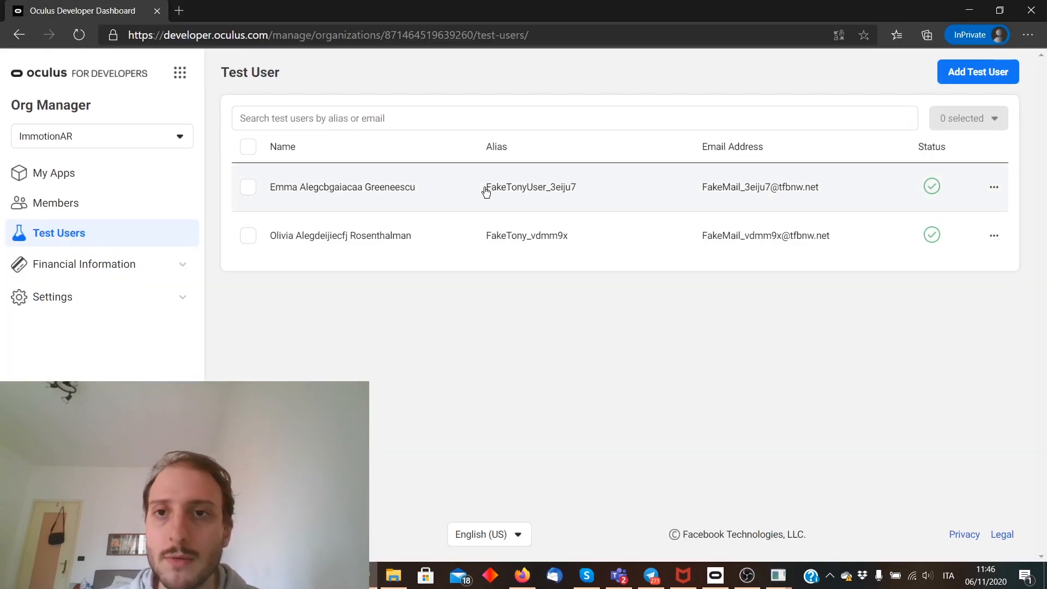
double_click(725, 187)
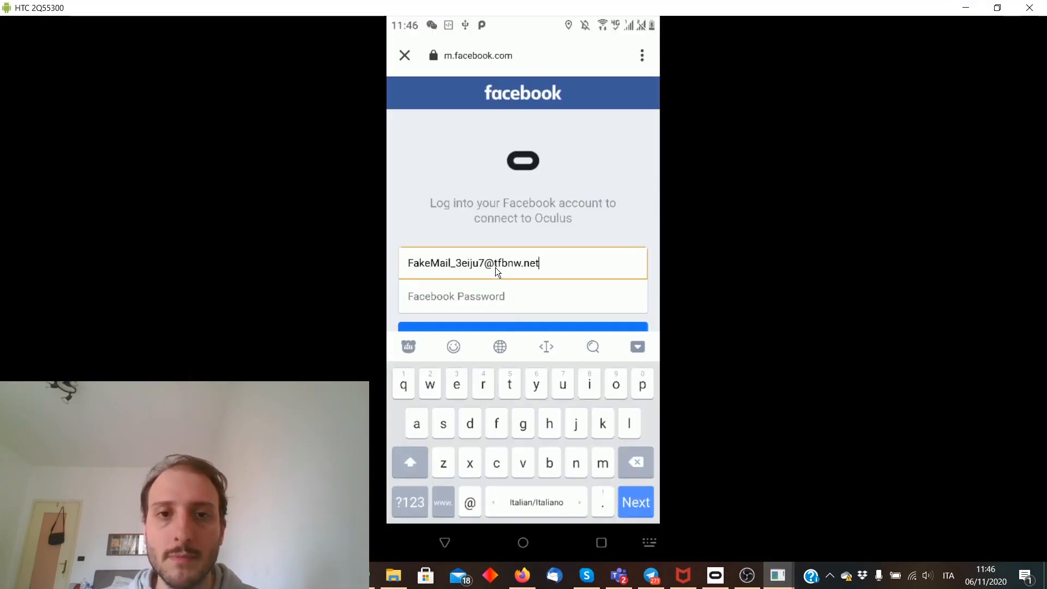
left_click(500, 296)
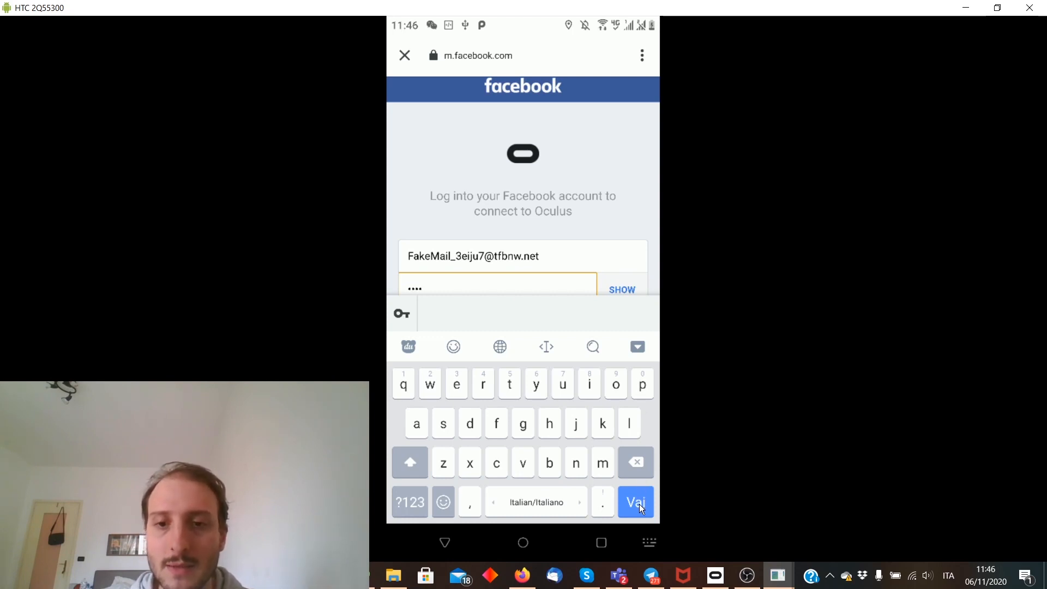
left_click(636, 502)
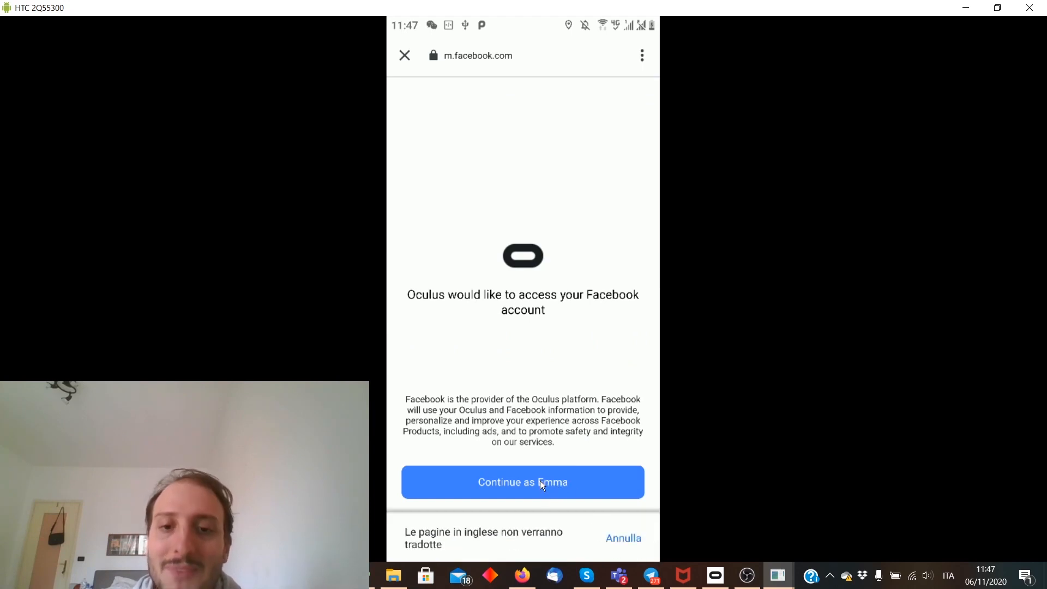
left_click(523, 482)
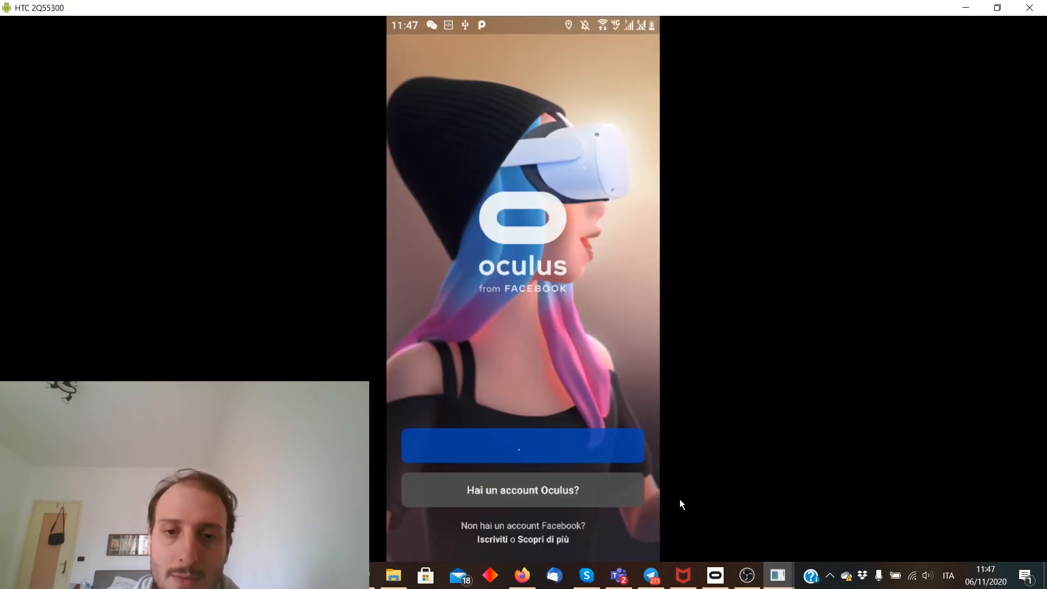
Step: Set up the VR profile keeping the suggested username, photo and default visibility
left_click(523, 445)
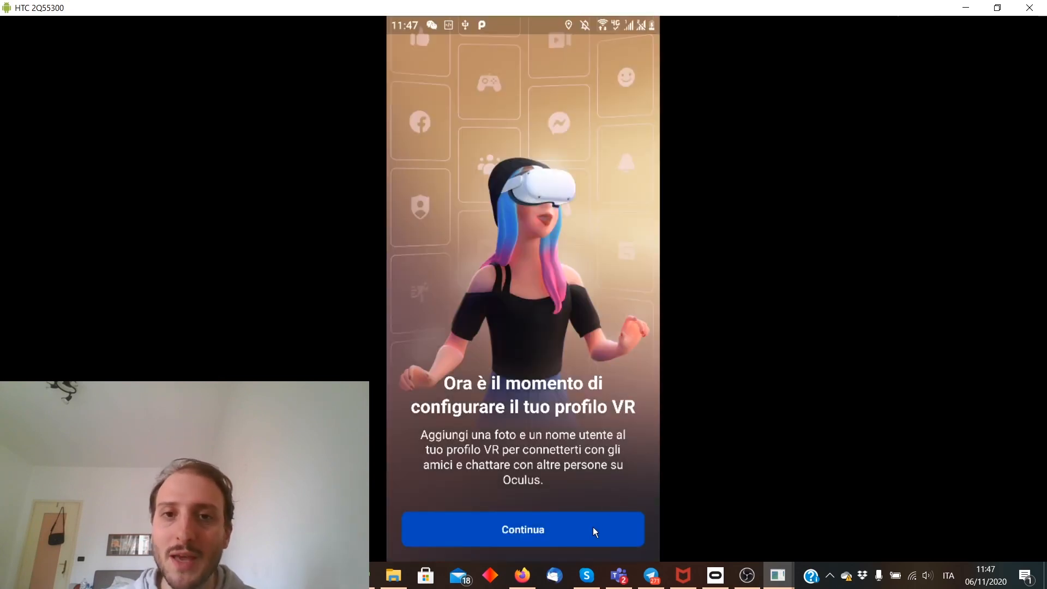
left_click(522, 529)
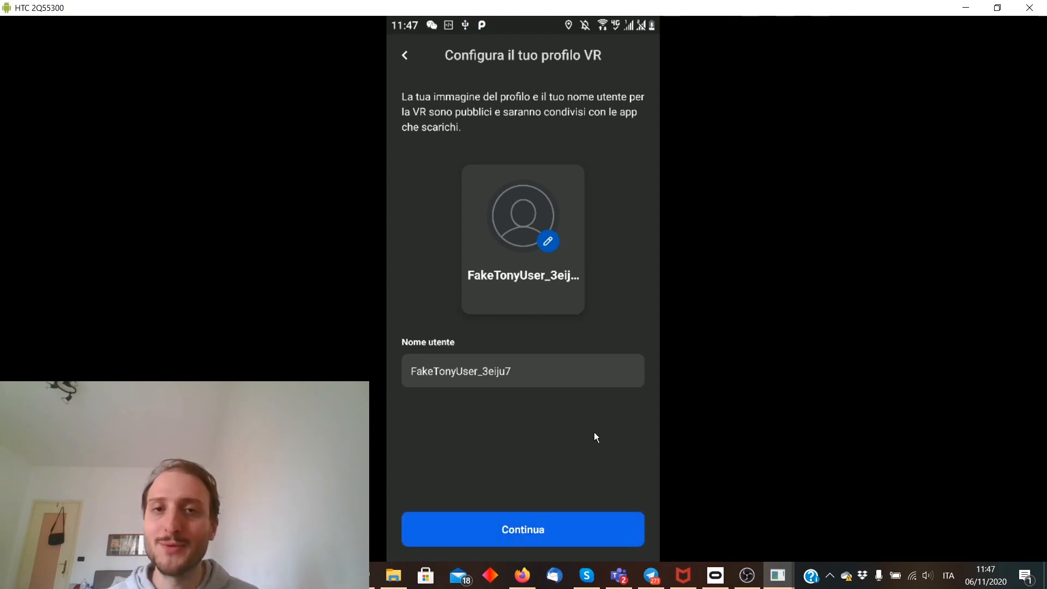
left_click(523, 528)
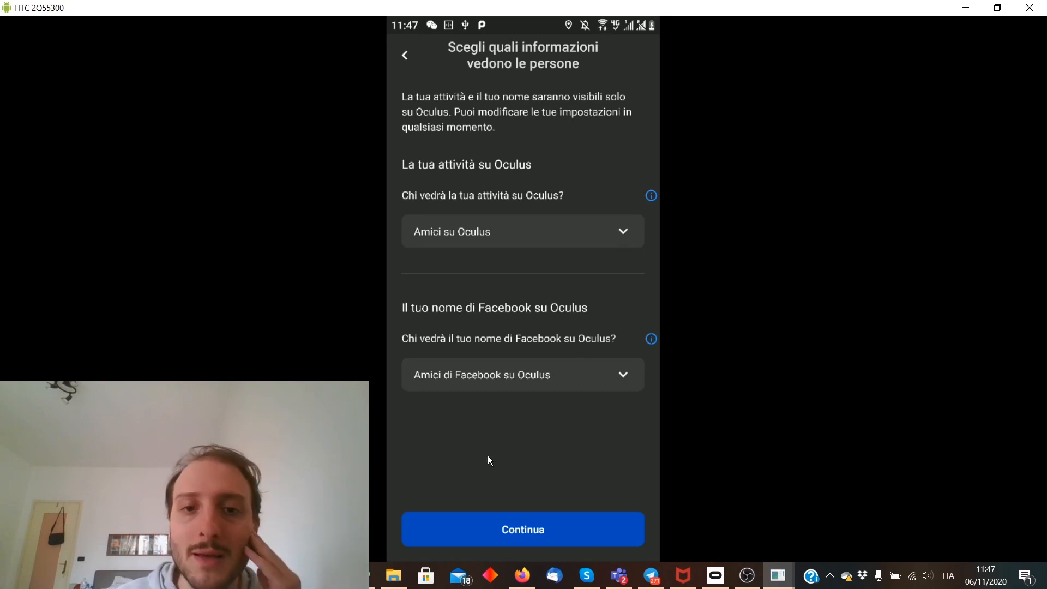
left_click(522, 528)
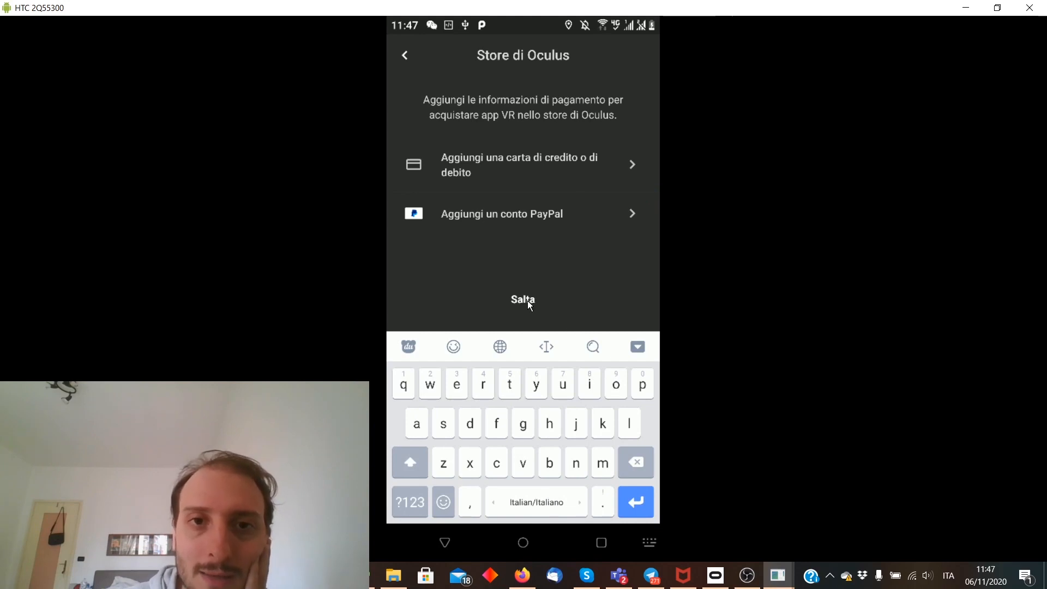
Step: Skip payment details, pick Quest 2, then abandon headset pairing to reach home
left_click(522, 299)
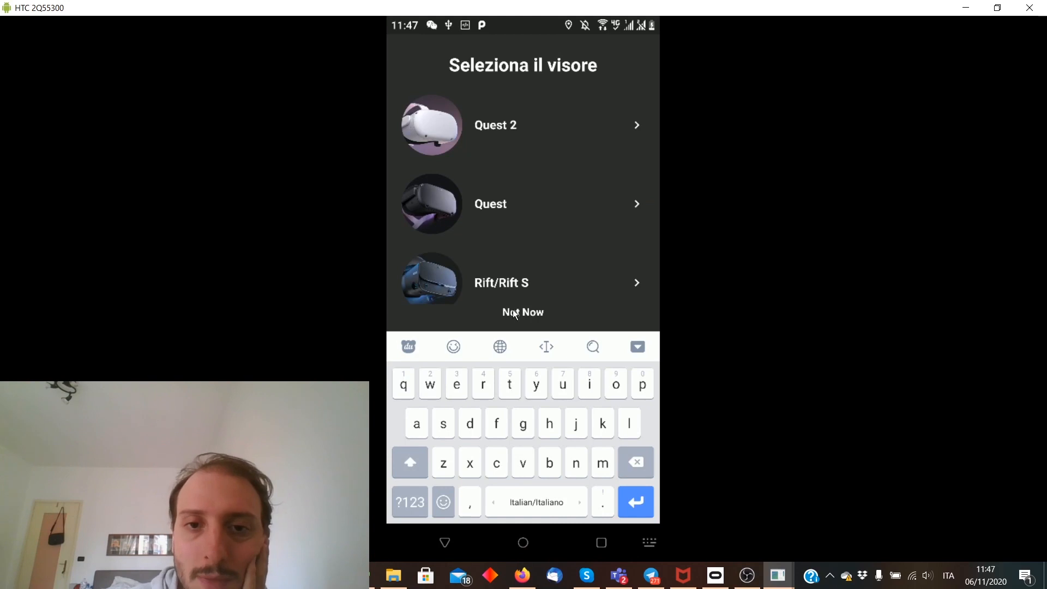
left_click(506, 125)
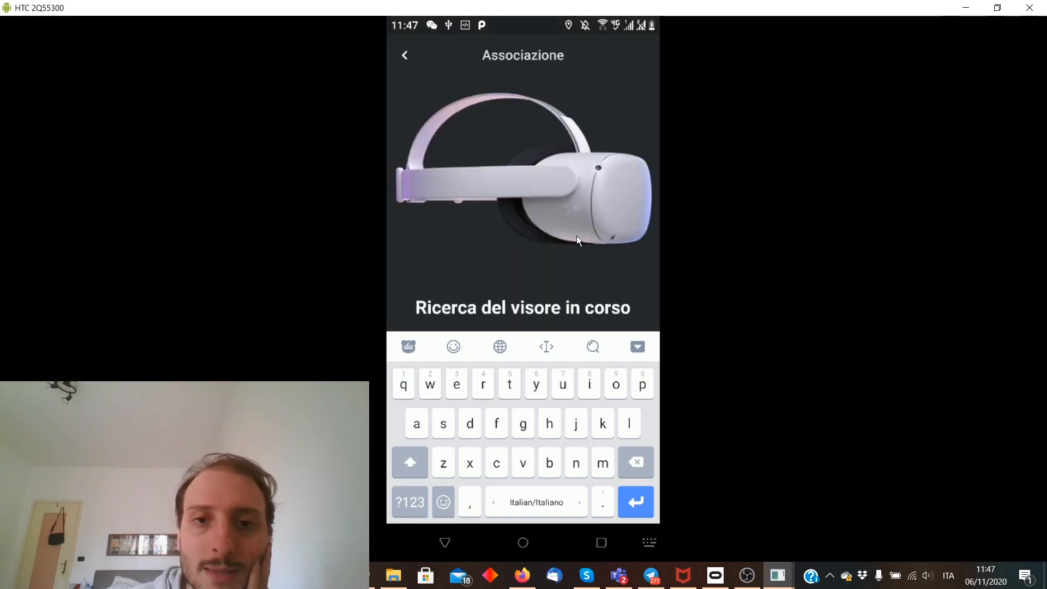
mouse_move(506, 244)
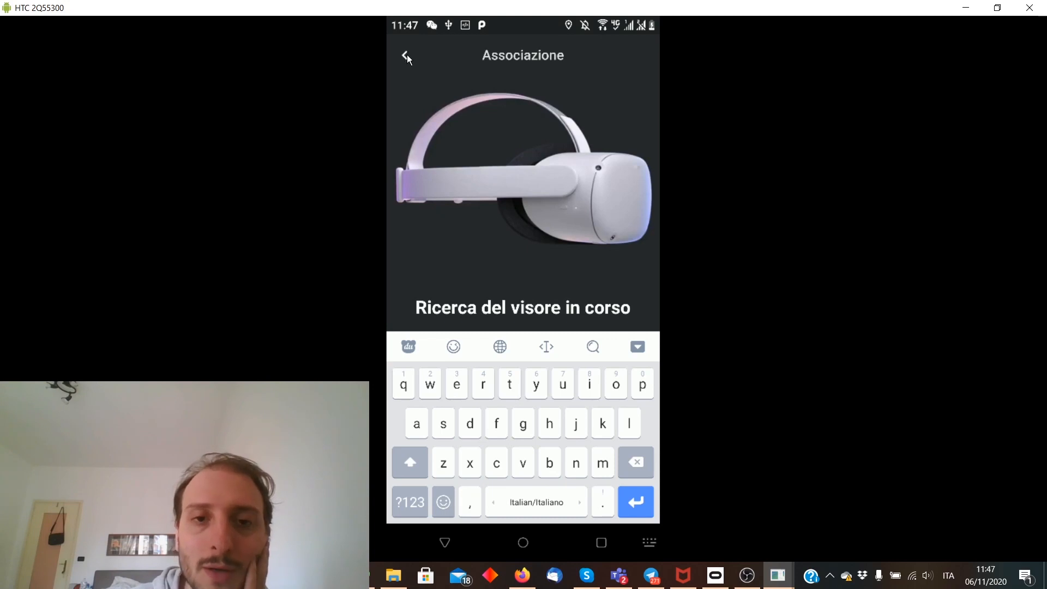
left_click(404, 54)
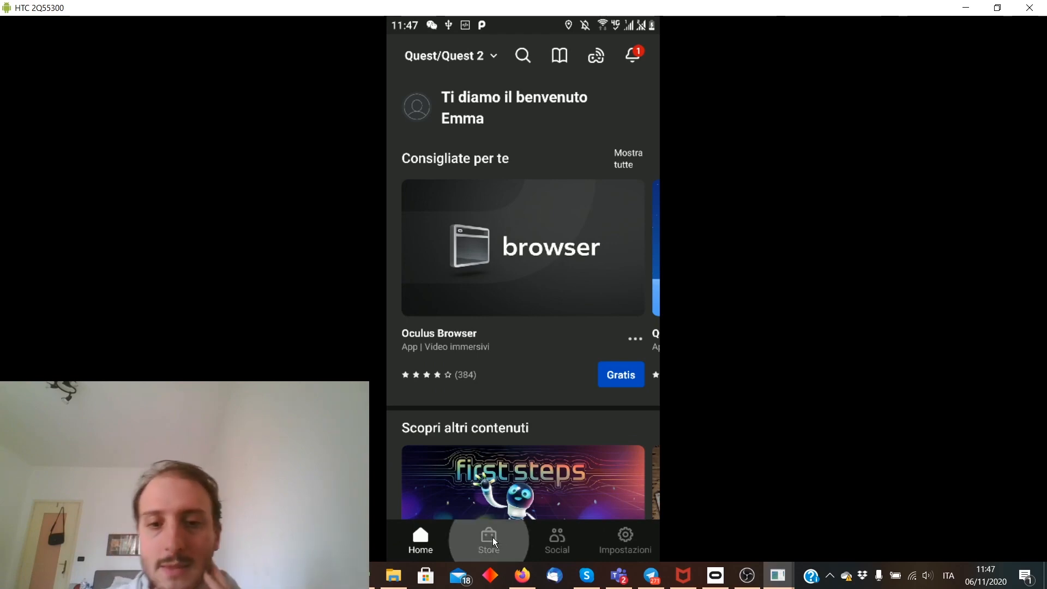
Step: Browse the Store and the Social friends list, then view the Job Simulator store page
left_click(488, 540)
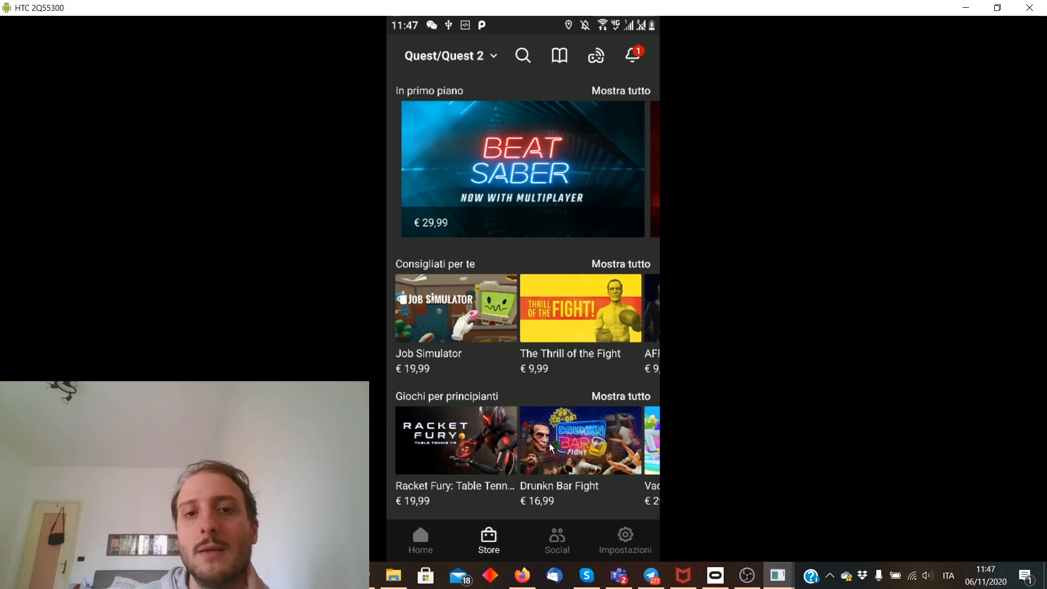
left_click(557, 540)
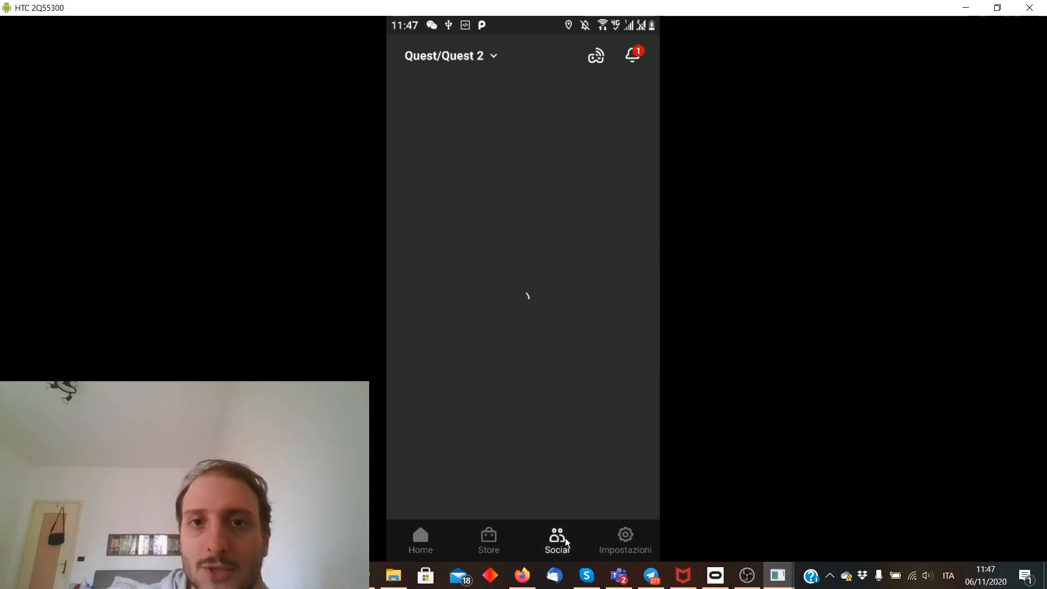
left_click(557, 539)
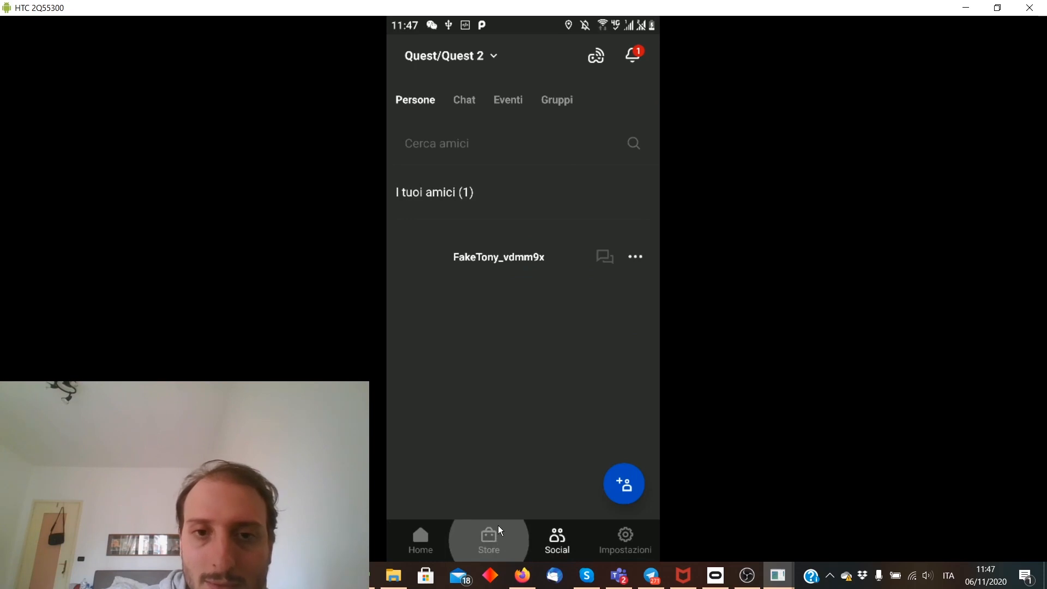
left_click(489, 536)
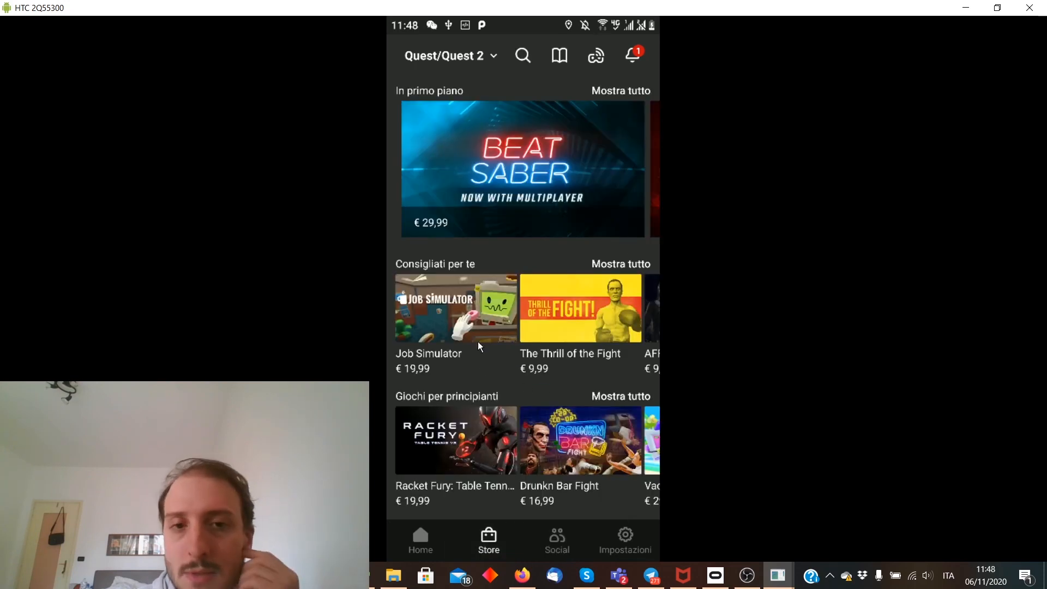
left_click(456, 313)
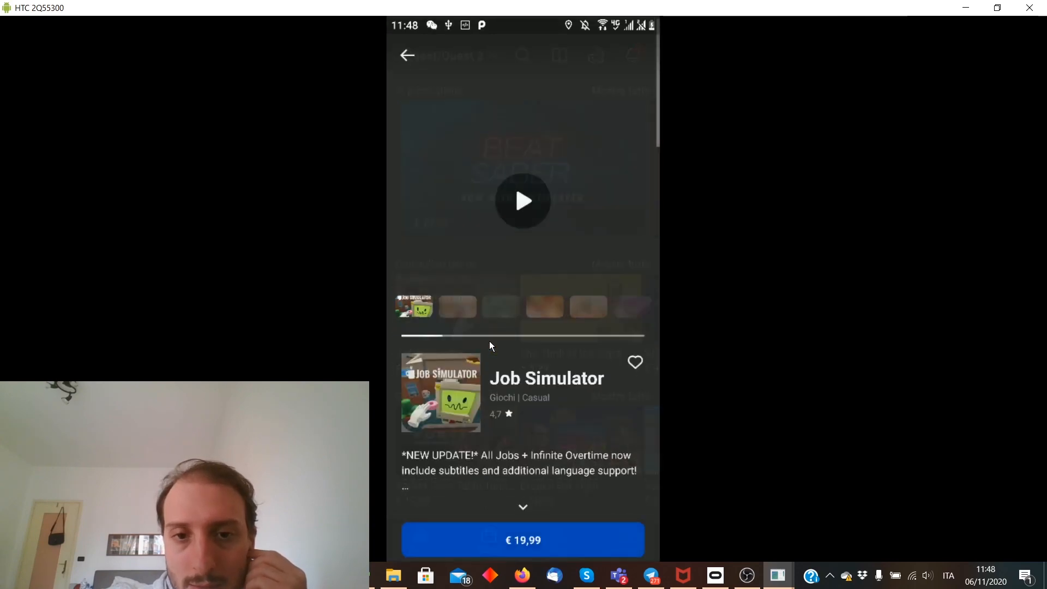
scroll("down", 3)
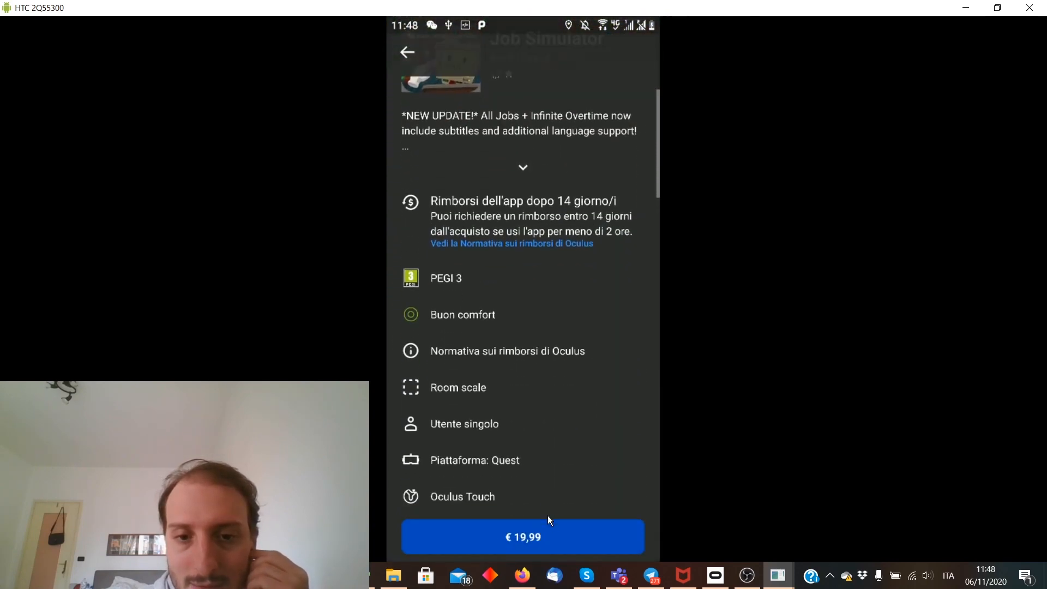
Step: Start buying Job Simulator, cancel with Annulla, and dismiss an incoming chat notification
left_click(523, 536)
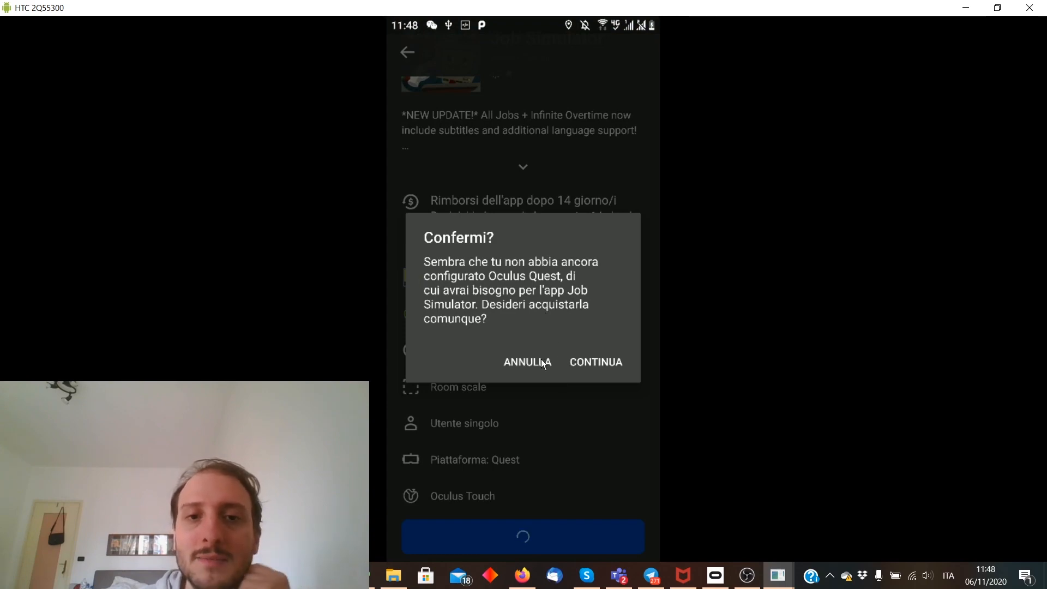
left_click(527, 362)
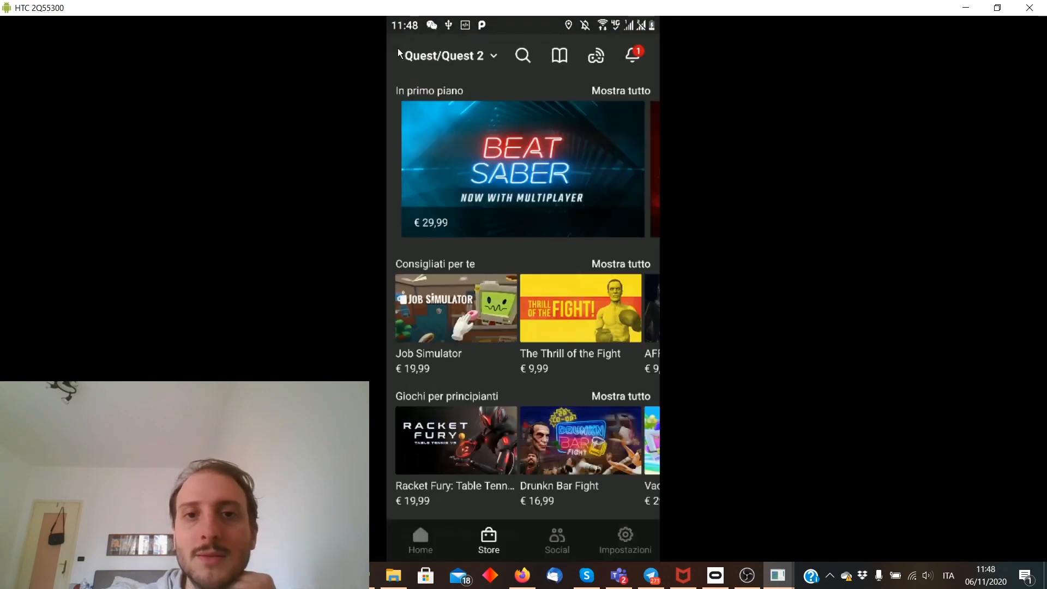
mouse_move(569, 120)
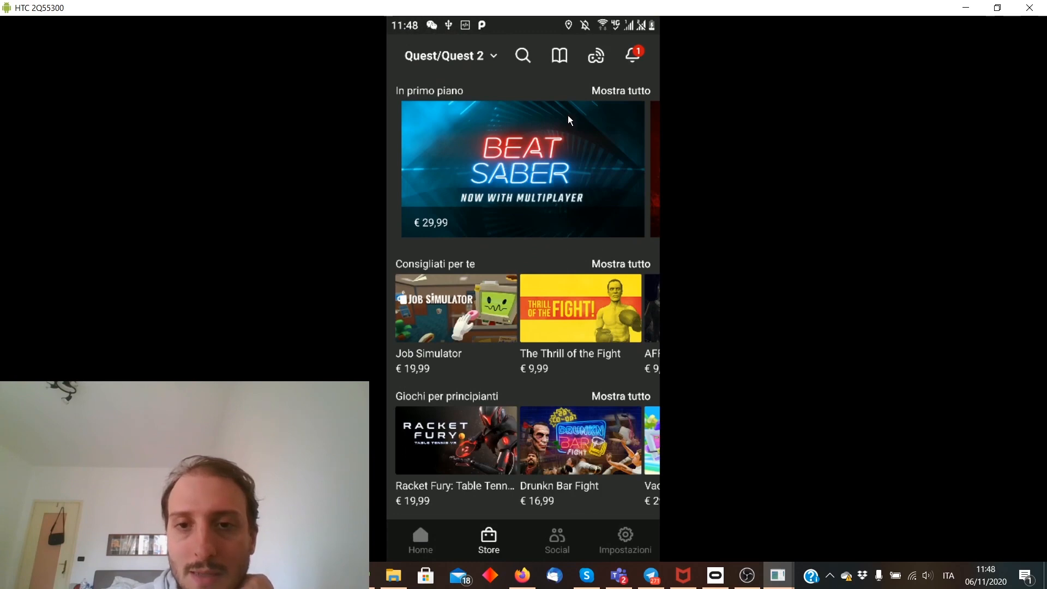
scroll("down", 3)
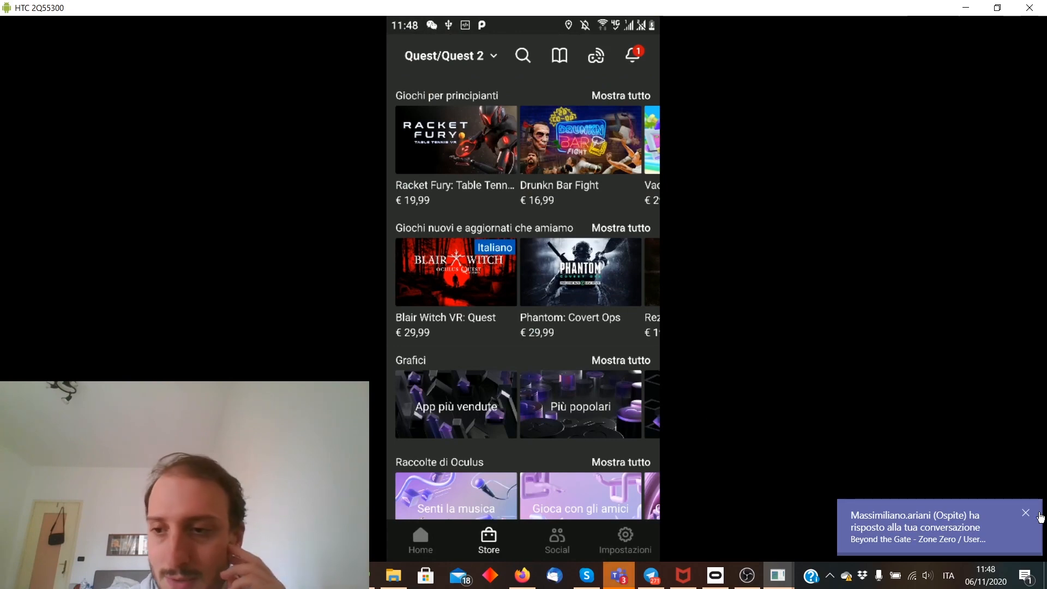
left_click(1024, 512)
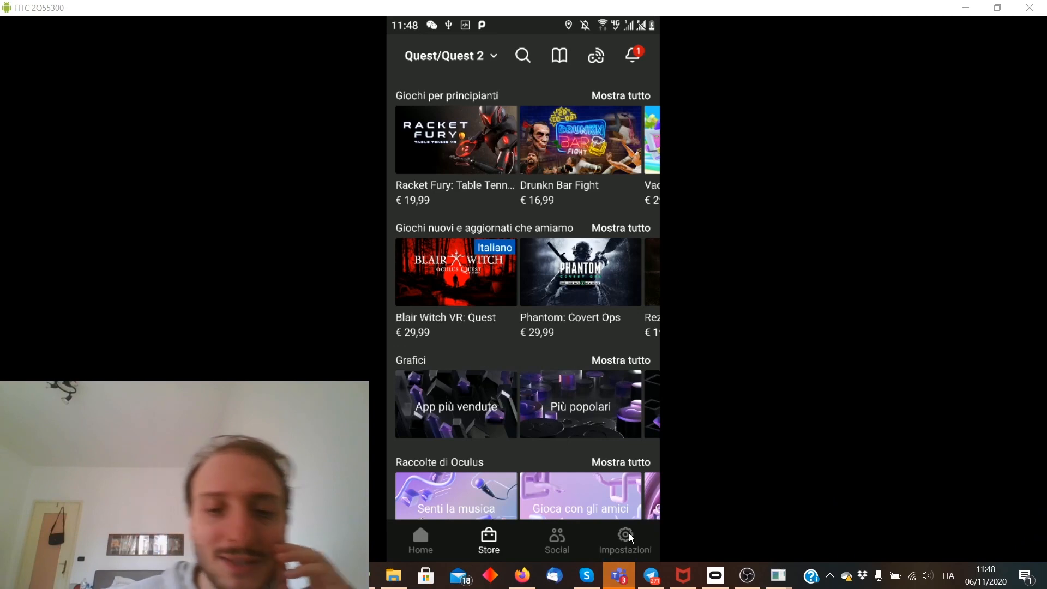
Step: Review the Impostazioni account settings list by scrolling through it
left_click(625, 535)
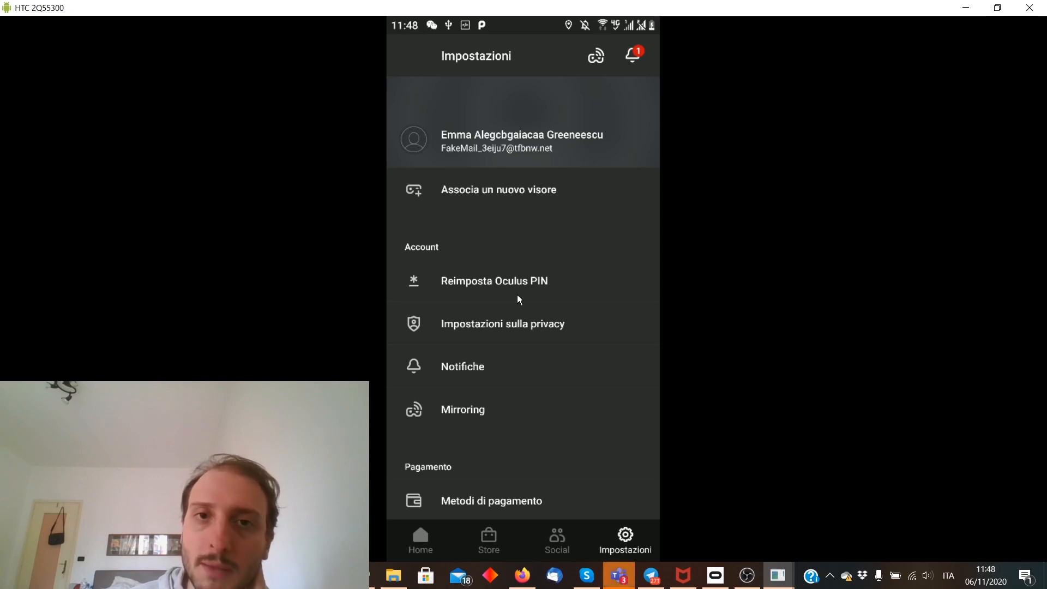
scroll("down", 3)
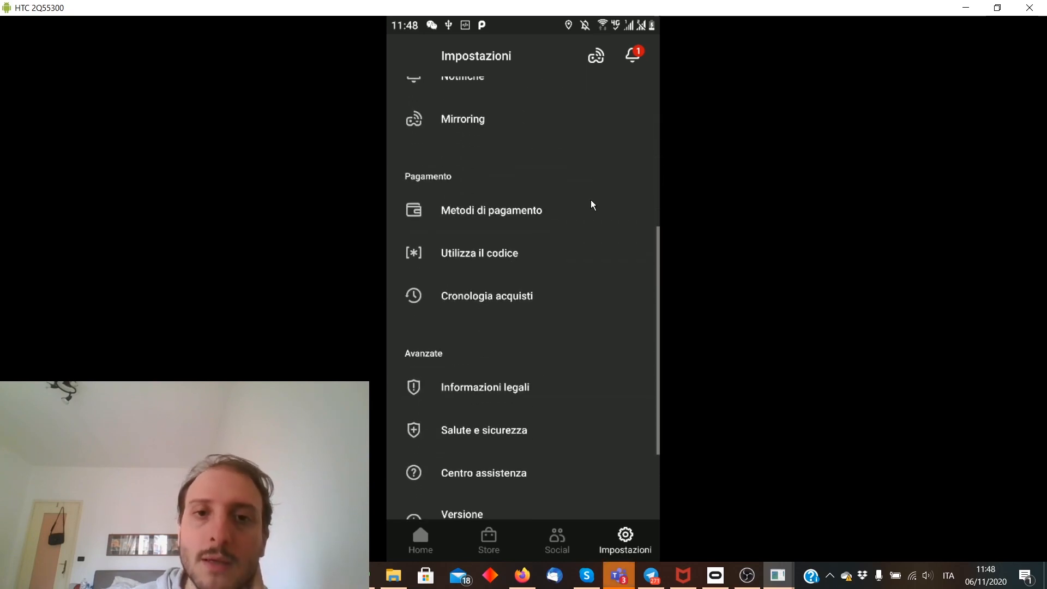
scroll("down", 3)
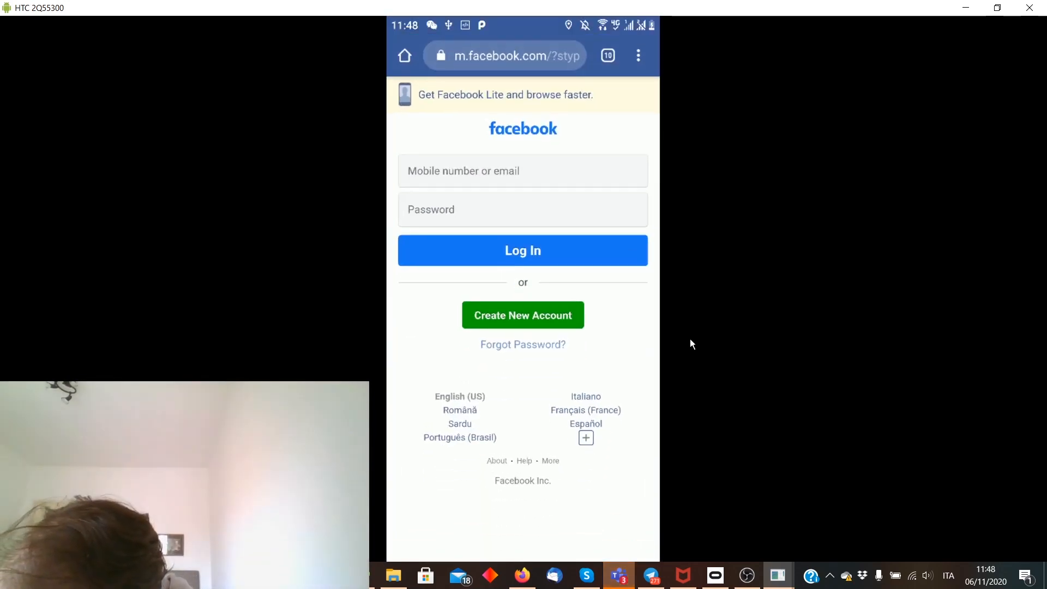
Step: Reload Facebook from history as Emma and check the empty Friends, Messenger and Notifications tabs
left_click(505, 56)
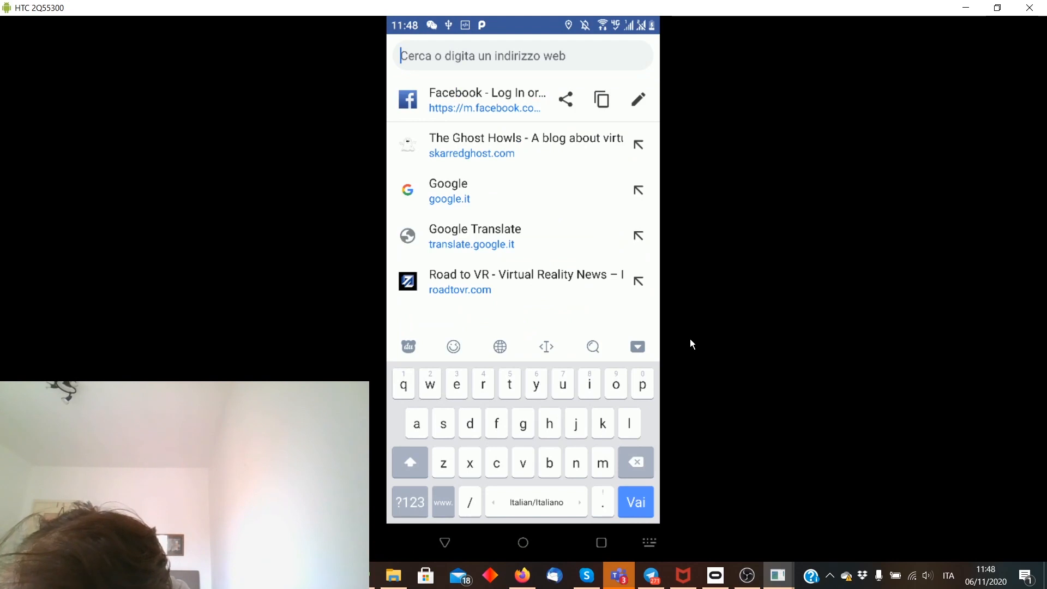
left_click(486, 100)
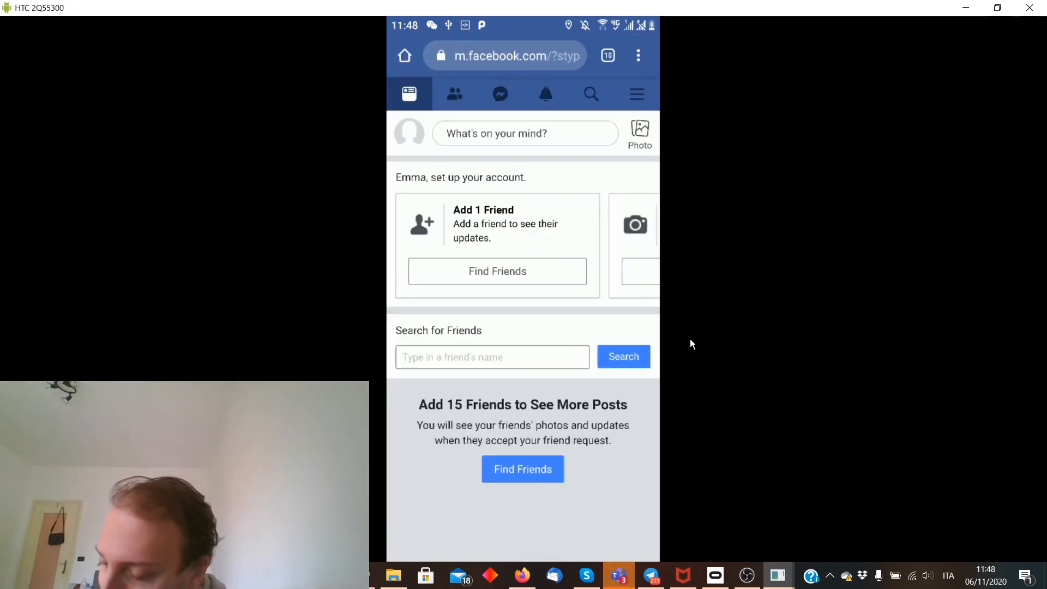
left_click(454, 94)
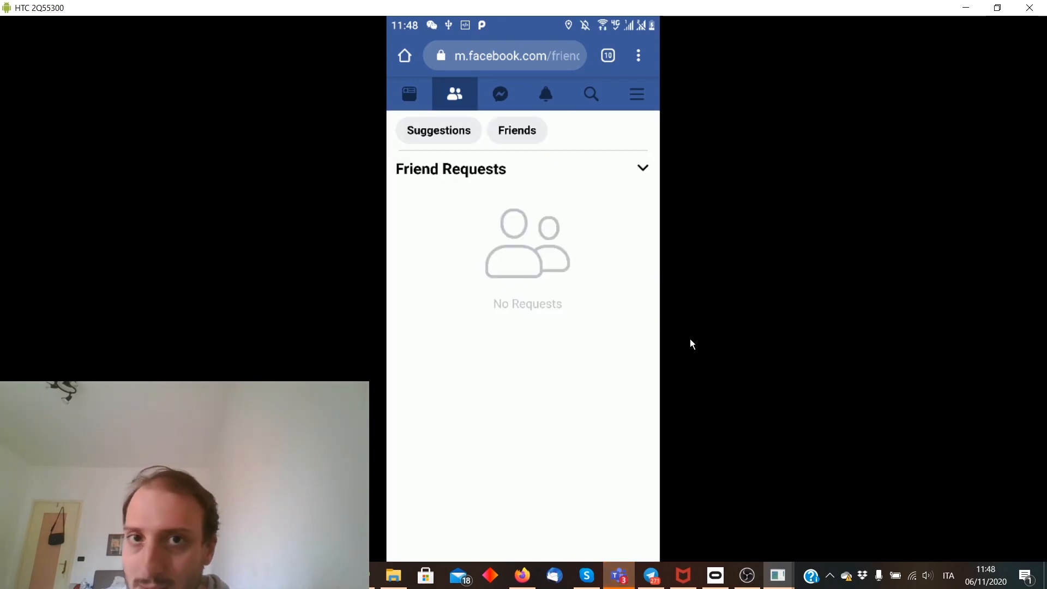
left_click(500, 93)
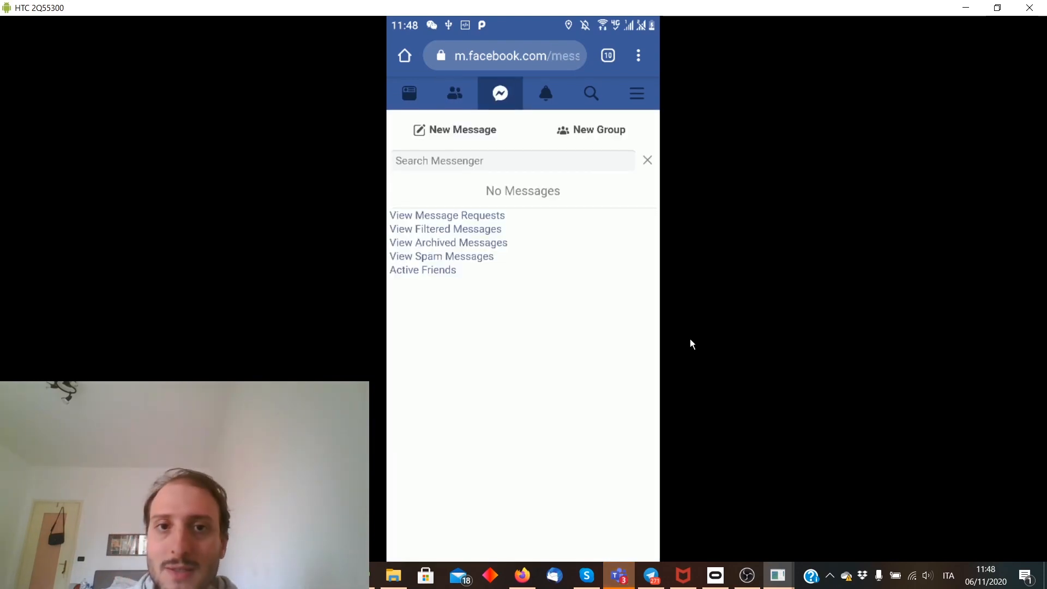
left_click(545, 92)
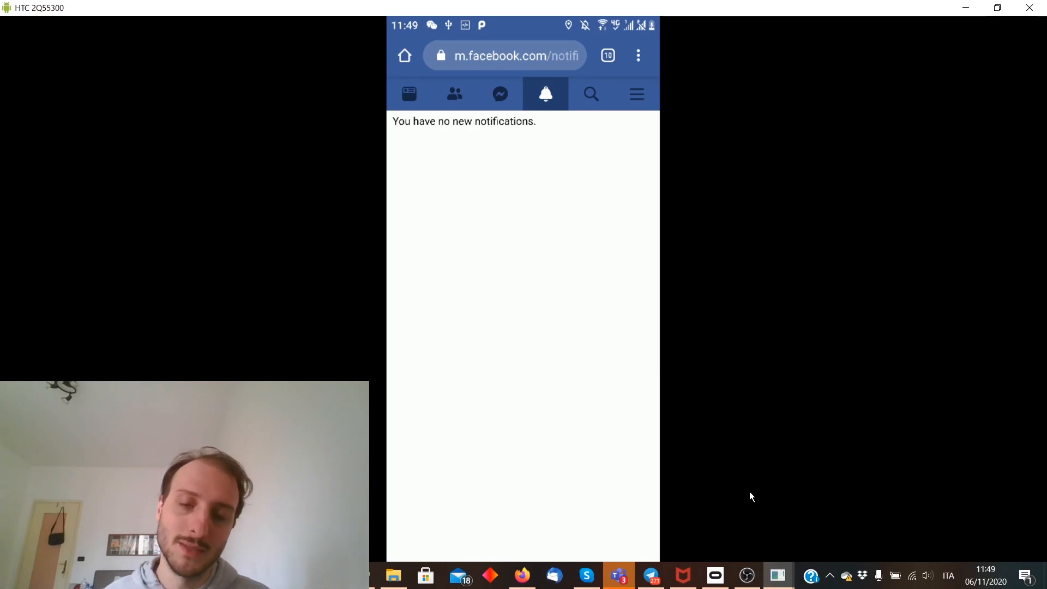
mouse_move(747, 575)
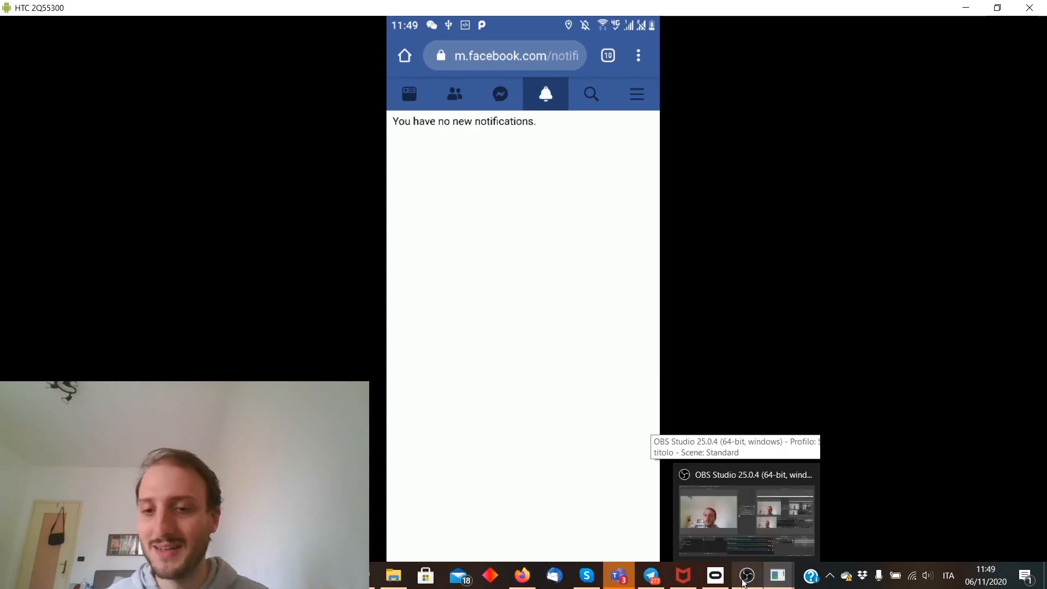